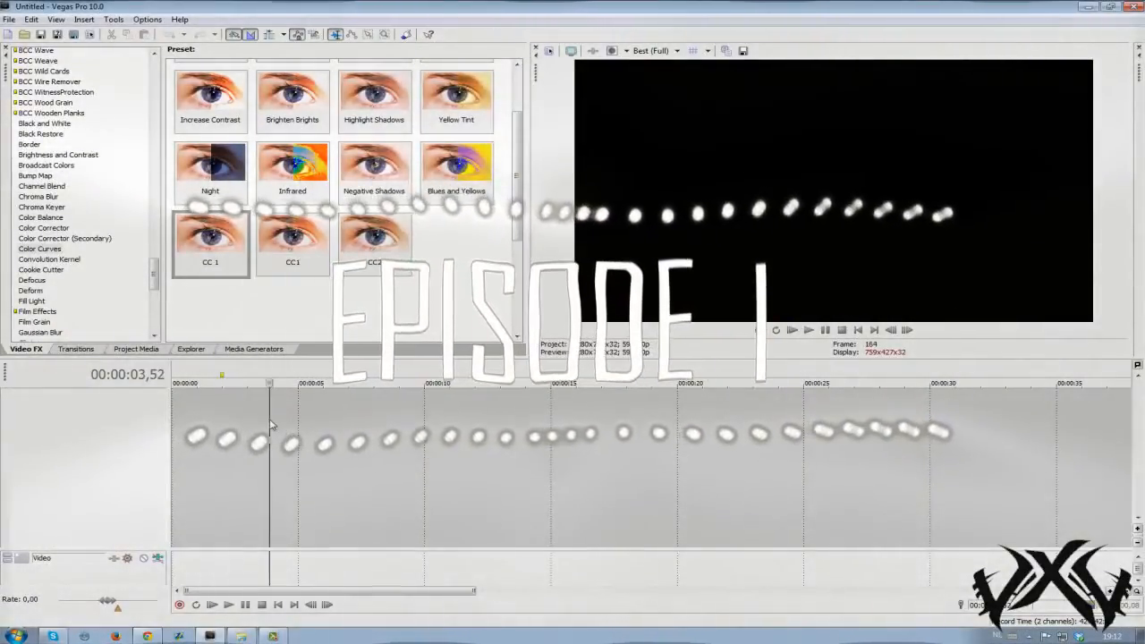
# Start a new project from the File menu and move its settings dialog aside.
pyautogui.click(791, 329)
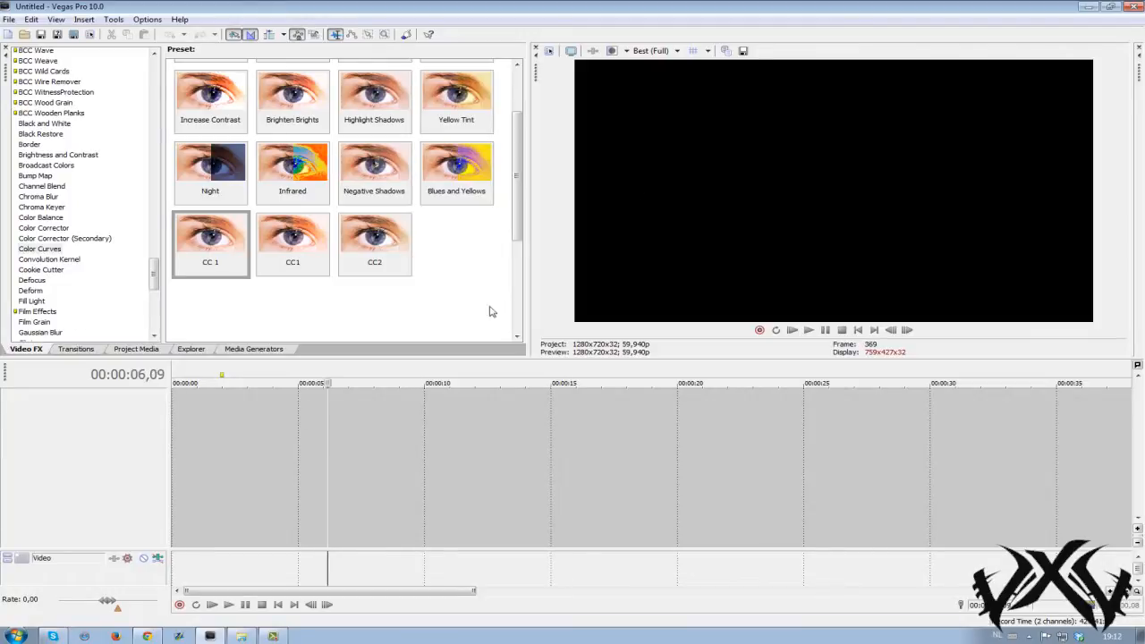
pyautogui.click(7, 18)
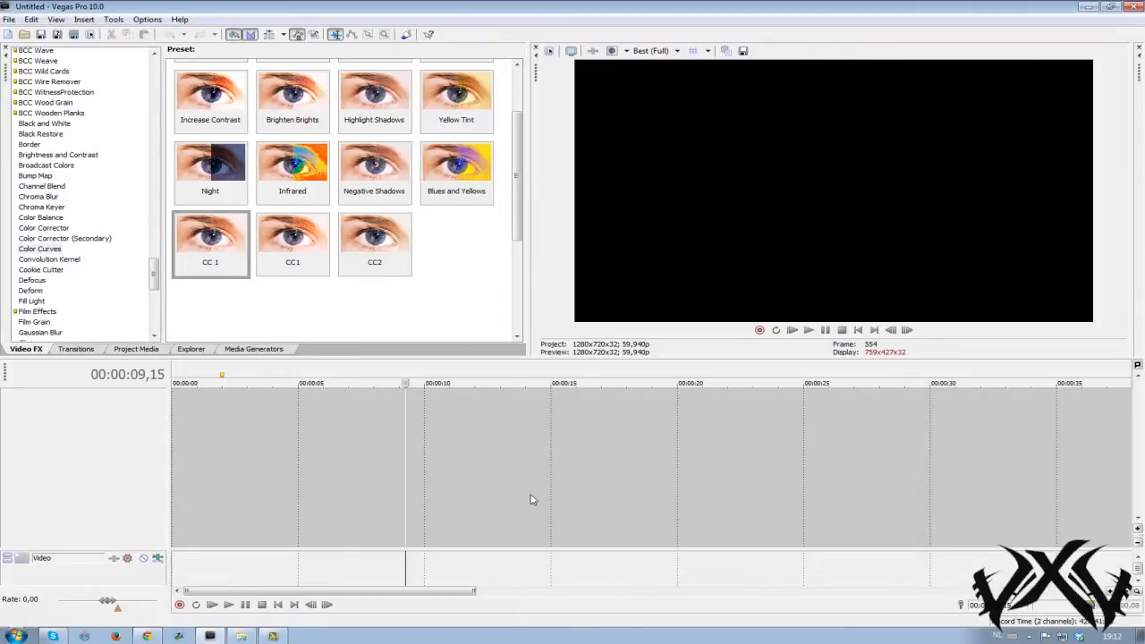
pyautogui.click(652, 50)
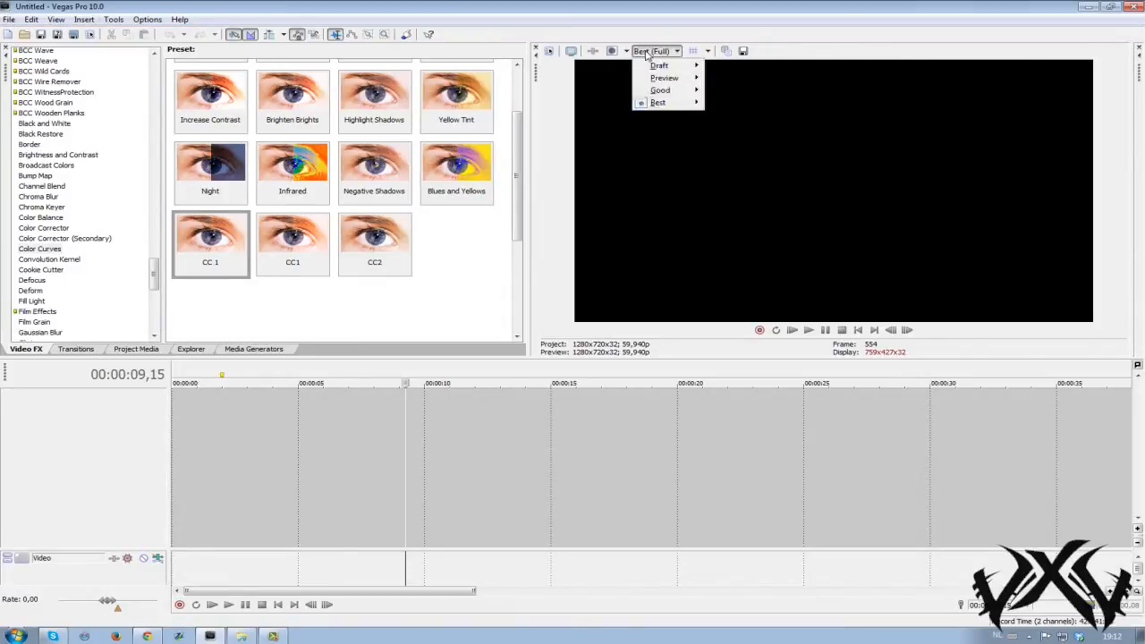
pyautogui.click(9, 18)
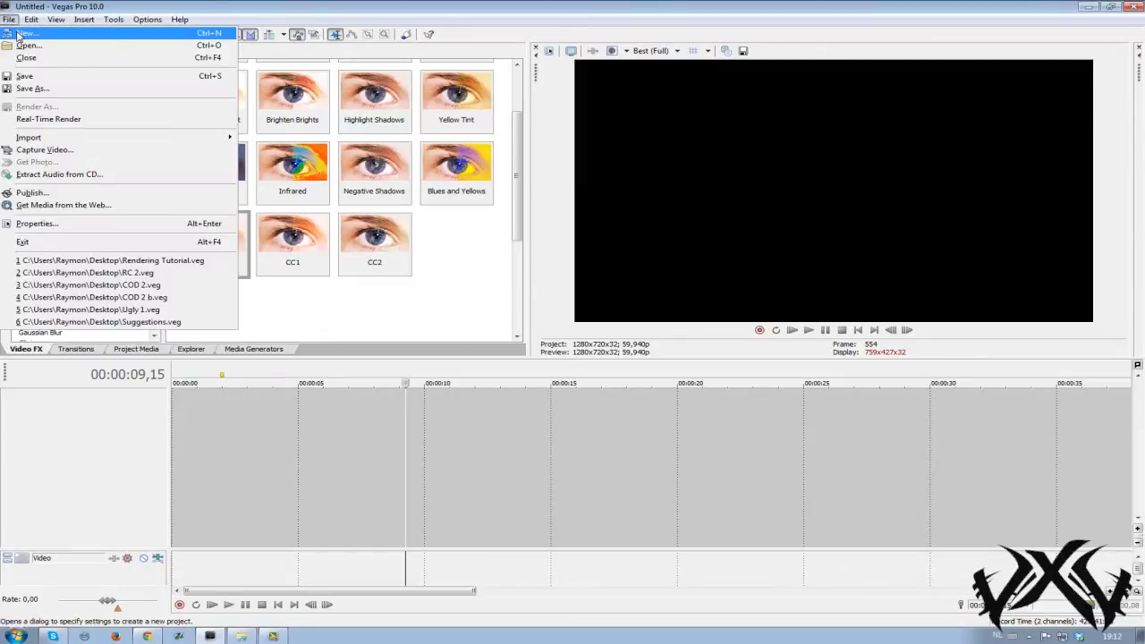
pyautogui.click(27, 32)
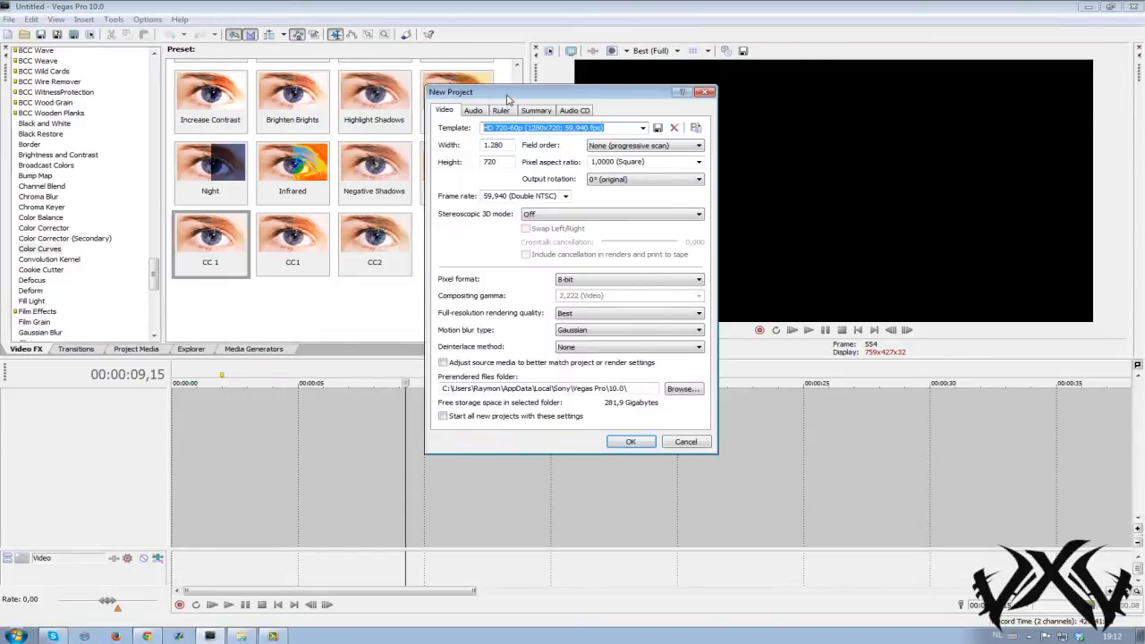
pyautogui.moveTo(504, 91); pyautogui.dragTo(415, 97)
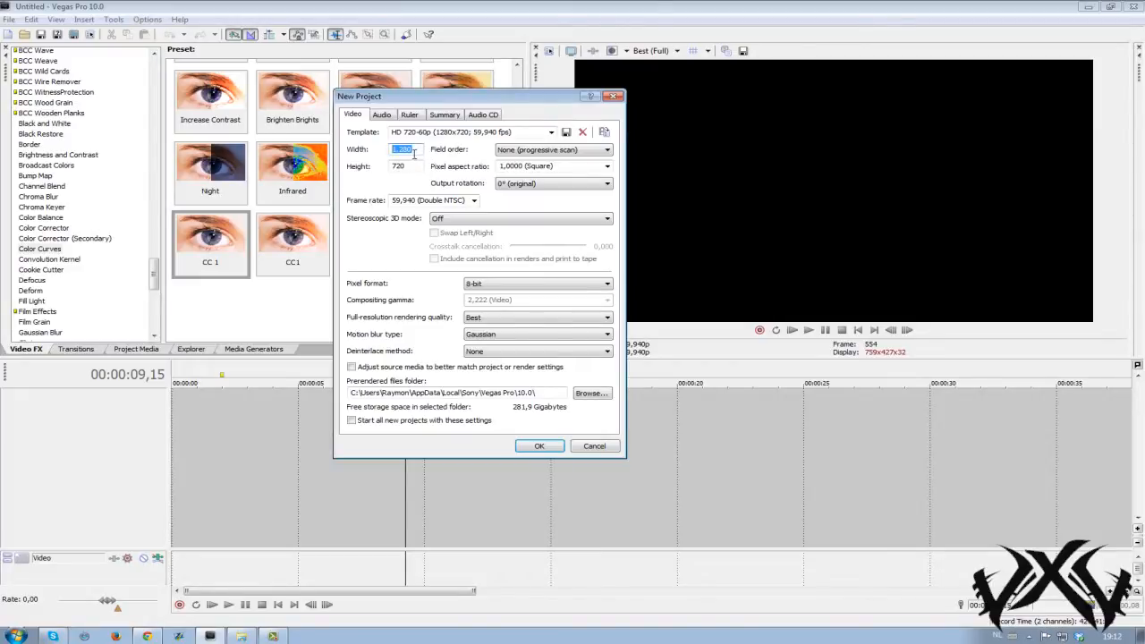
# Keep progressive scan as the field order and review the available frame rates.
pyautogui.click(608, 150)
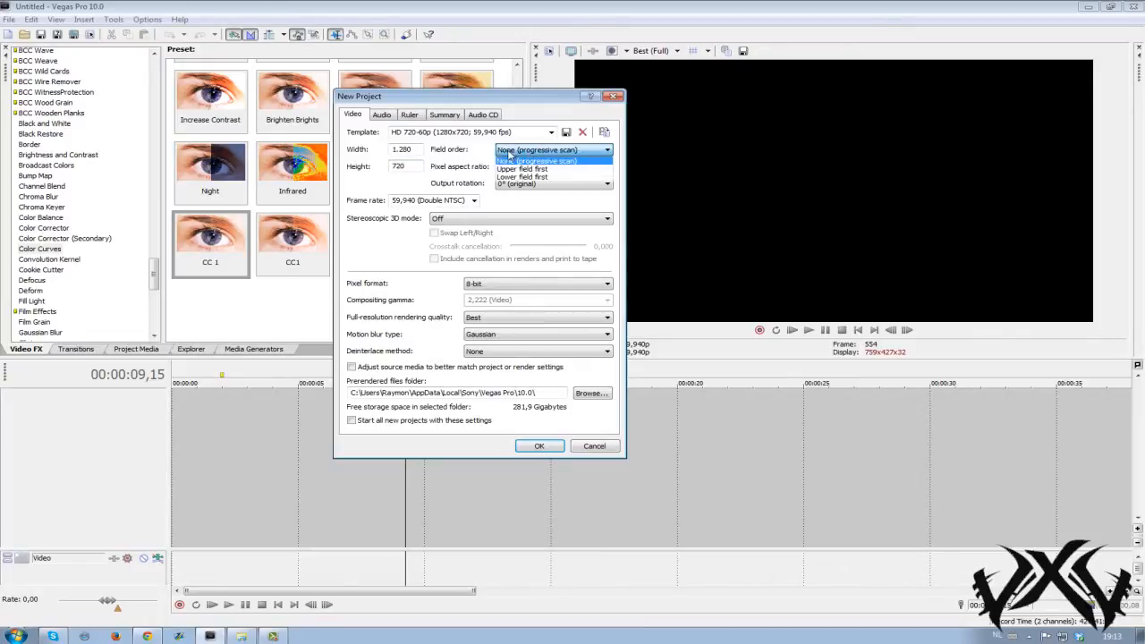
pyautogui.click(536, 151)
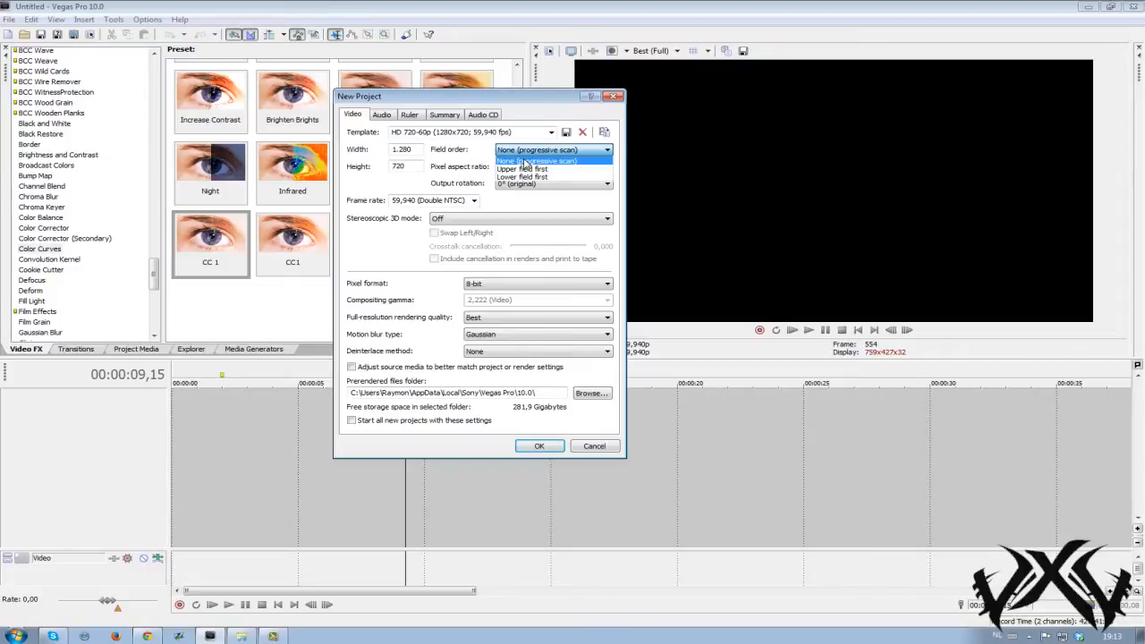
pyautogui.click(536, 161)
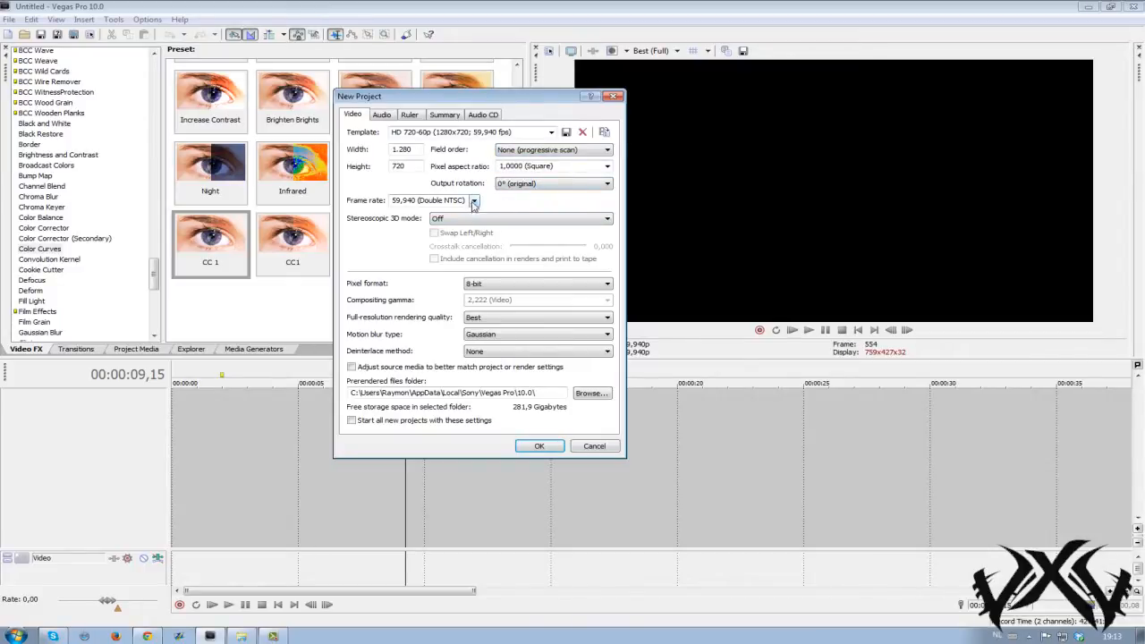
pyautogui.click(429, 201)
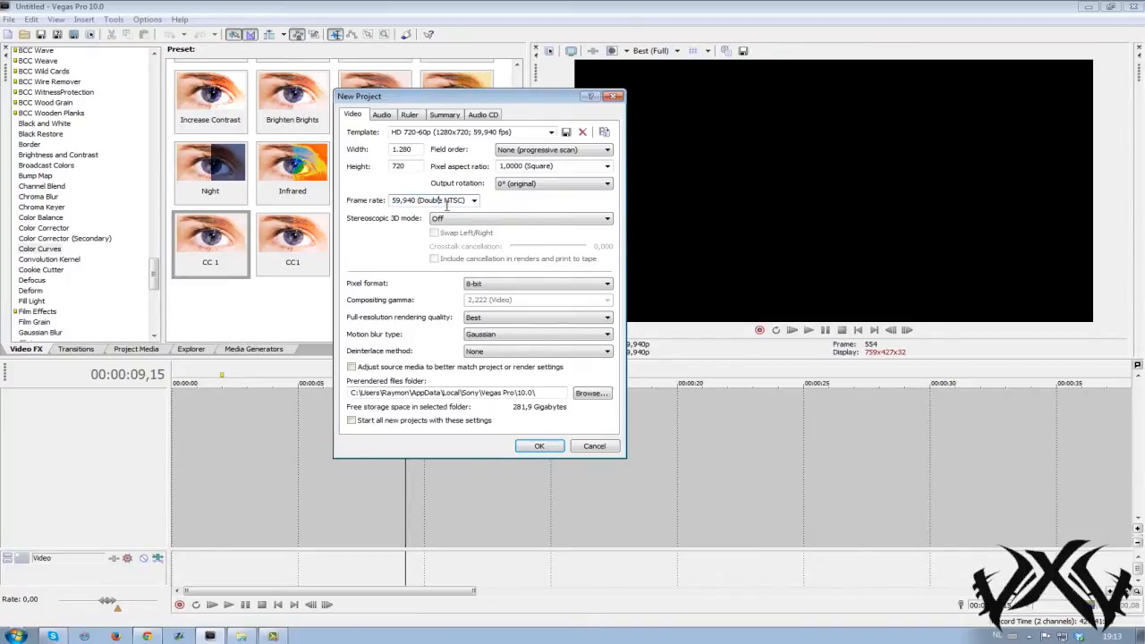
pyautogui.click(472, 200)
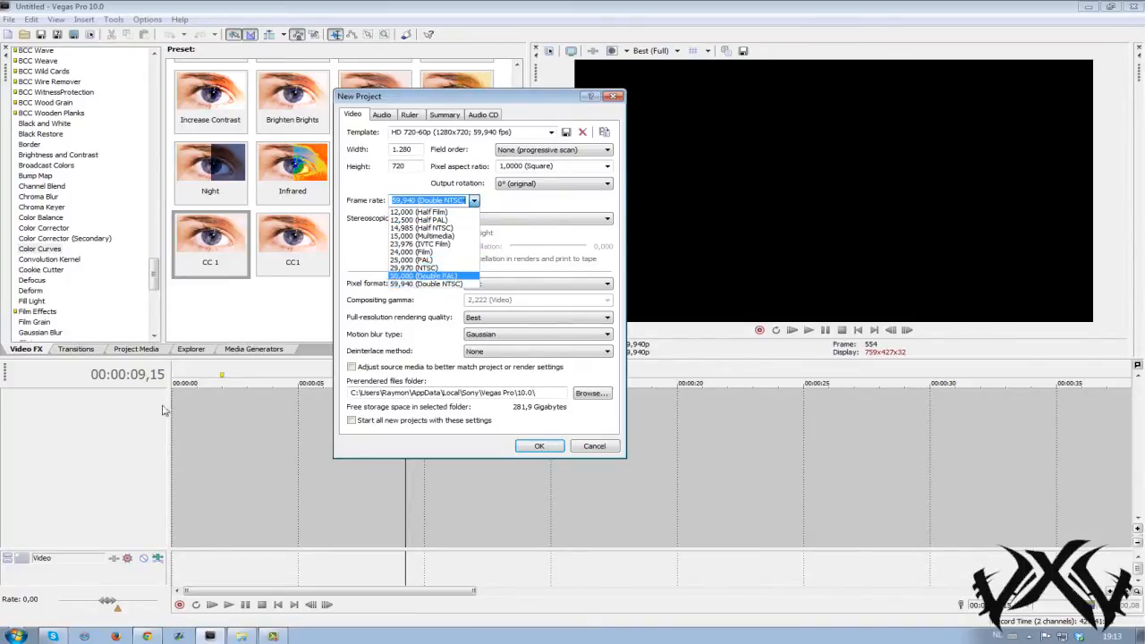
pyautogui.click(590, 393)
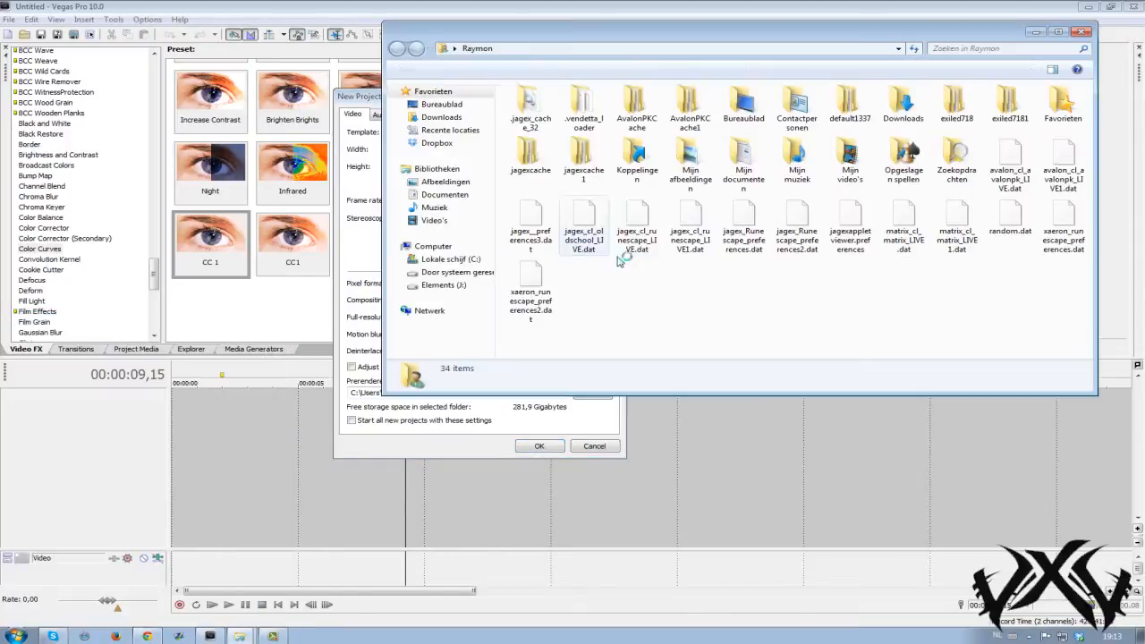
pyautogui.click(440, 103)
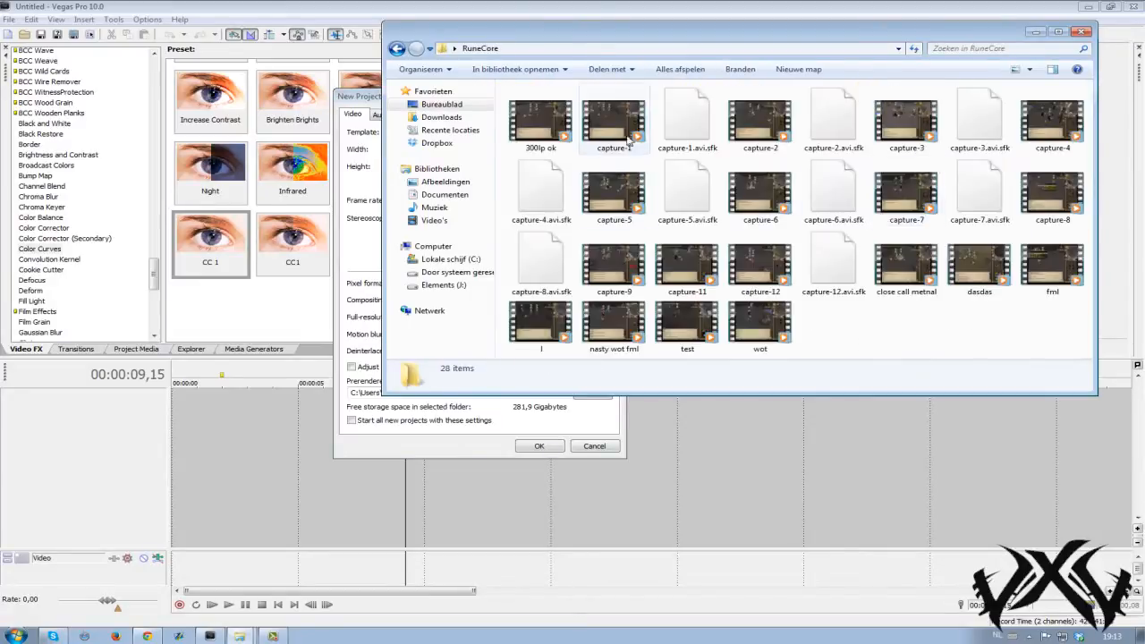
pyautogui.rightClick(613, 122)
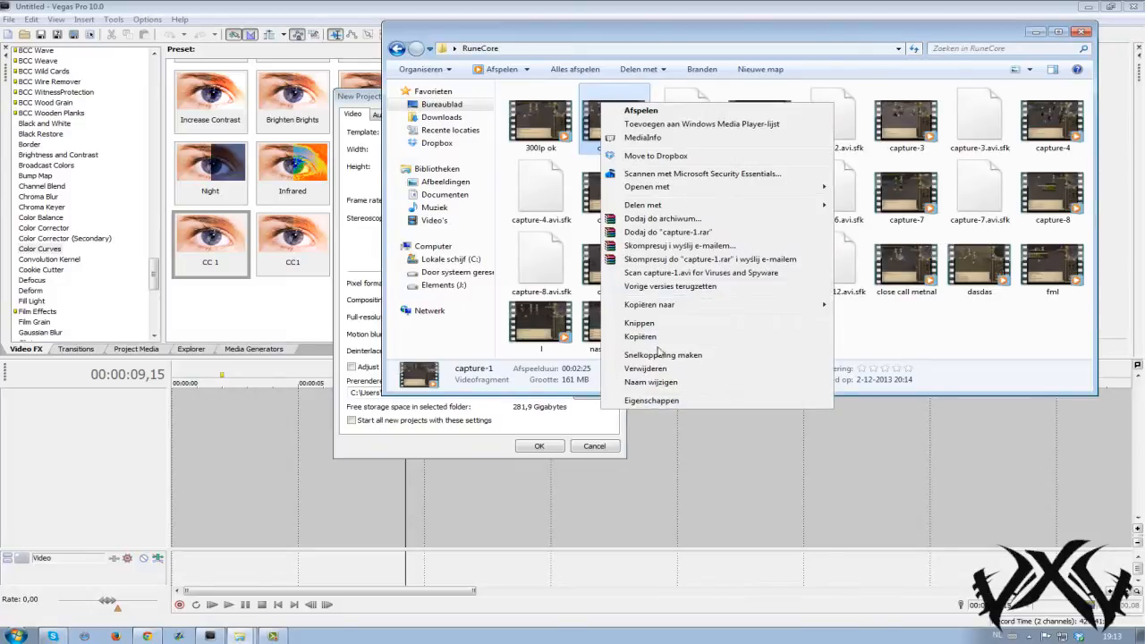
pyautogui.click(651, 401)
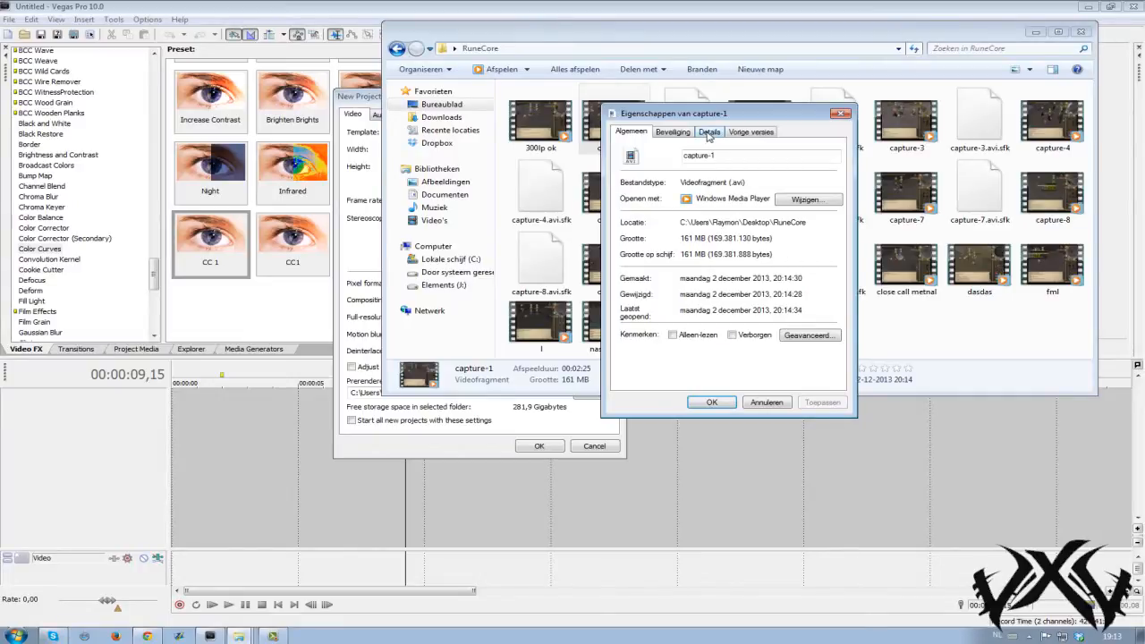
pyautogui.click(708, 132)
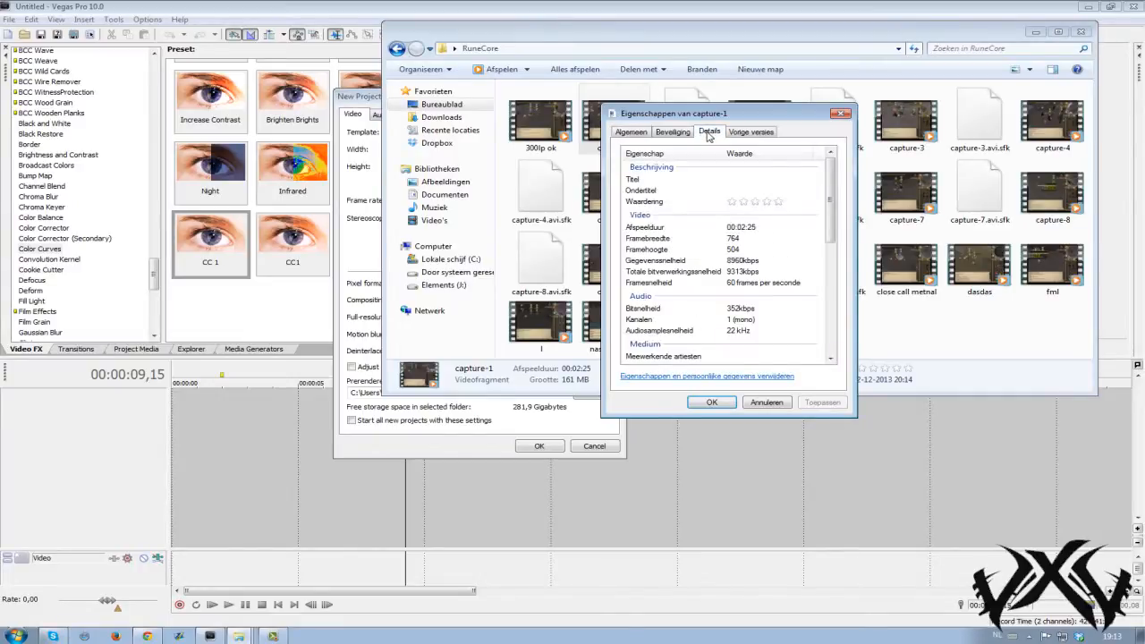
pyautogui.moveTo(670, 290)
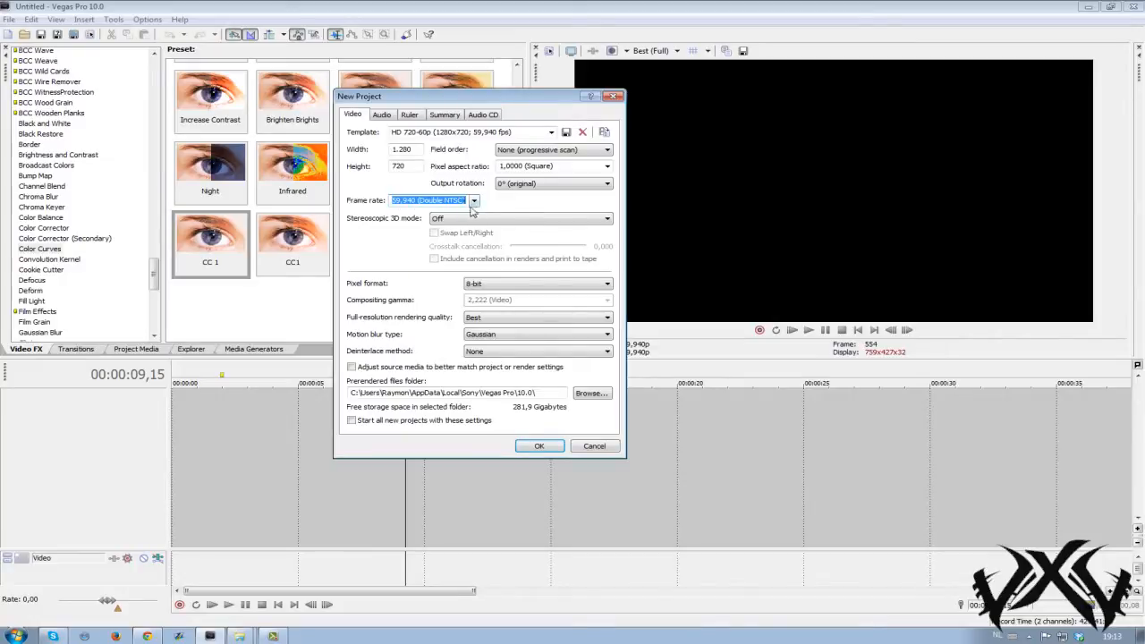
pyautogui.click(472, 200)
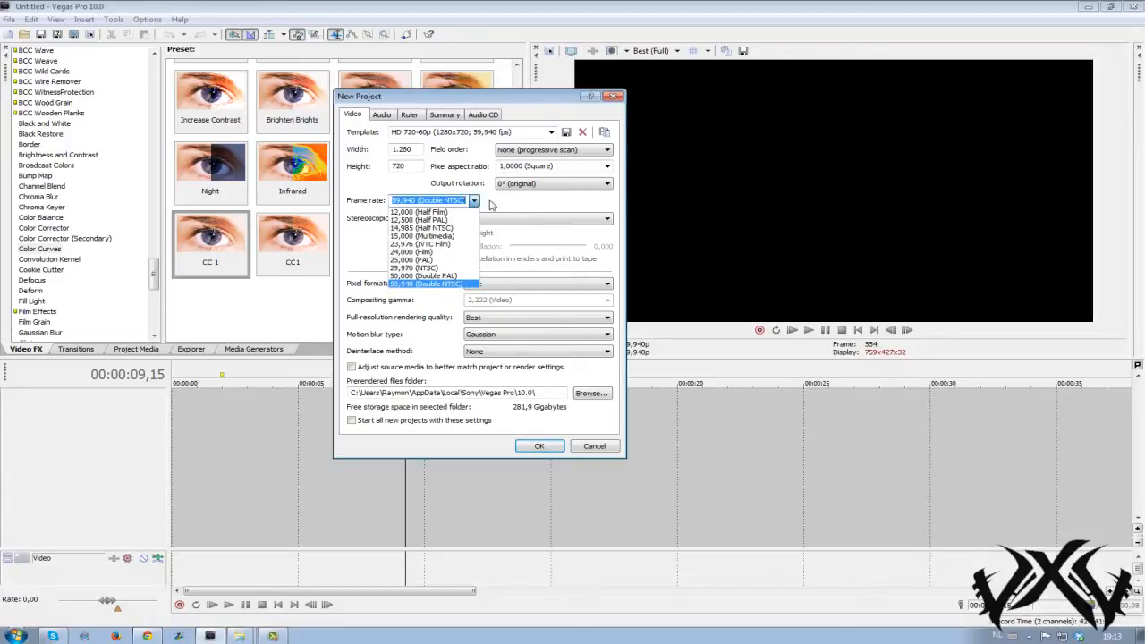
pyautogui.moveTo(420, 218)
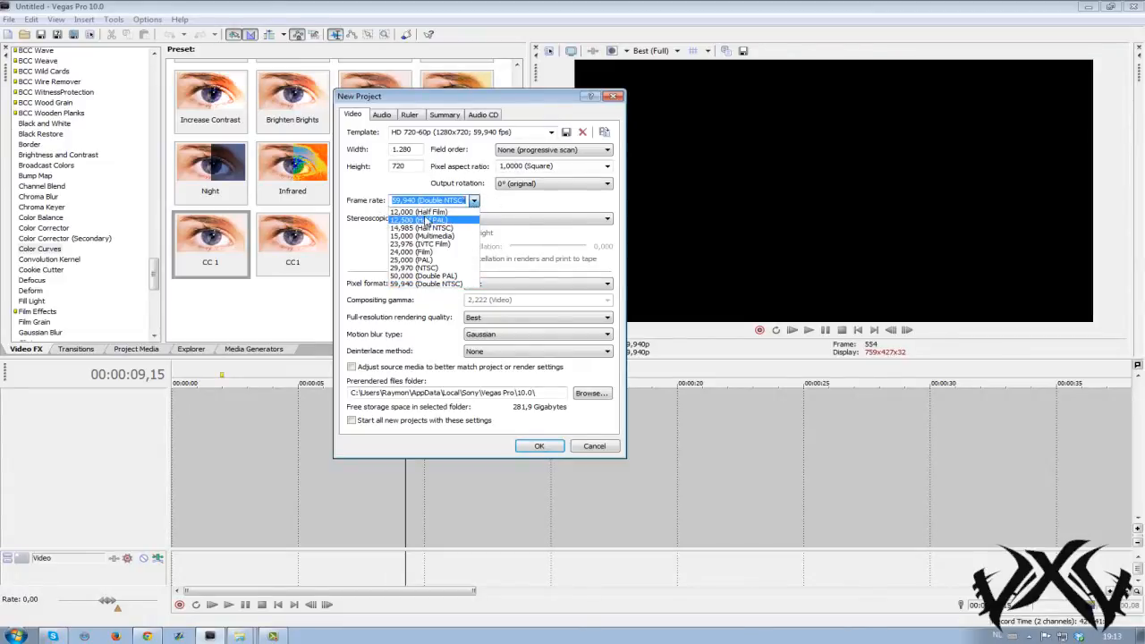
pyautogui.click(415, 211)
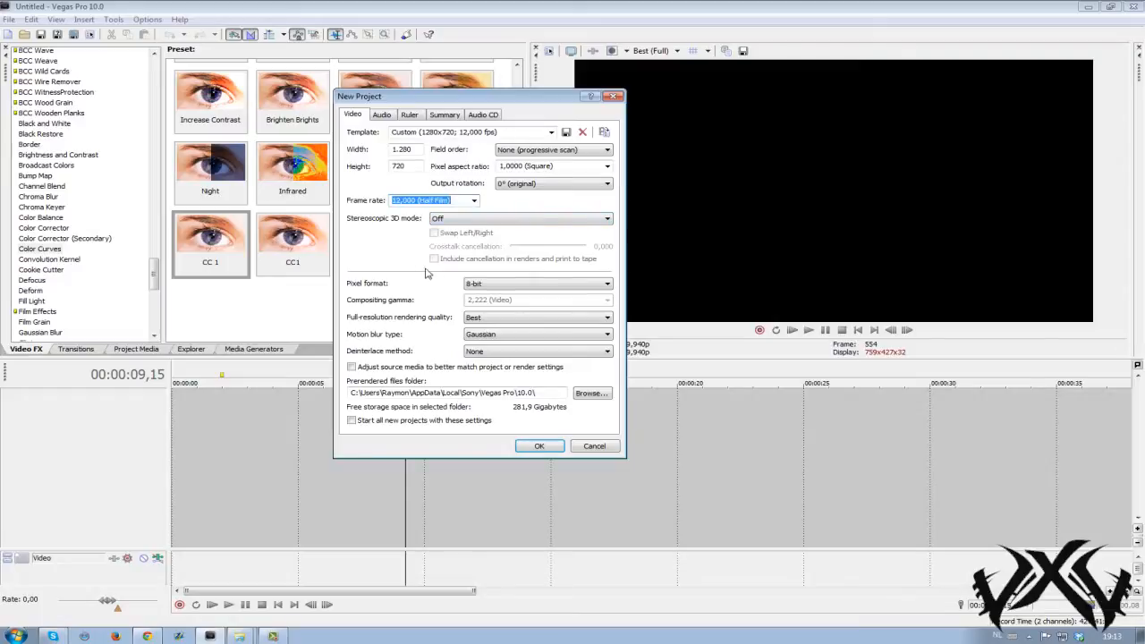
pyautogui.click(551, 132)
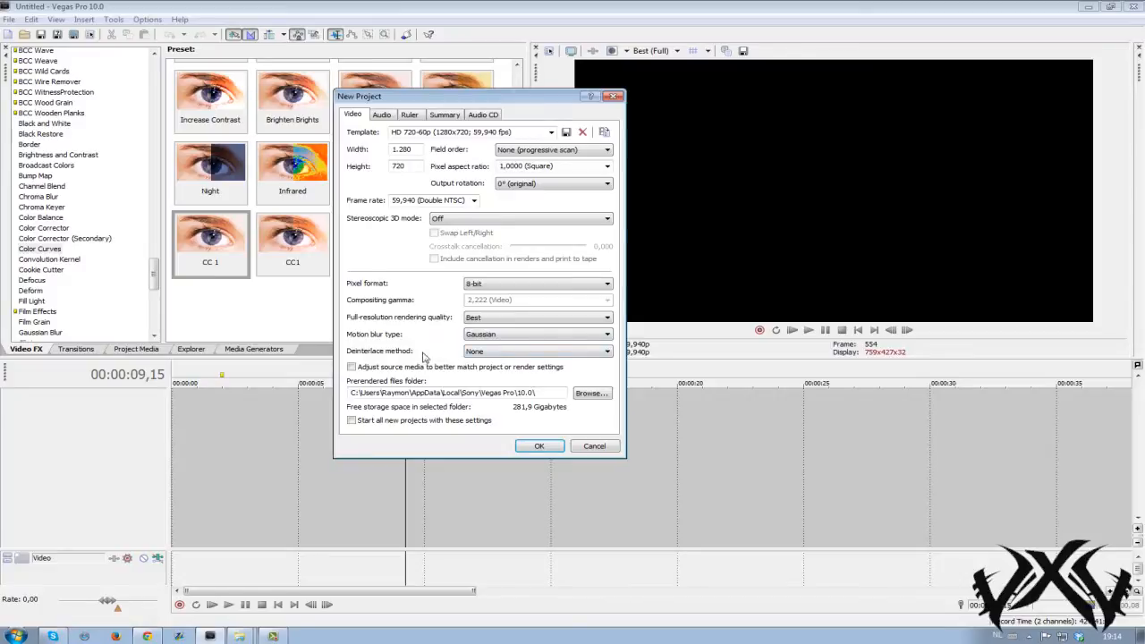
pyautogui.moveTo(368, 460)
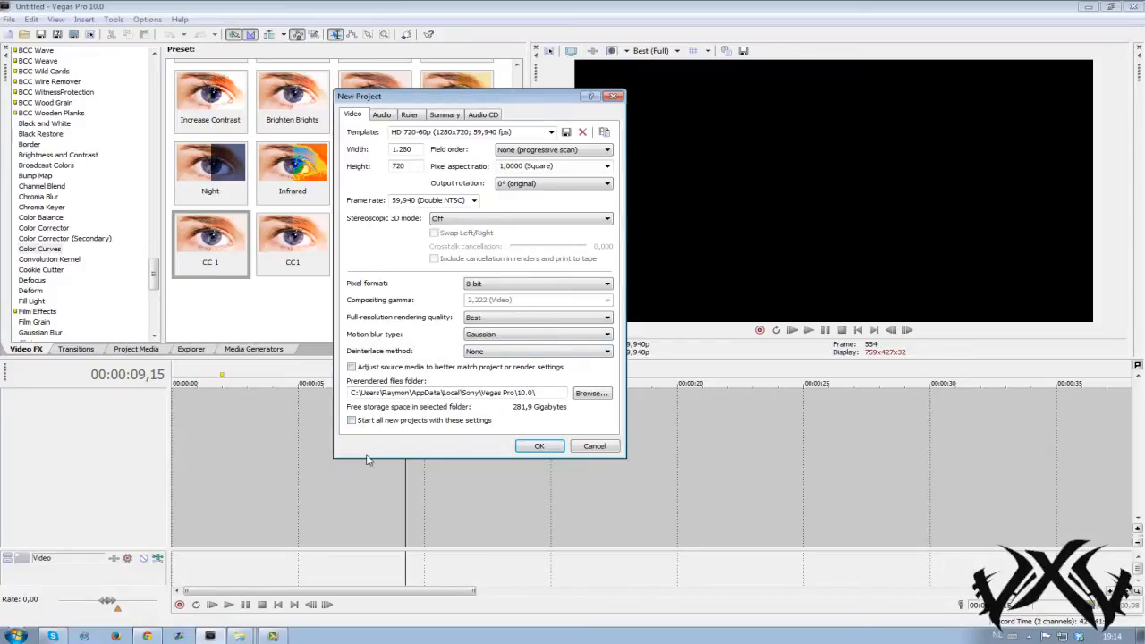
pyautogui.click(382, 115)
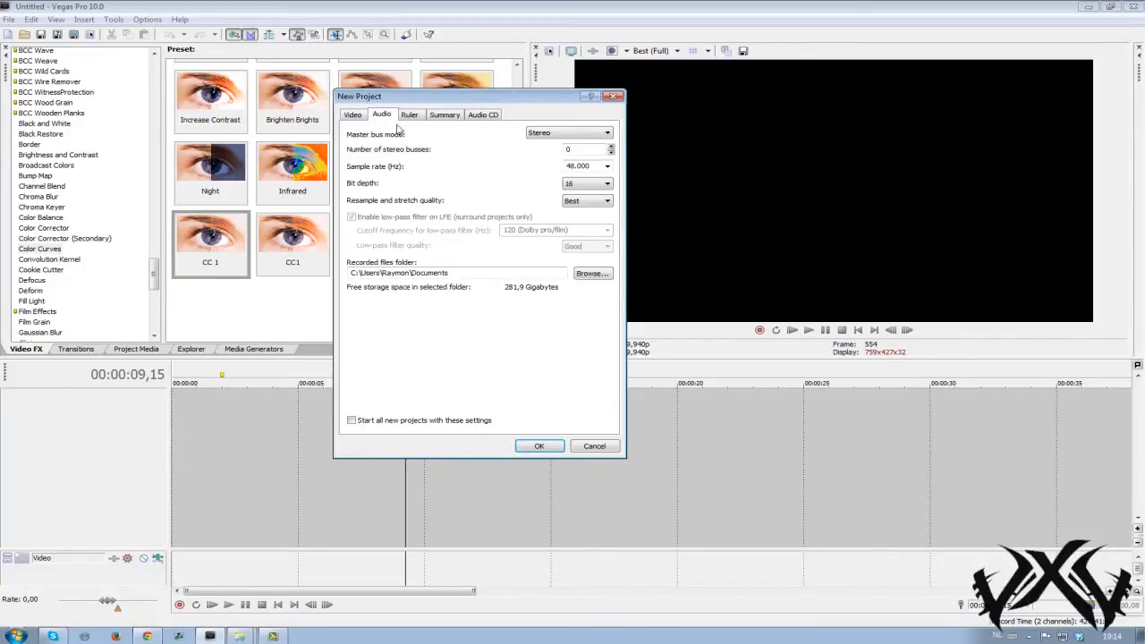
pyautogui.click(608, 200)
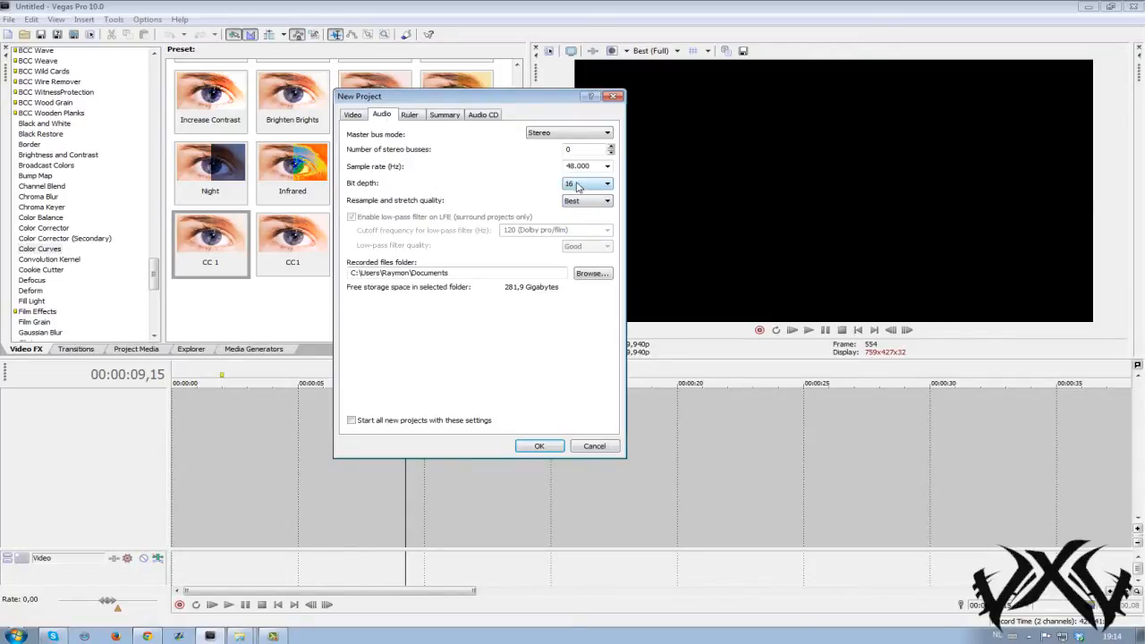
pyautogui.click(408, 114)
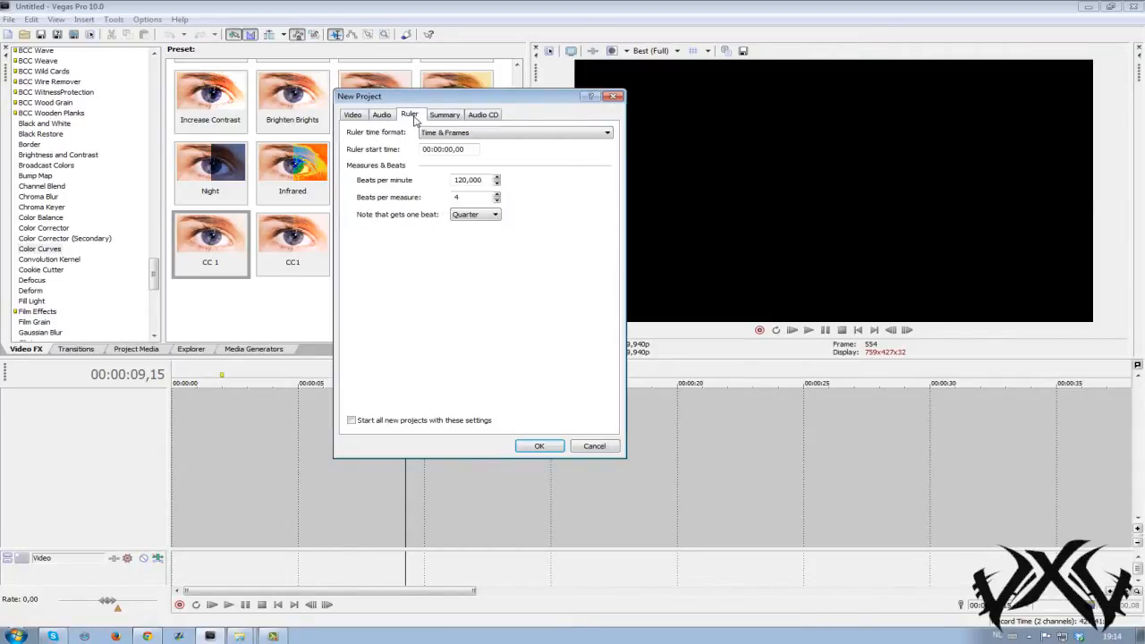
pyautogui.click(382, 114)
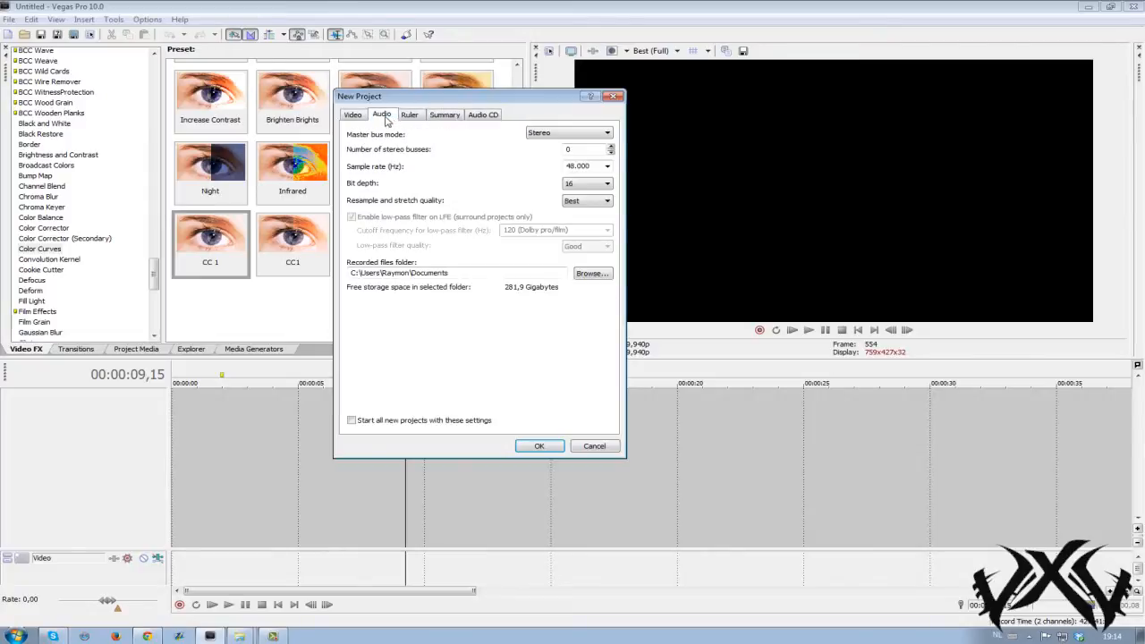
pyautogui.moveTo(540, 154)
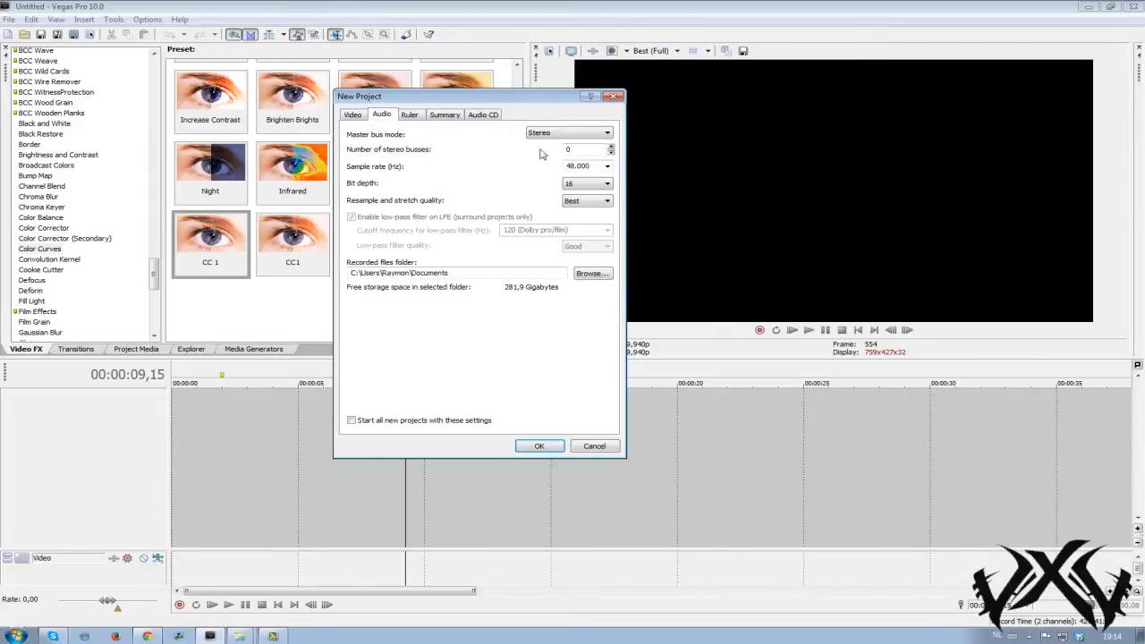
pyautogui.click(353, 115)
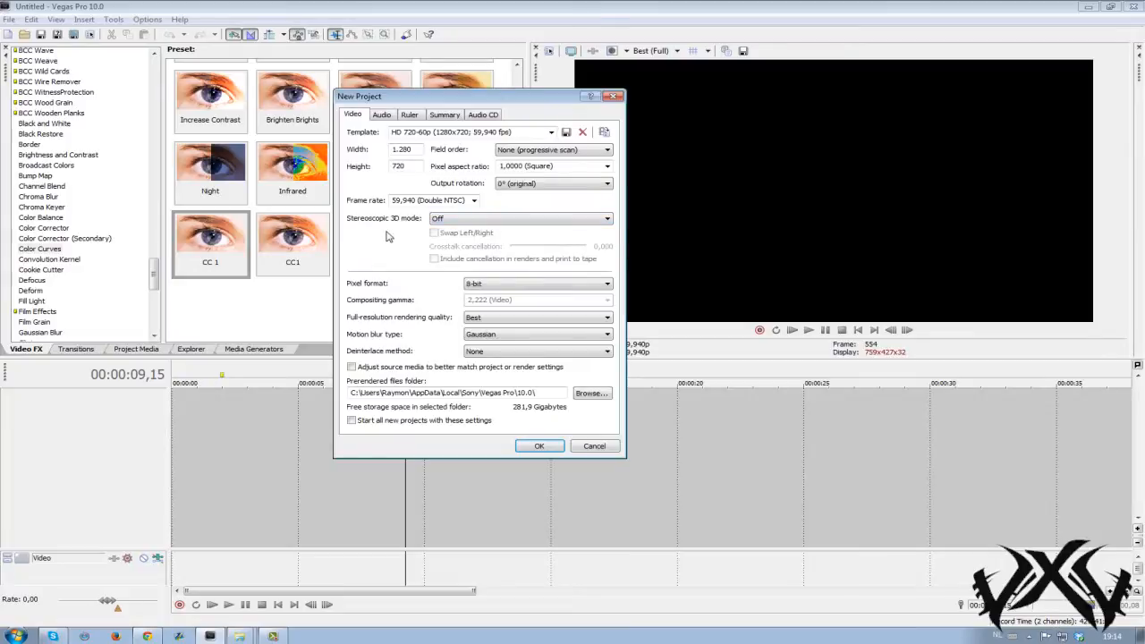
# Save the settings as the 'Render 1' template for new projects and apply them to the project.
pyautogui.click(351, 420)
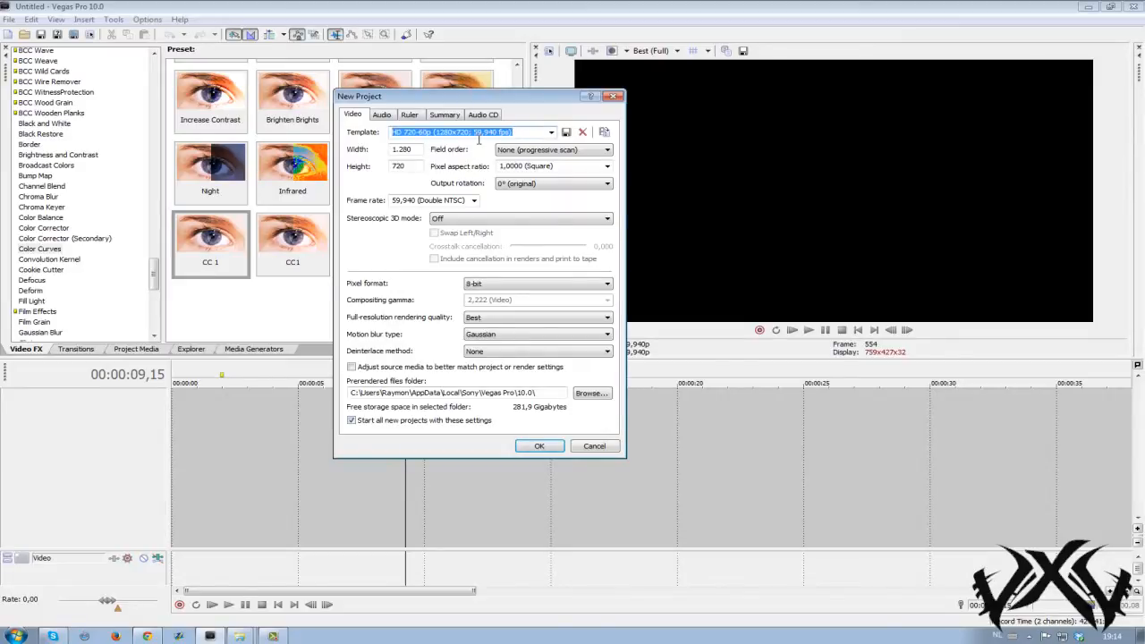
pyautogui.write('Render 1')
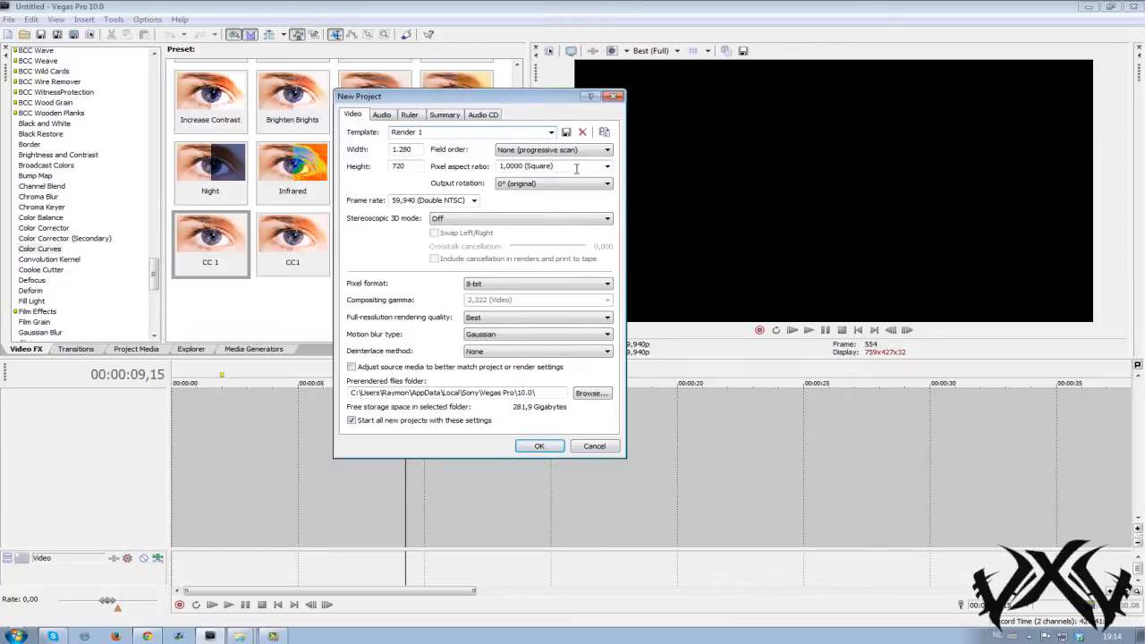
pyautogui.click(565, 132)
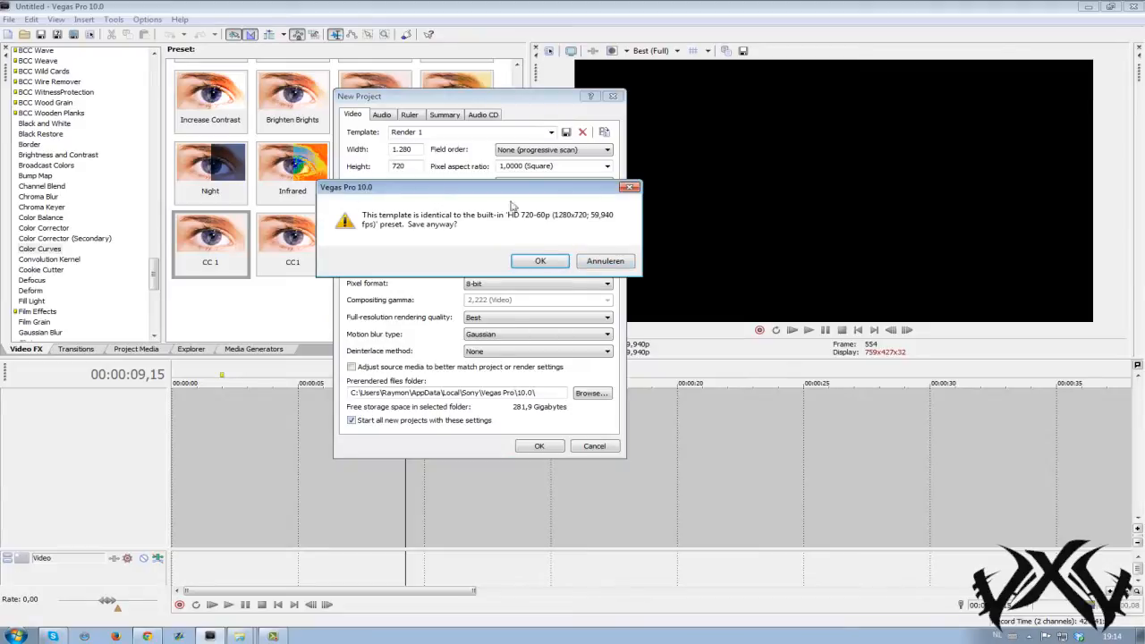
pyautogui.click(540, 261)
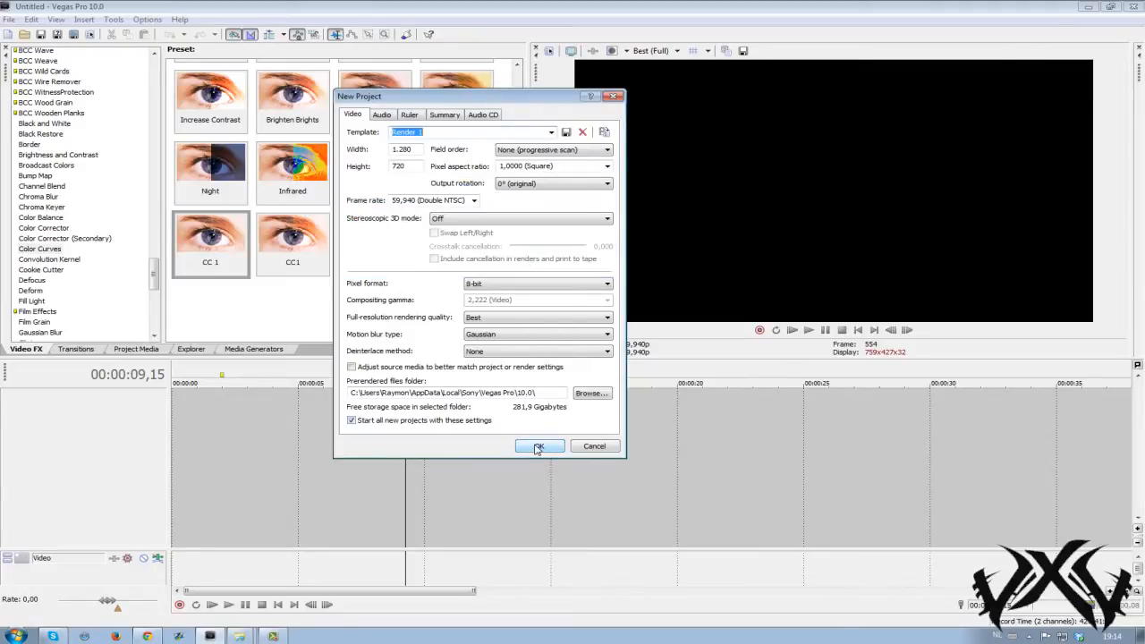
pyautogui.click(540, 446)
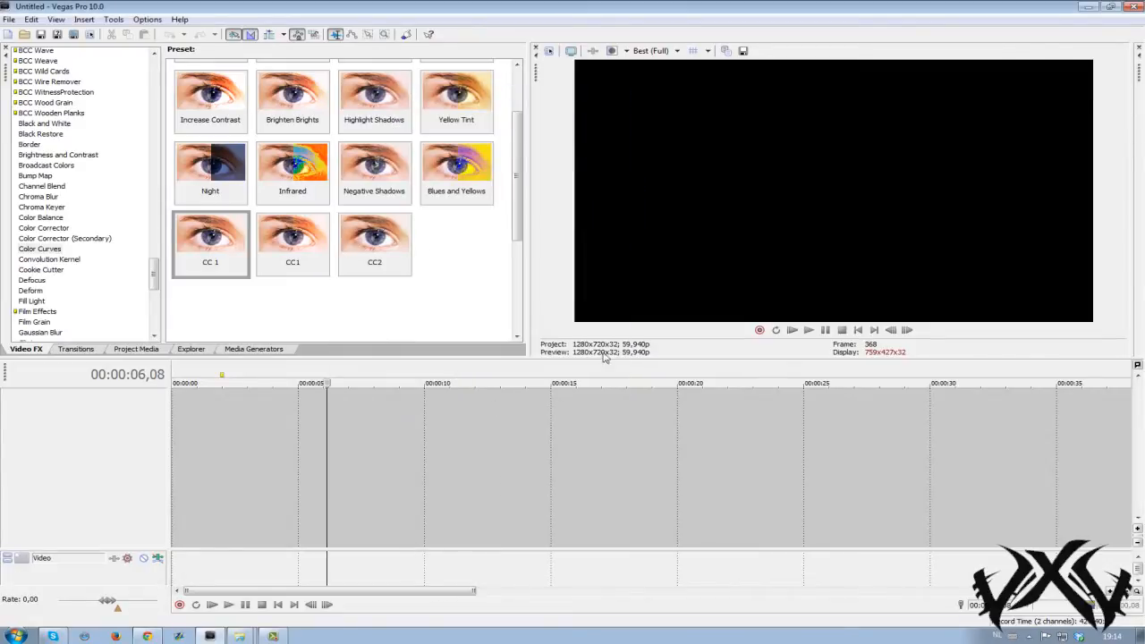
# Open the Rendering Tutorial project so its clips load on the timeline.
pyautogui.click(8, 18)
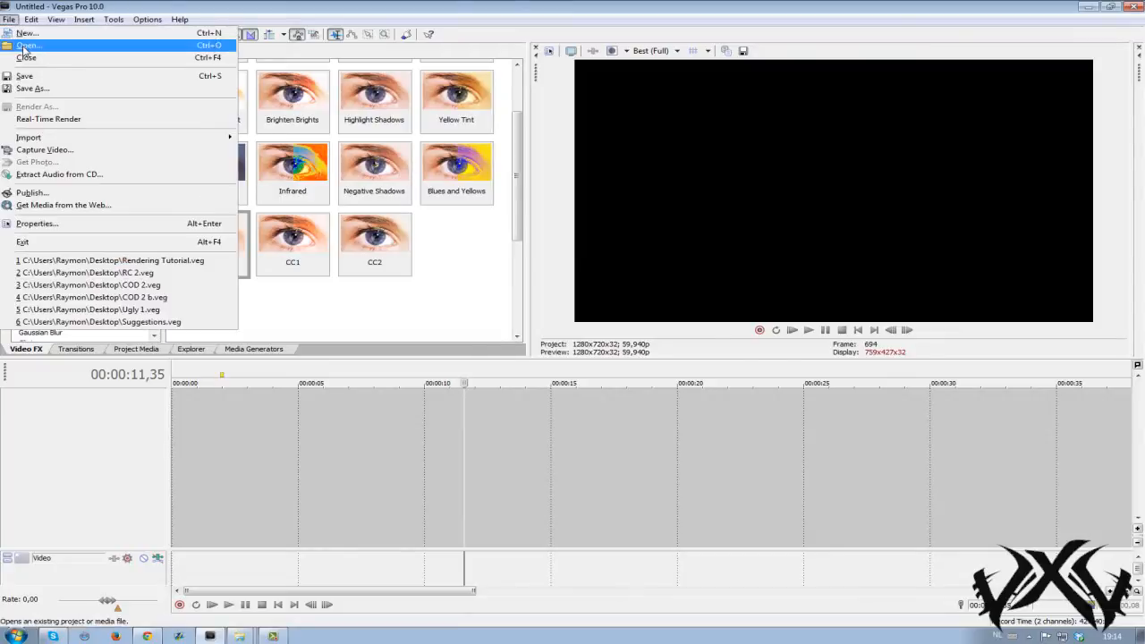
pyautogui.click(28, 45)
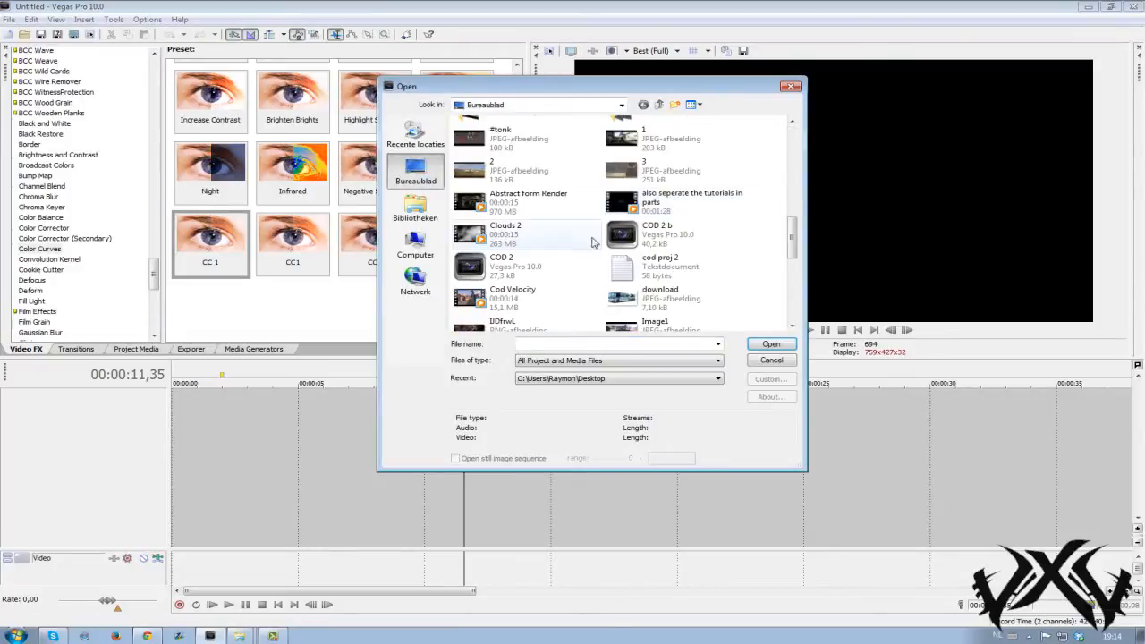
pyautogui.scroll(-3)
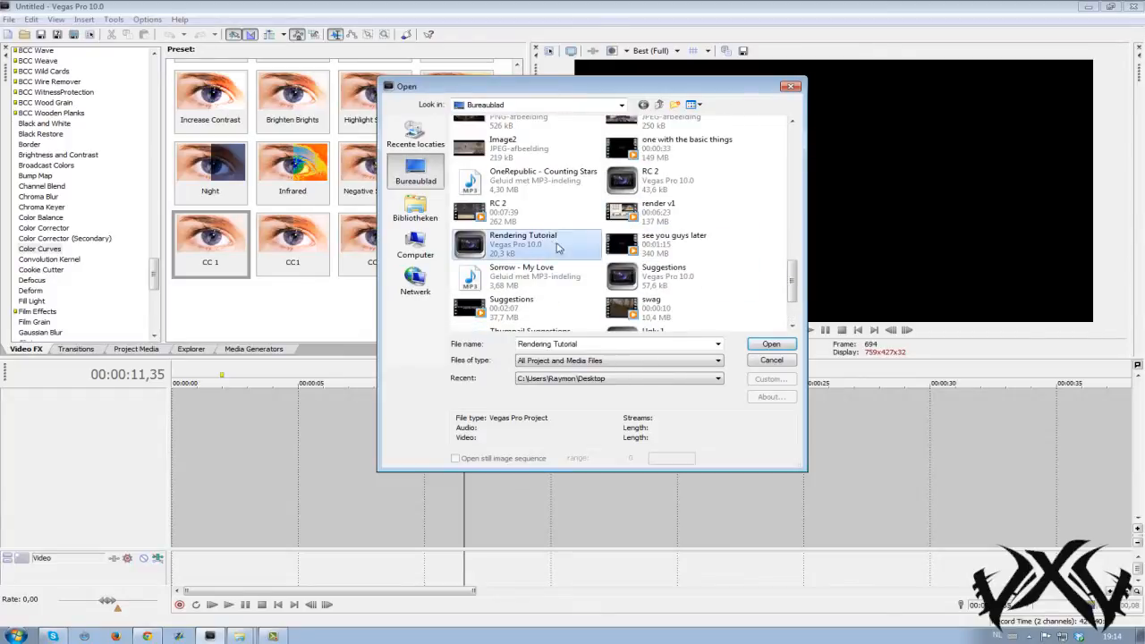
pyautogui.click(769, 343)
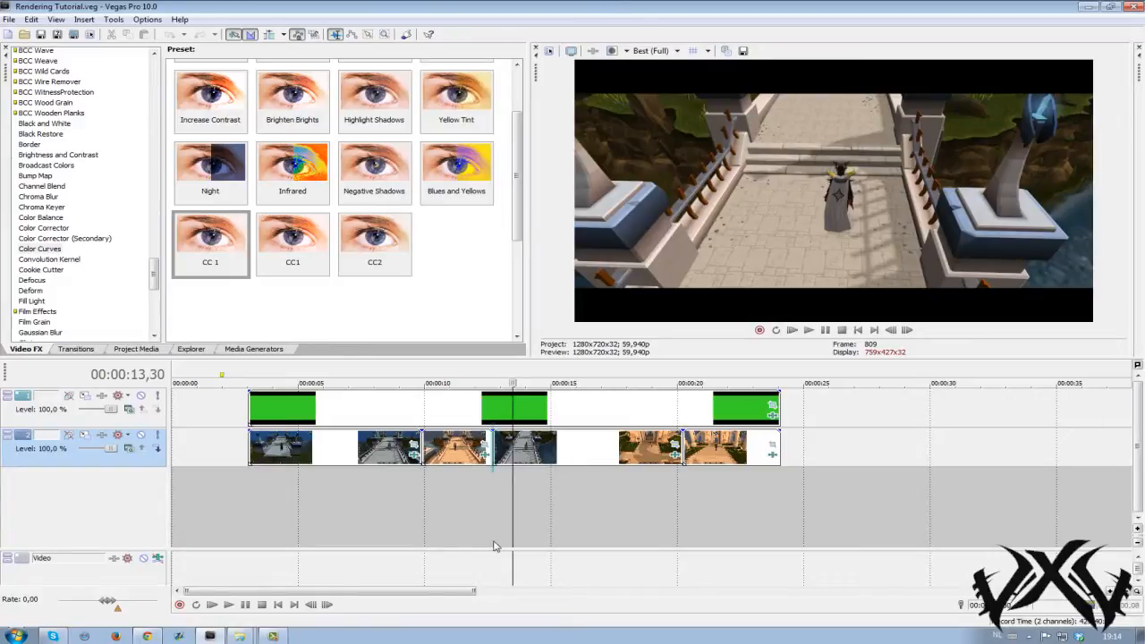
pyautogui.click(654, 50)
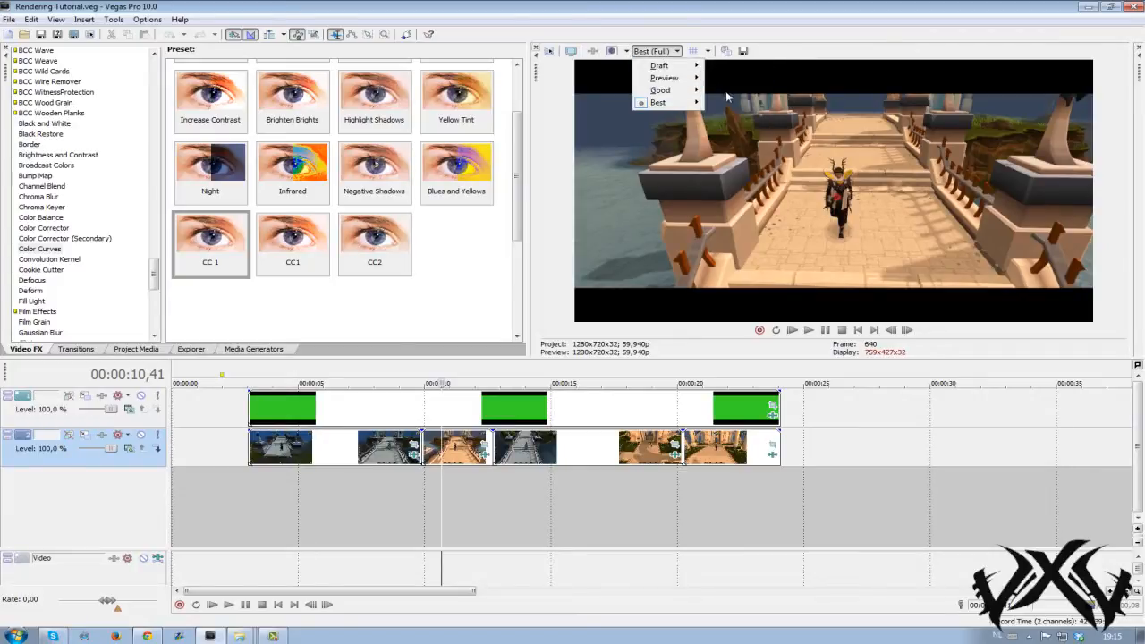
pyautogui.click(664, 79)
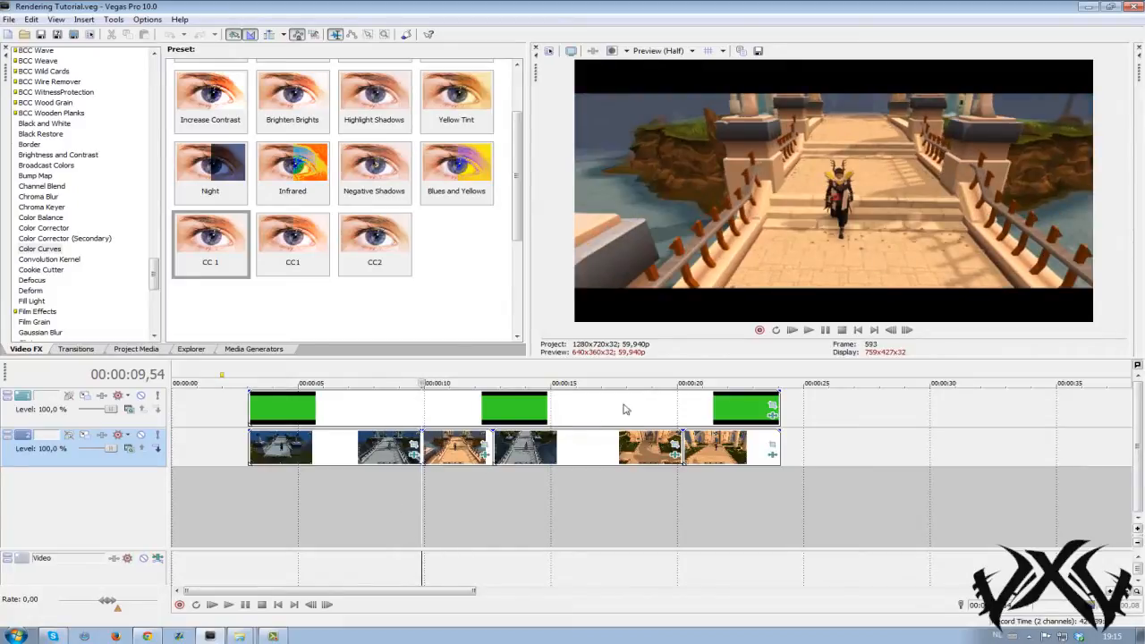
pyautogui.moveTo(338, 413)
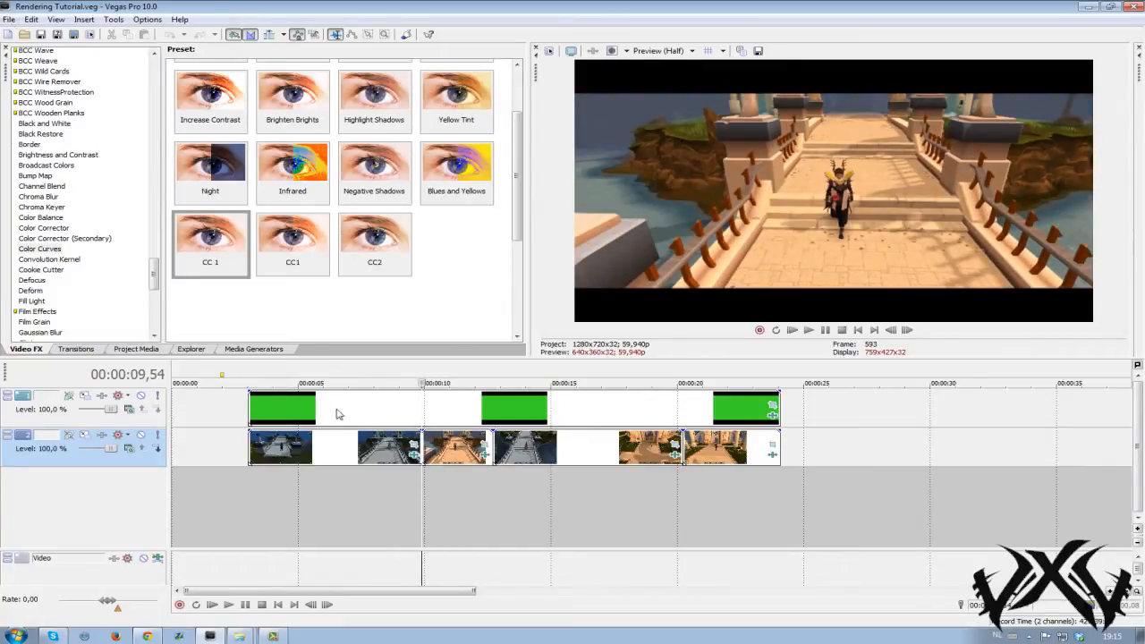
pyautogui.click(661, 50)
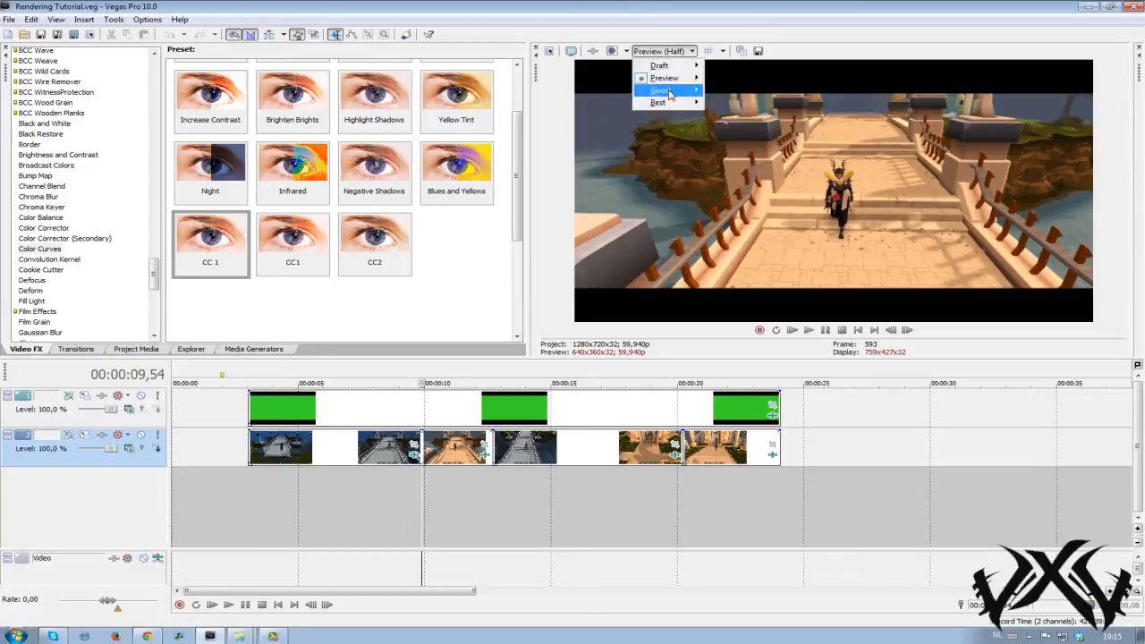
pyautogui.click(658, 102)
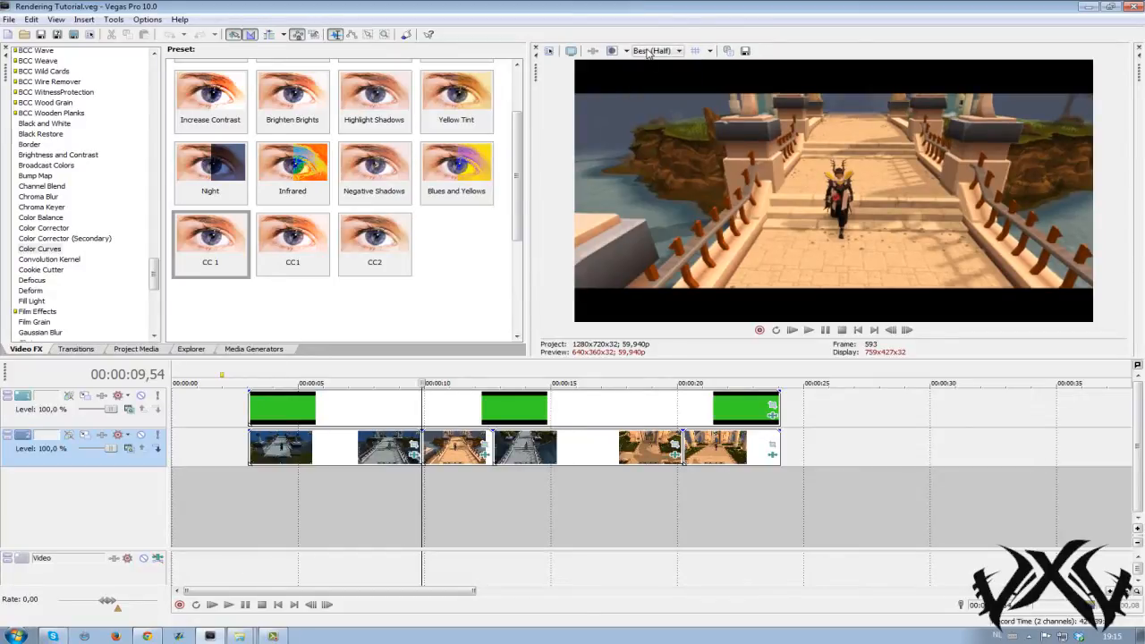
pyautogui.click(658, 50)
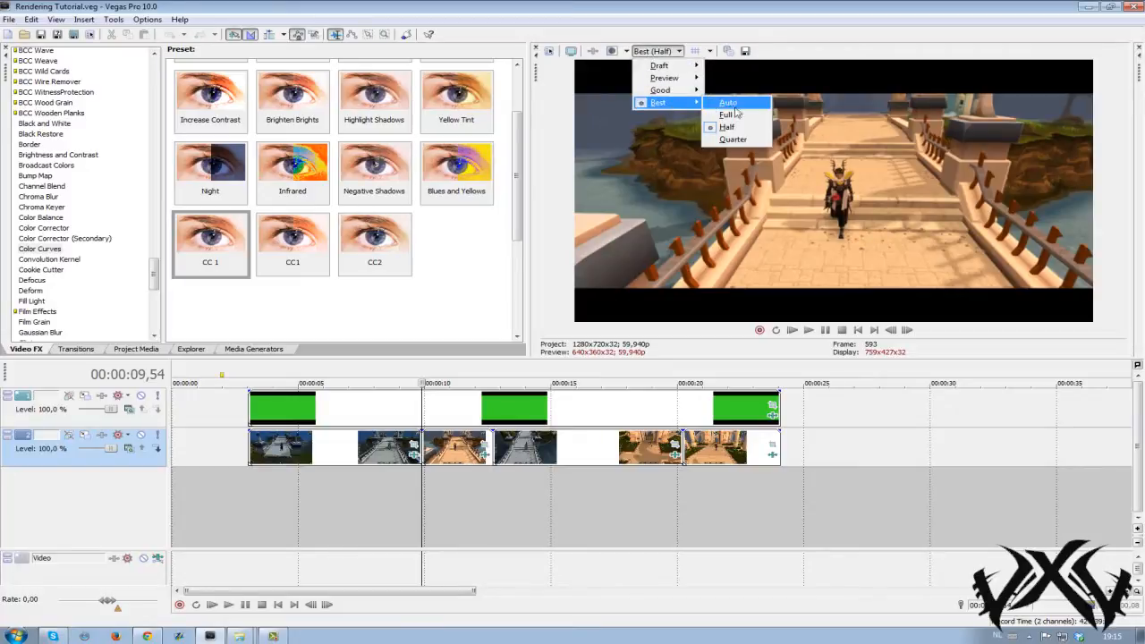
pyautogui.click(728, 114)
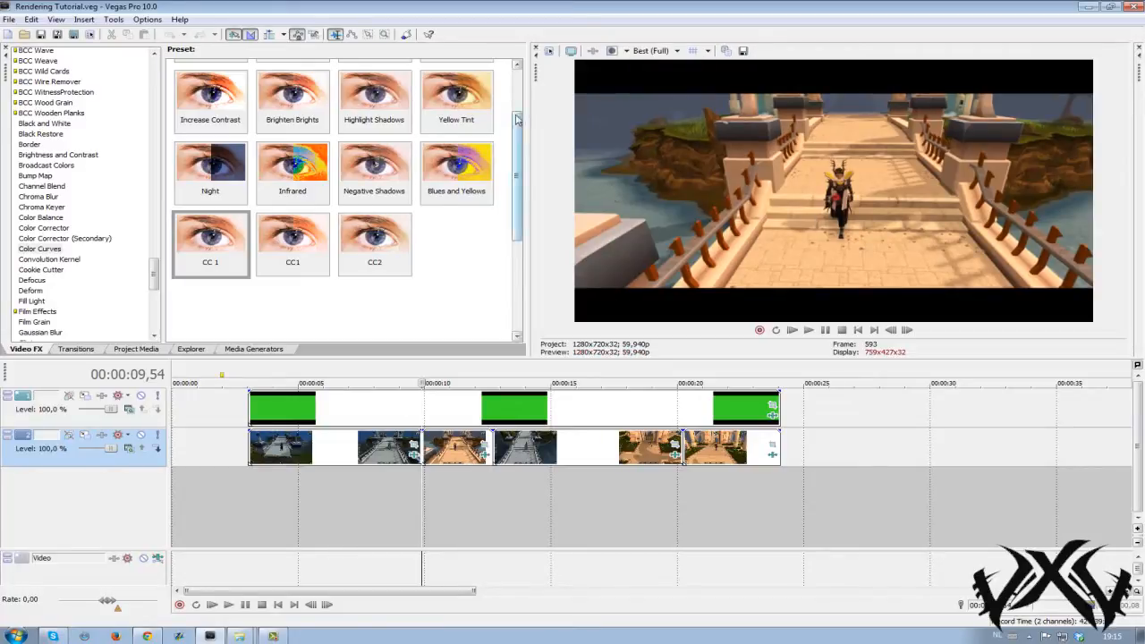
pyautogui.click(655, 50)
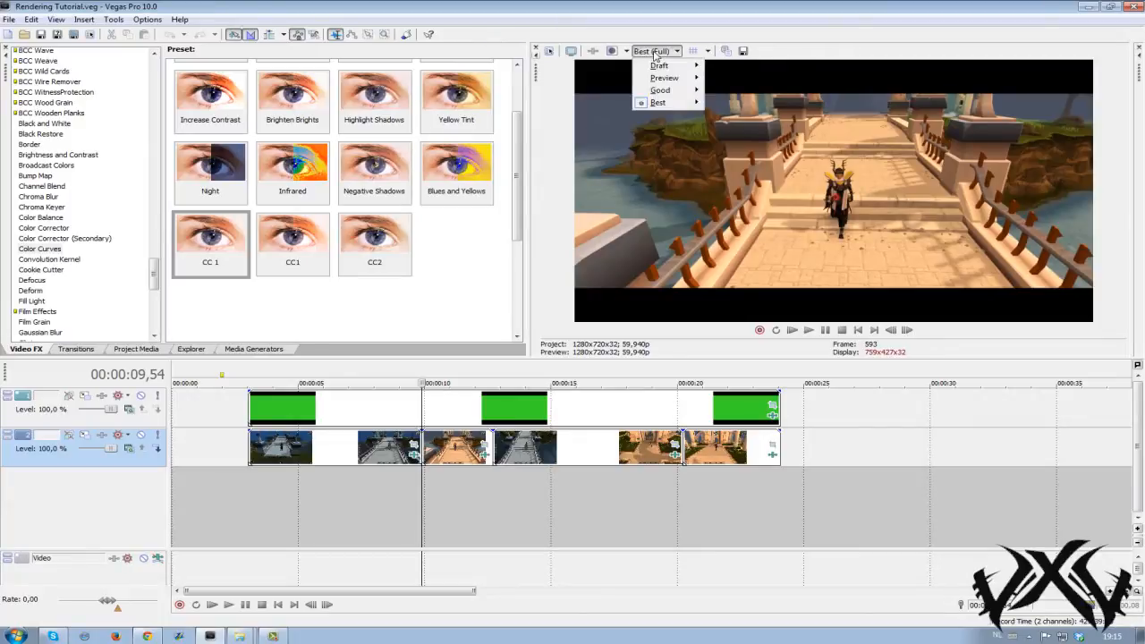
pyautogui.click(658, 101)
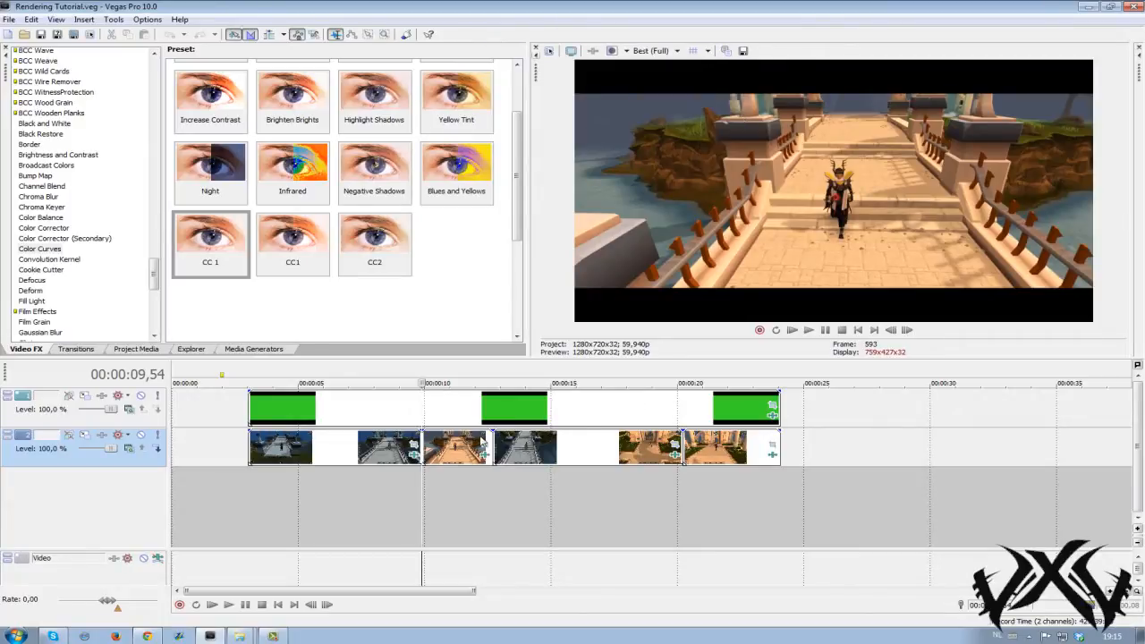
pyautogui.moveTo(251, 499)
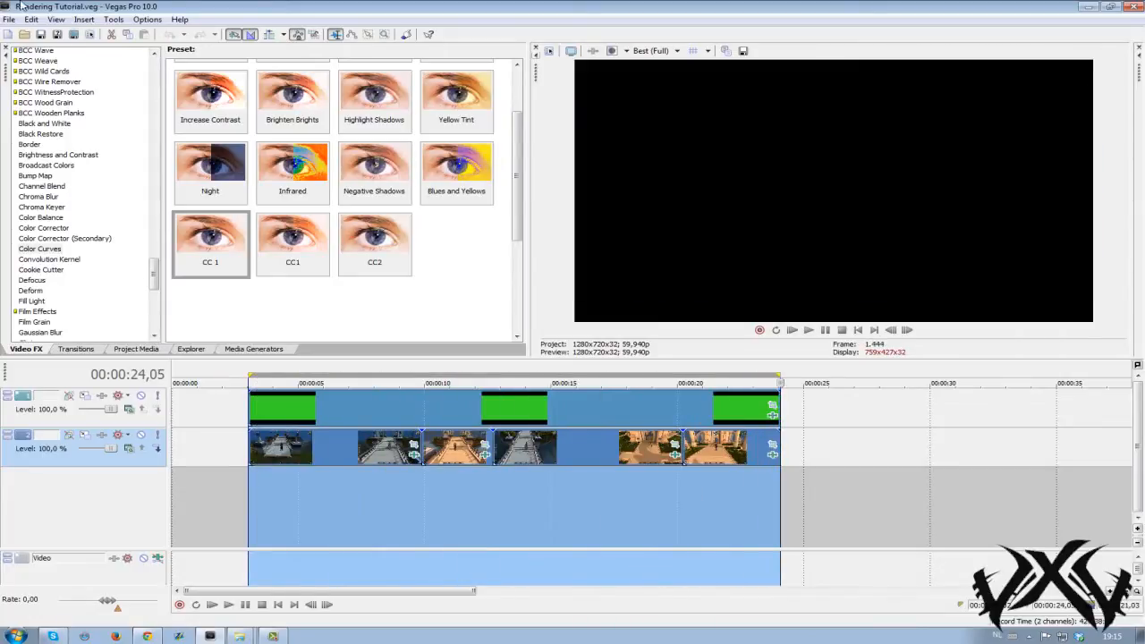
# Bring up Render As for the project and review the output file formats.
pyautogui.click(9, 18)
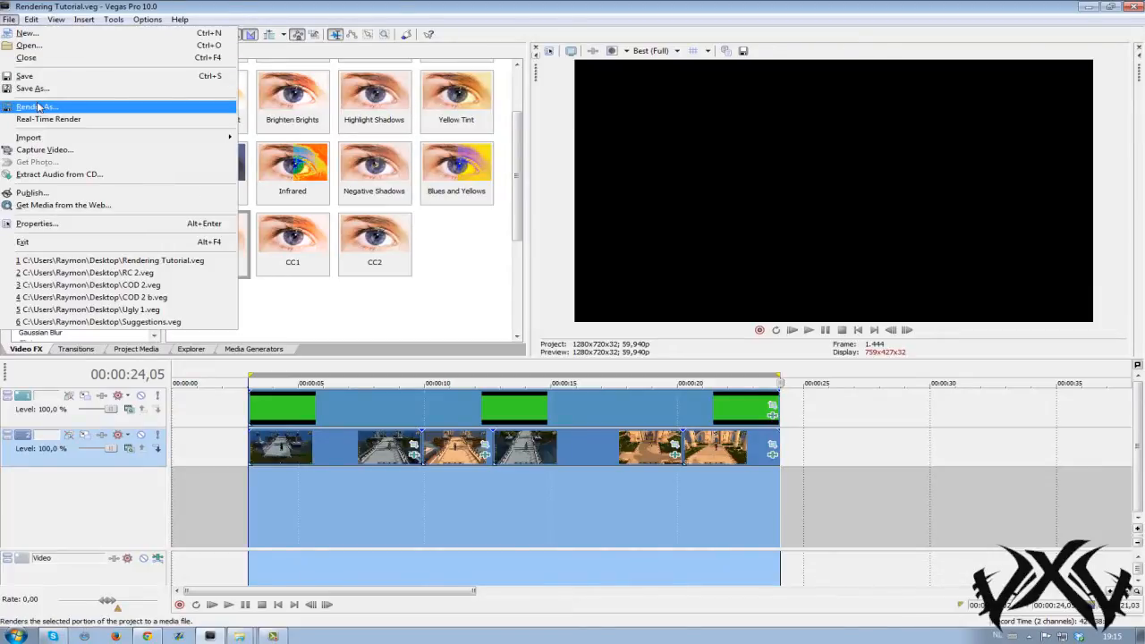
pyautogui.click(36, 107)
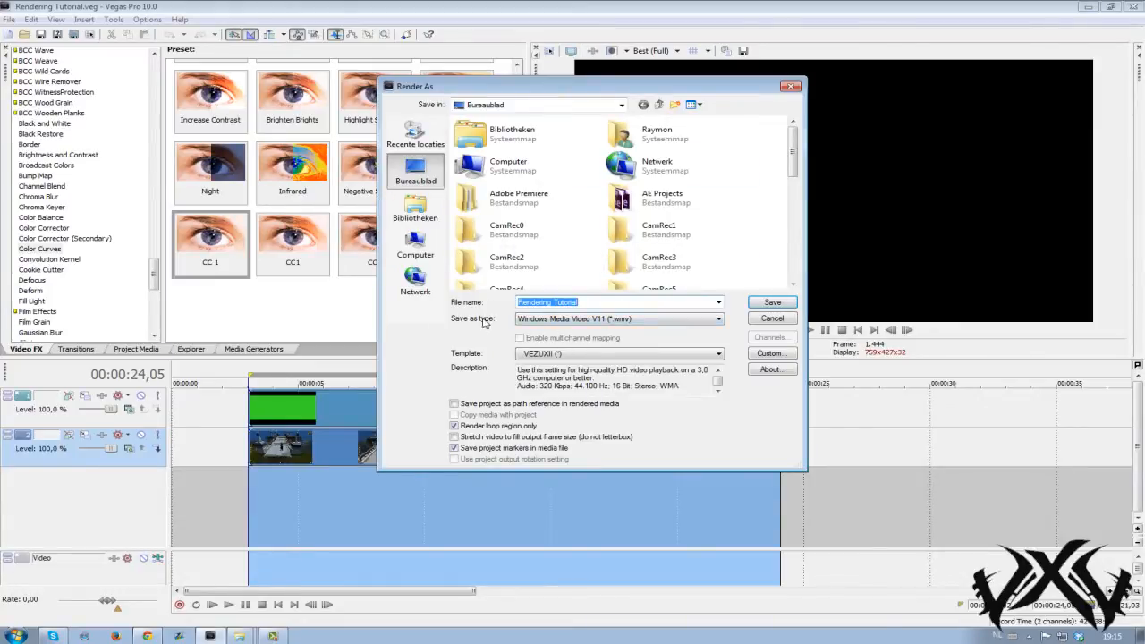
pyautogui.click(719, 319)
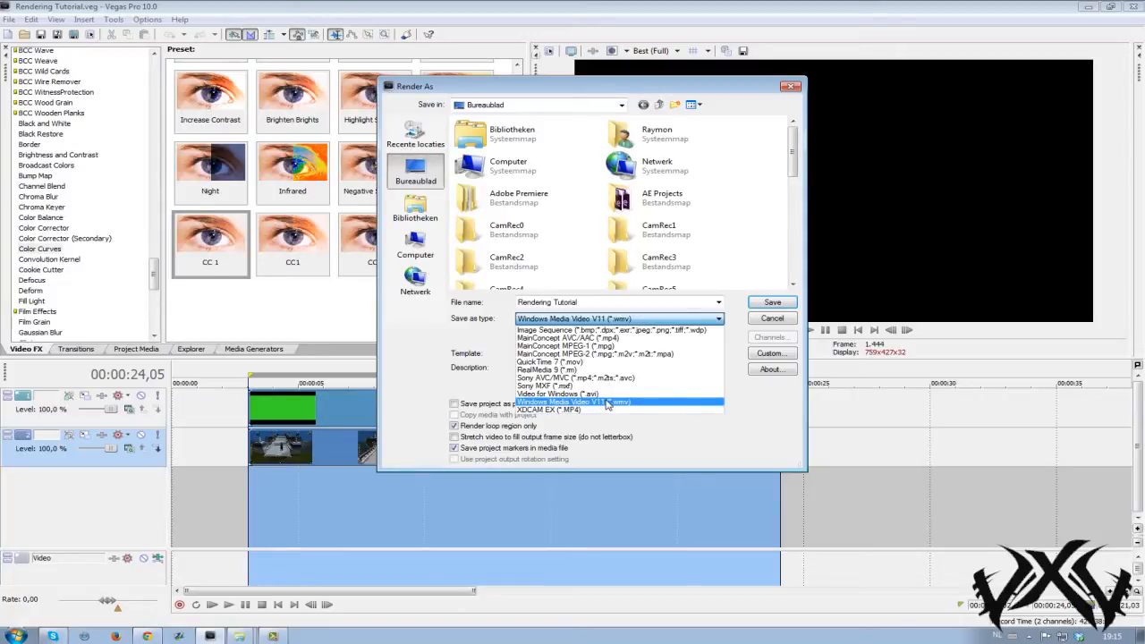
pyautogui.moveTo(558, 394)
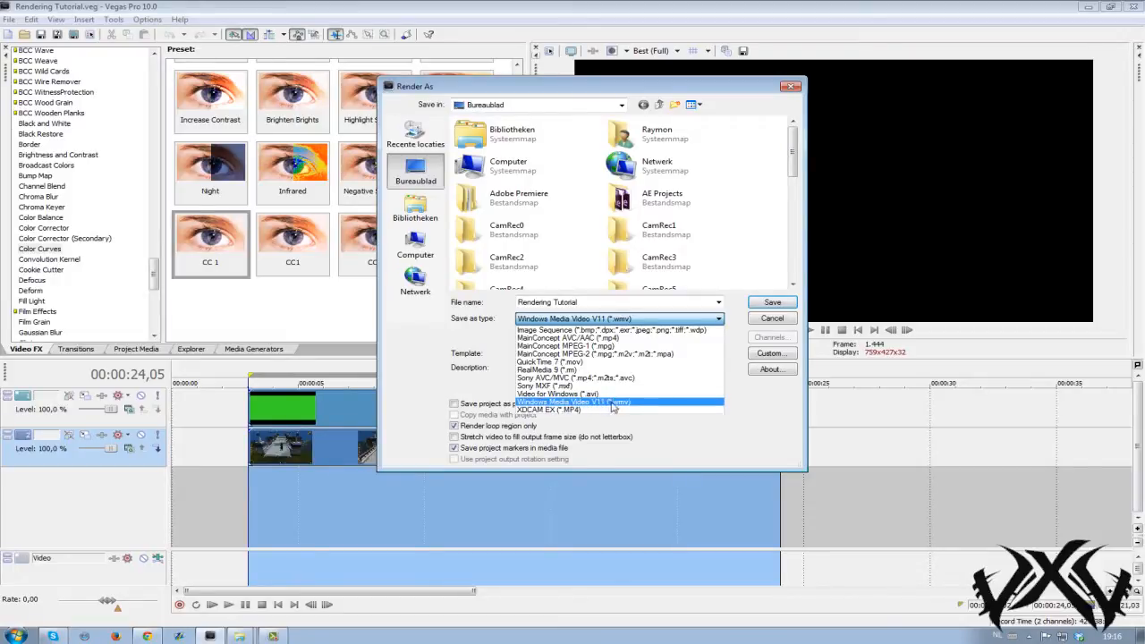
pyautogui.click(572, 402)
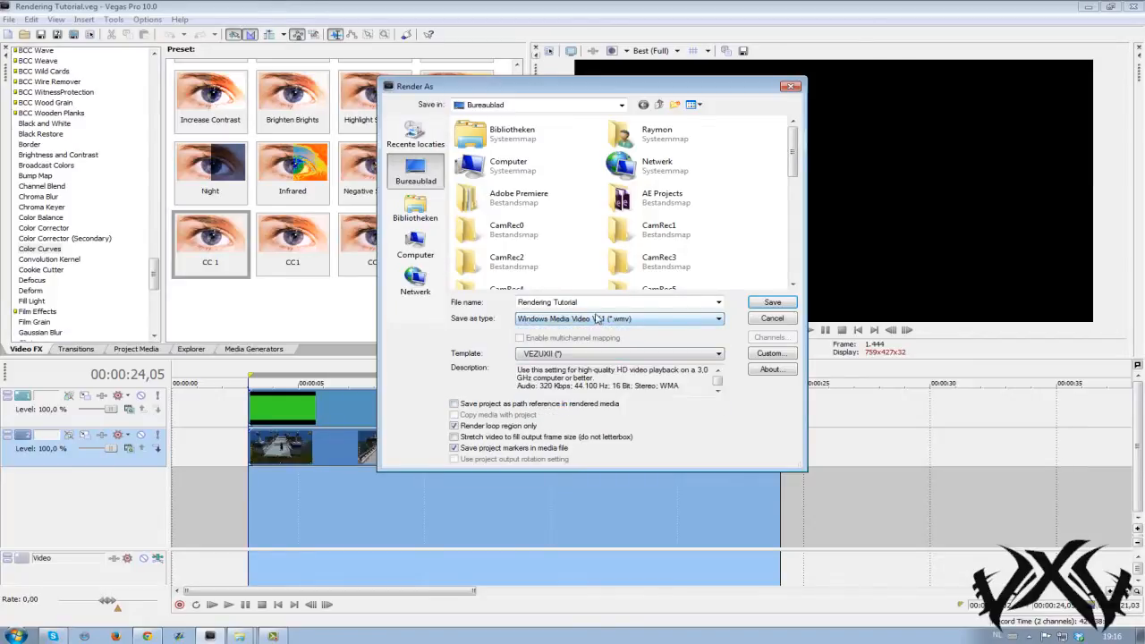
# Keep Windows Media Video V11 as the format and choose the Default Template.
pyautogui.click(715, 319)
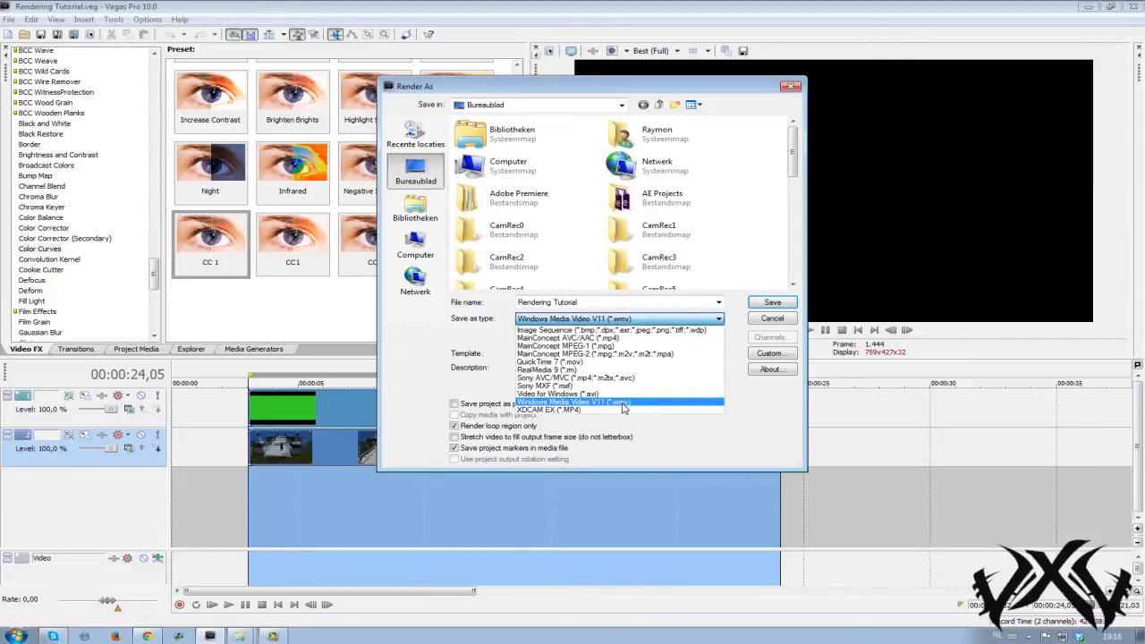
pyautogui.click(579, 400)
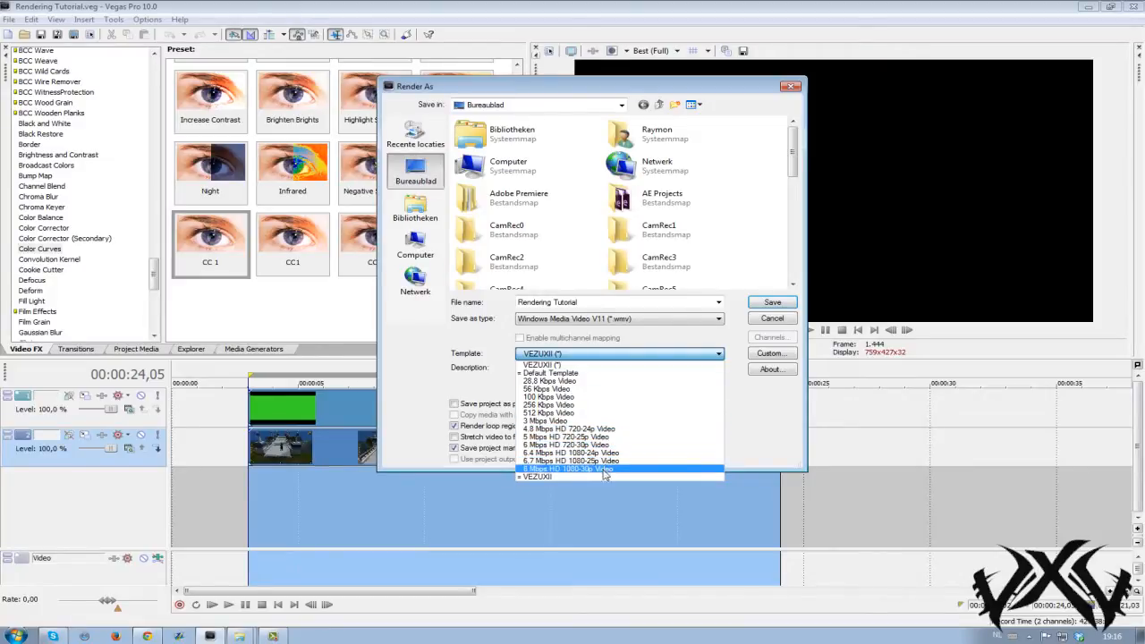
pyautogui.click(569, 469)
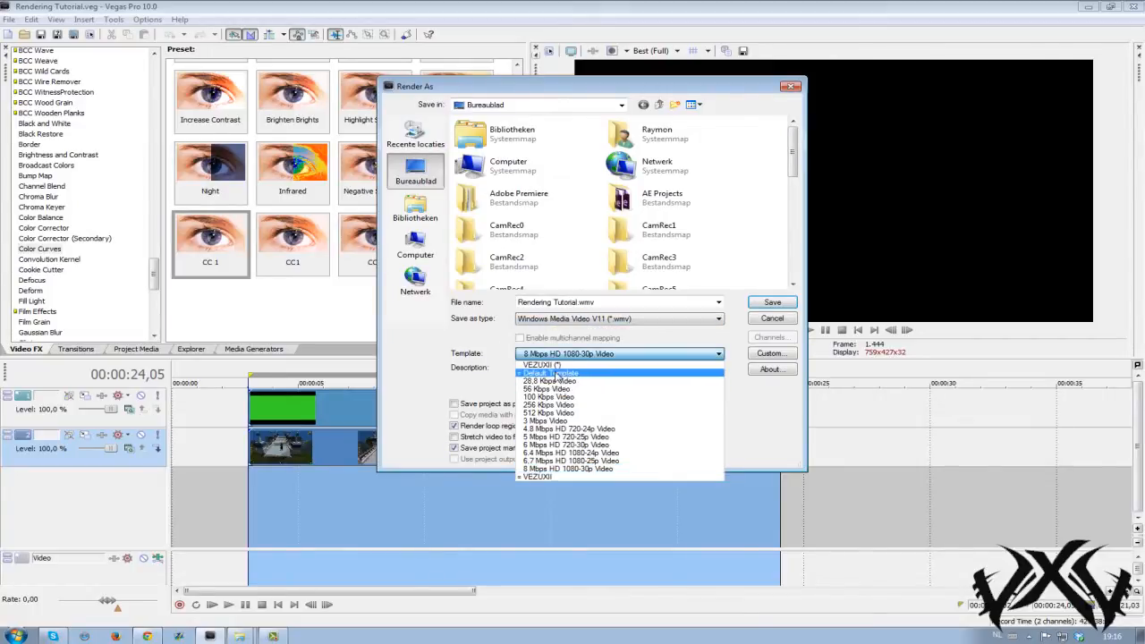
pyautogui.click(540, 372)
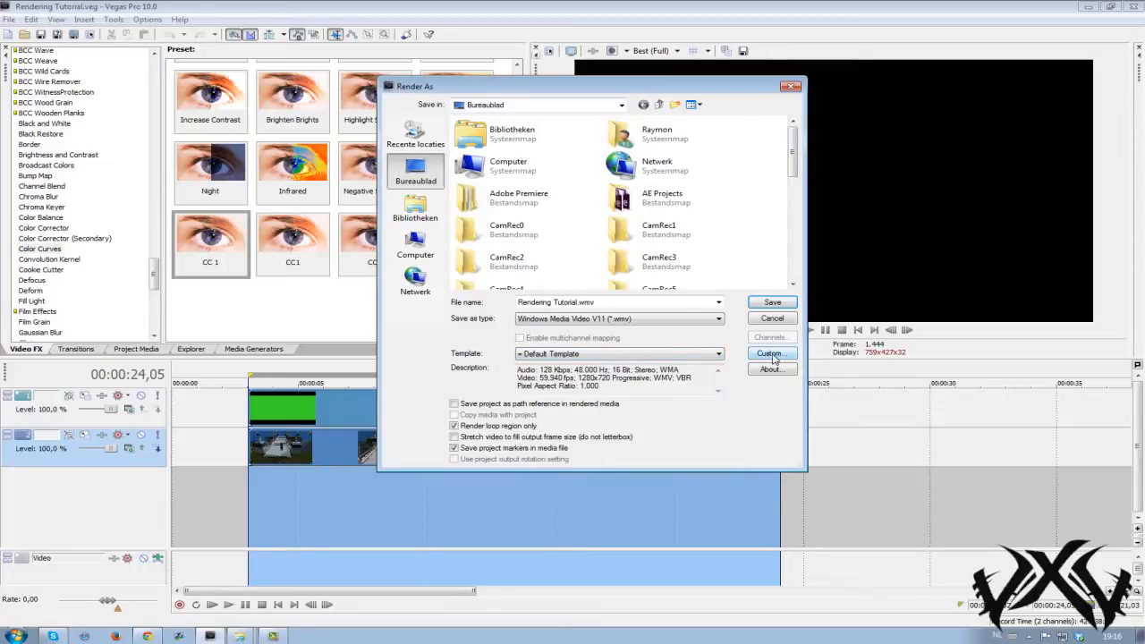
# In the custom template's audio settings choose 320 kbps, 44 kHz stereo CBR.
pyautogui.click(769, 353)
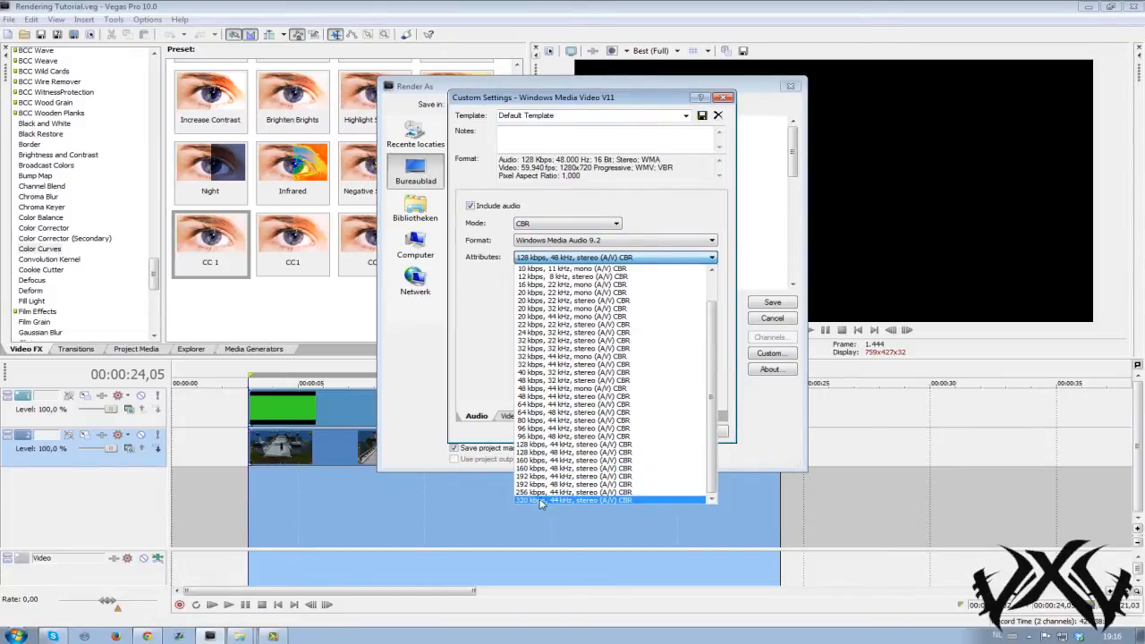
pyautogui.moveTo(543, 500)
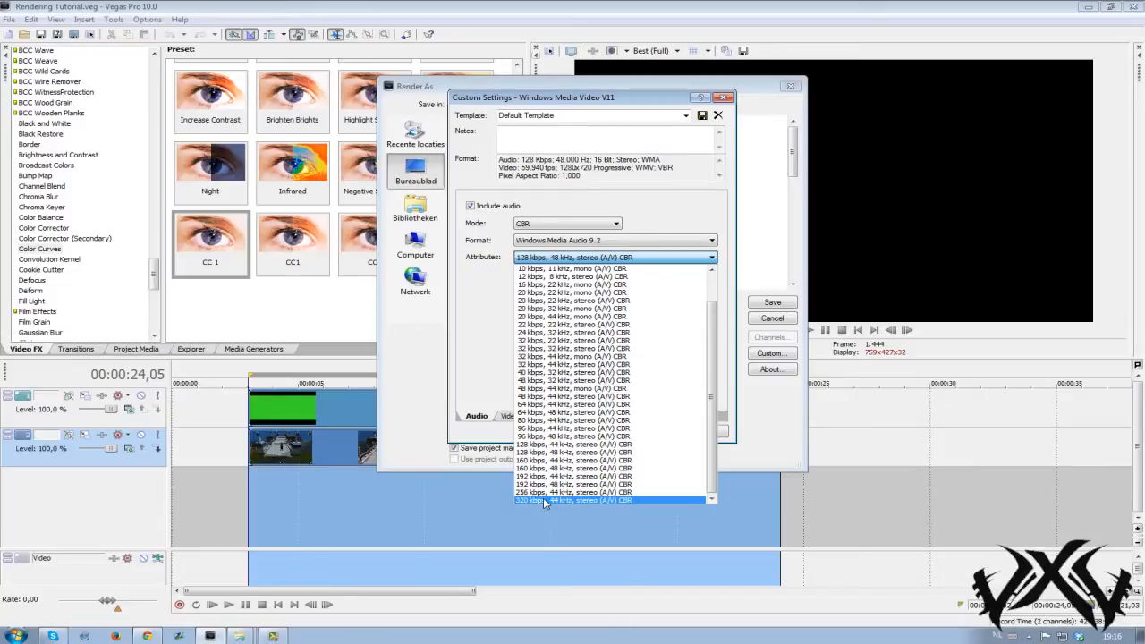
pyautogui.click(572, 499)
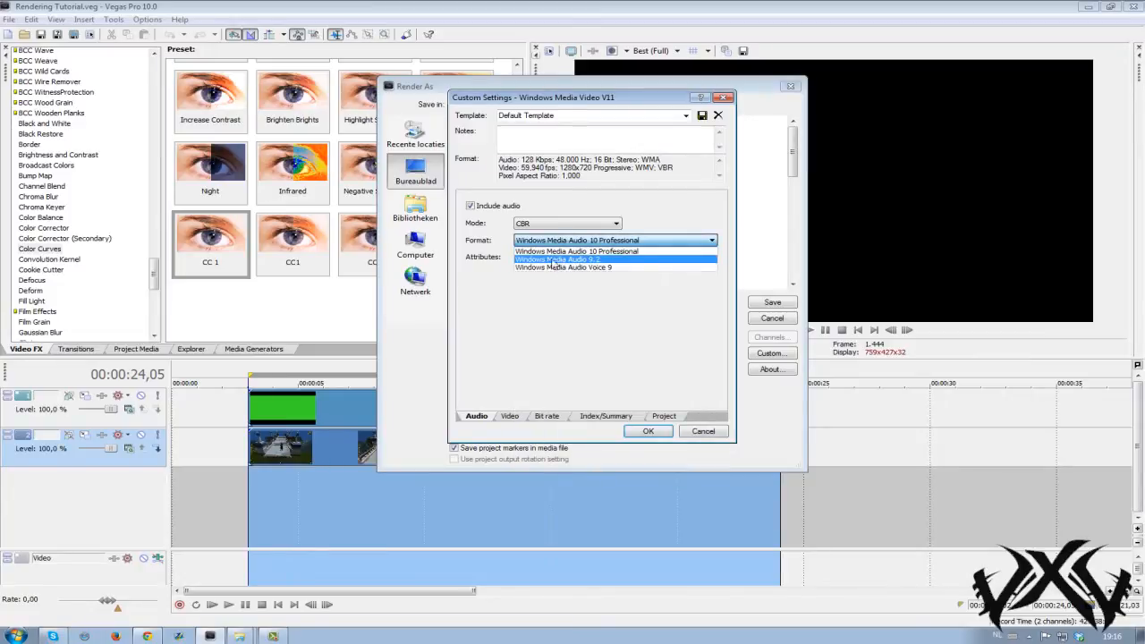
pyautogui.click(558, 258)
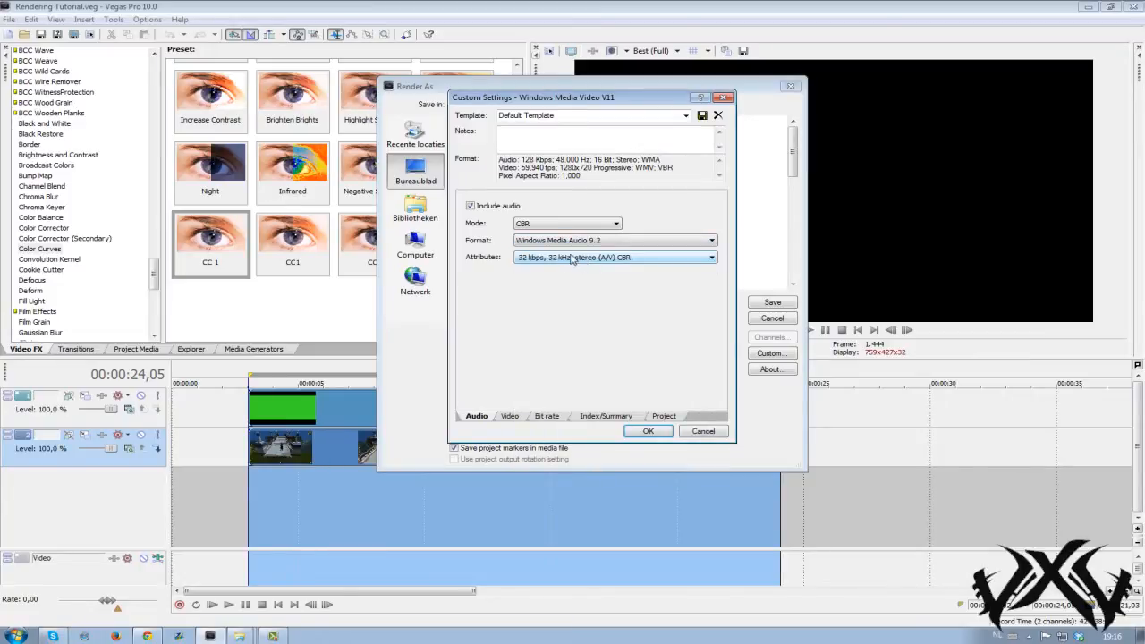
pyautogui.click(712, 257)
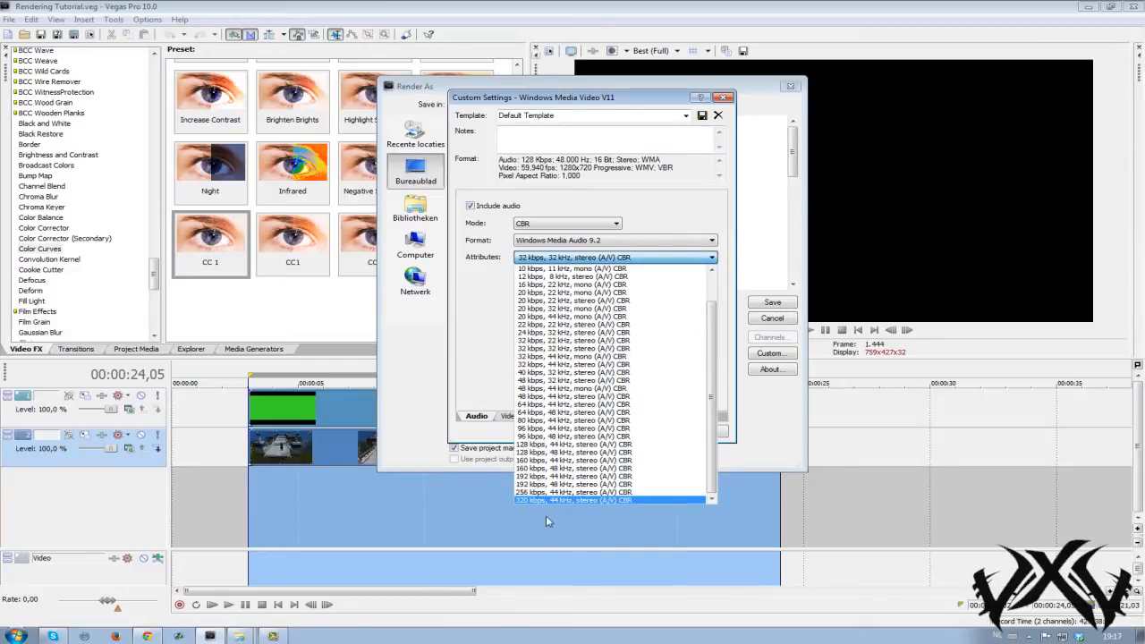
pyautogui.click(572, 499)
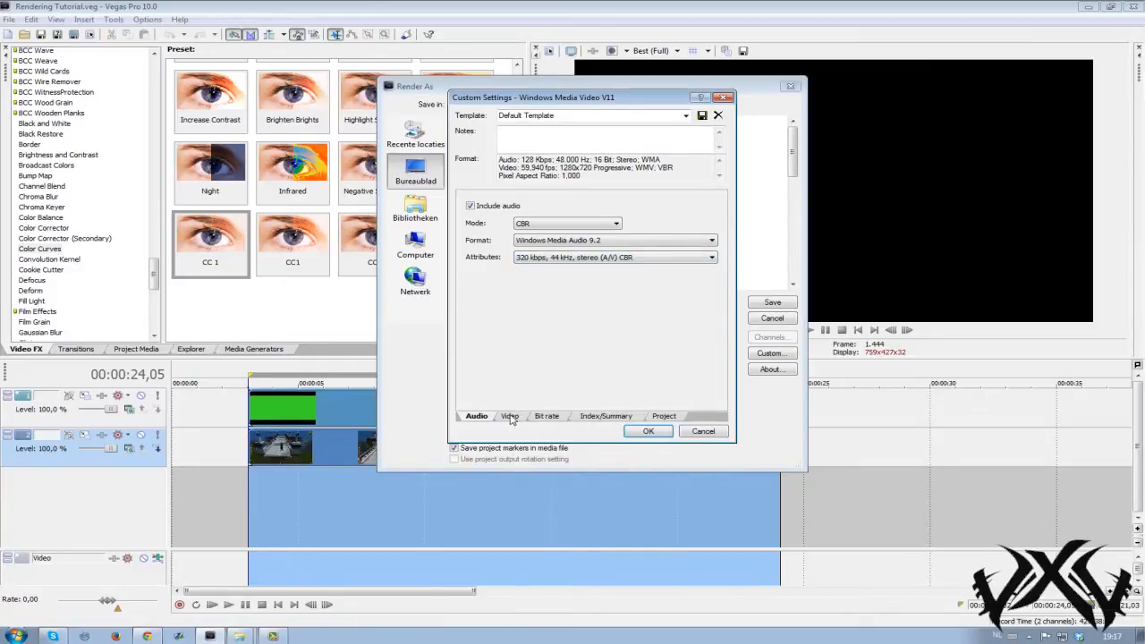
# Set the video to CBR mode at the High definition 1280x720 image size.
pyautogui.click(510, 415)
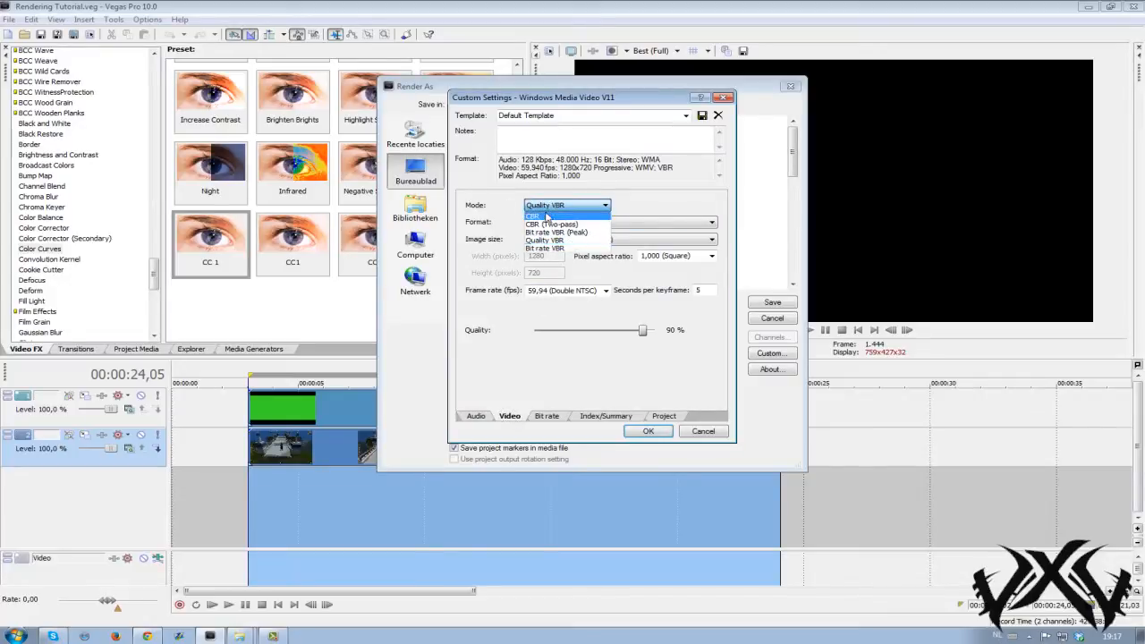
pyautogui.moveTo(545, 239)
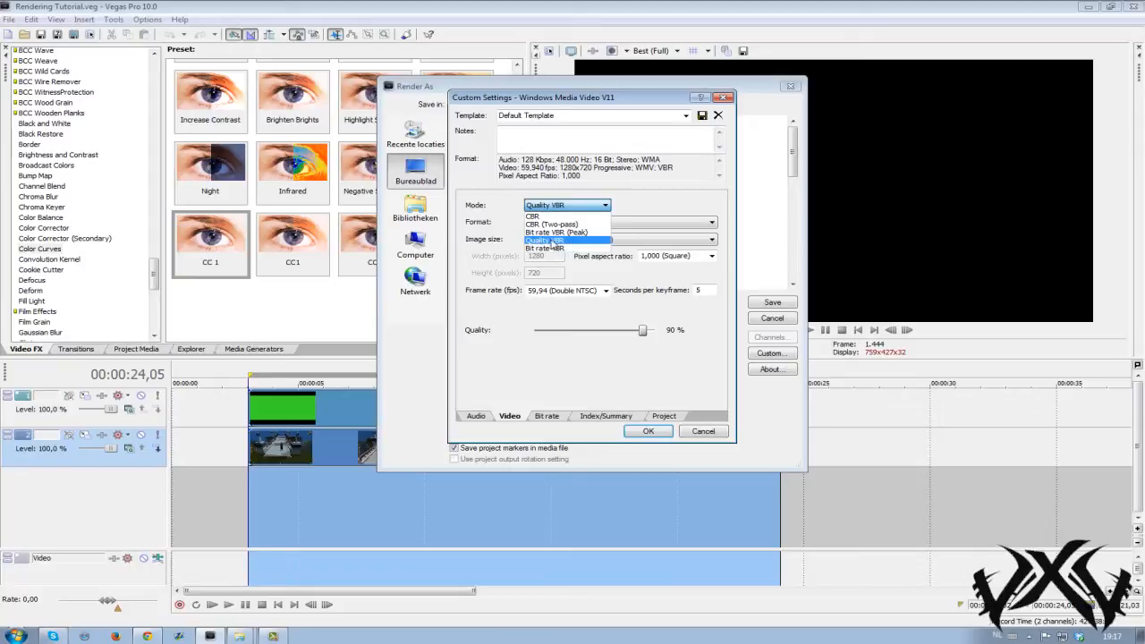
pyautogui.click(533, 214)
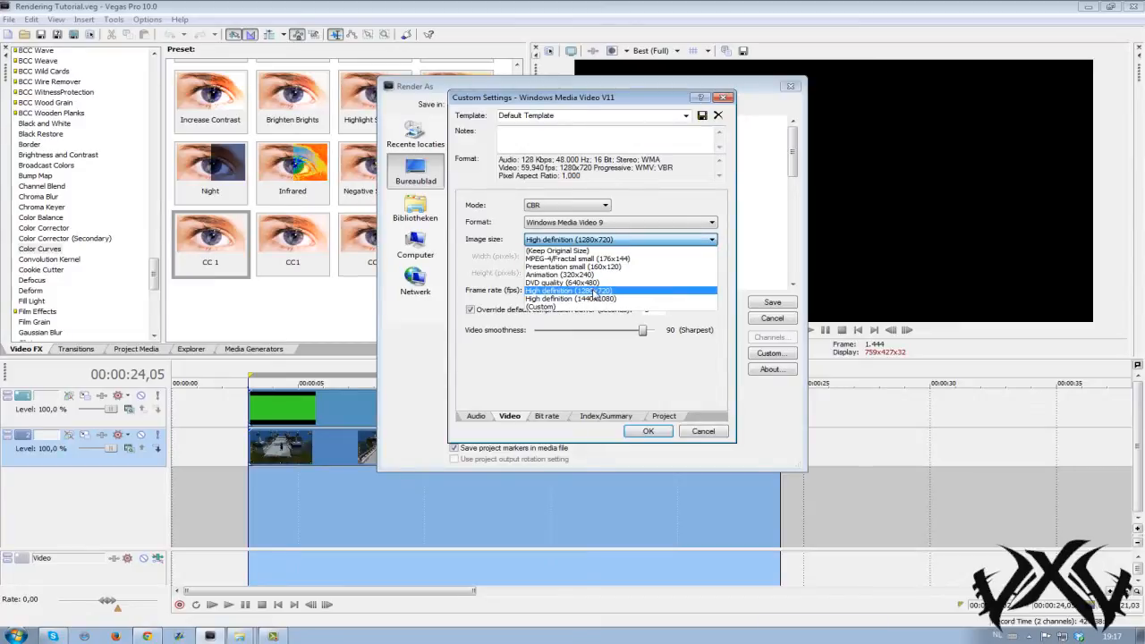
pyautogui.click(568, 290)
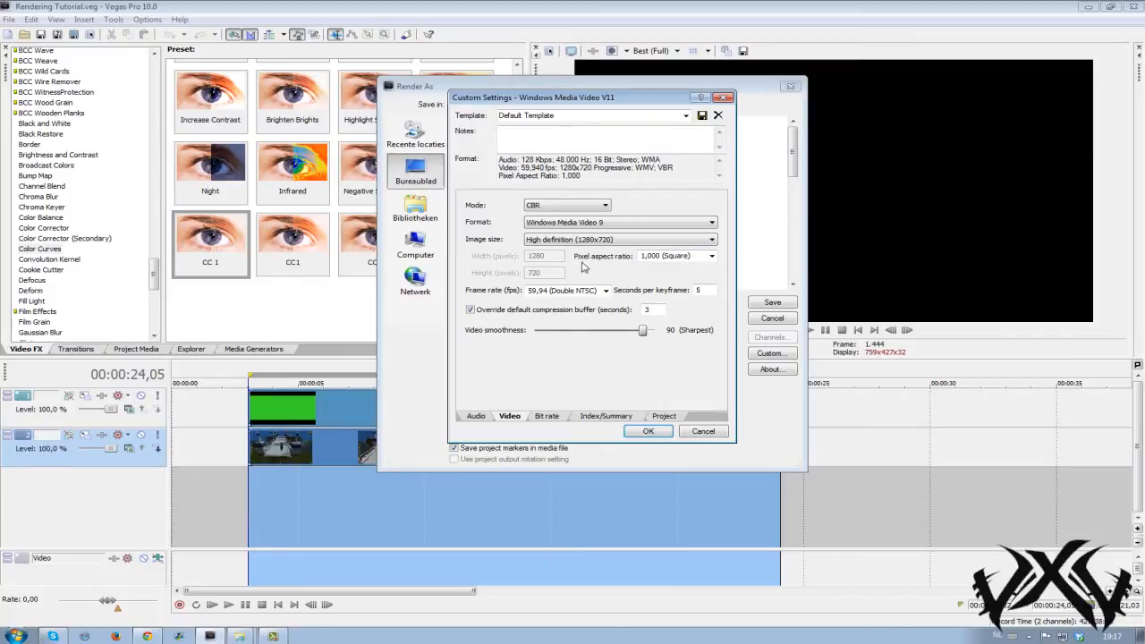
pyautogui.moveTo(591, 261)
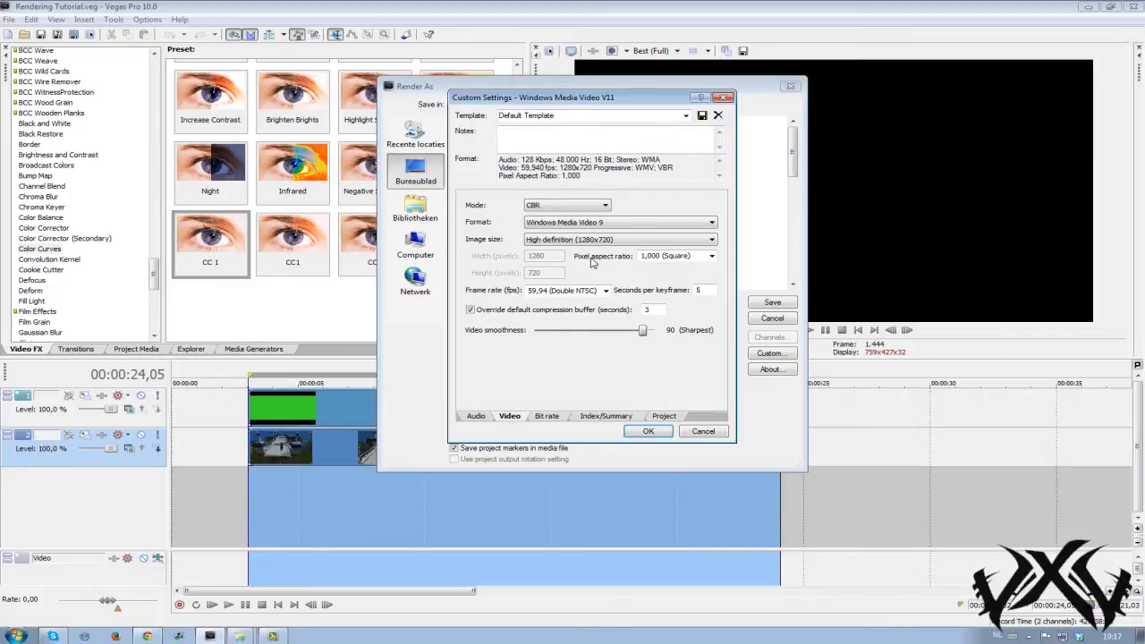
pyautogui.moveTo(581, 264)
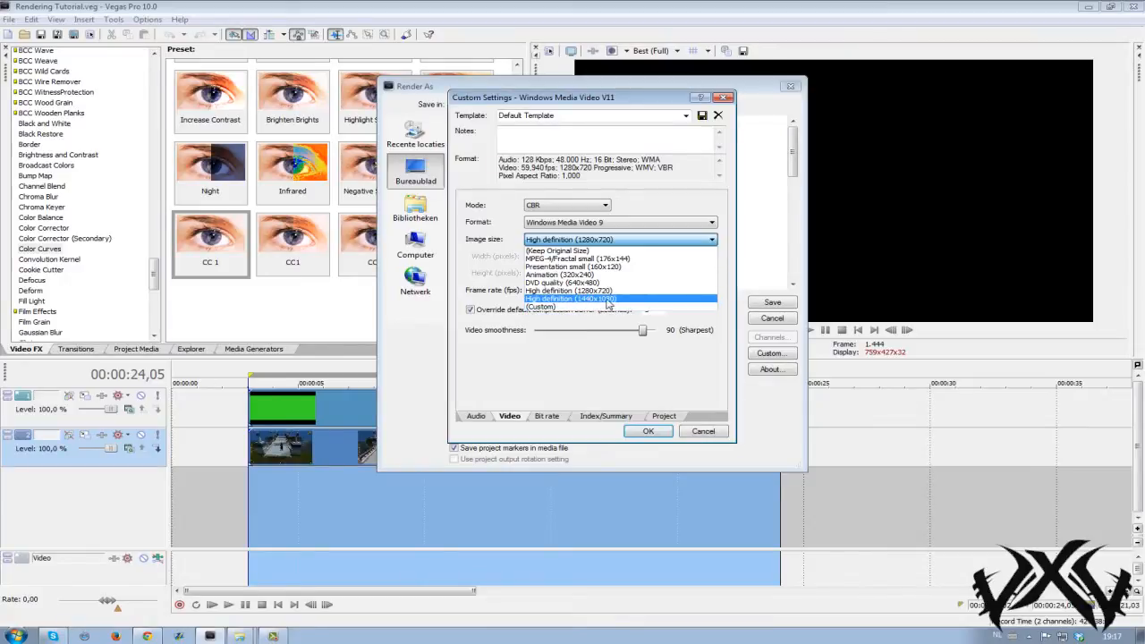
# Try a custom 1920x1080 size, revert to 1280x720 and keep square pixels.
pyautogui.click(540, 307)
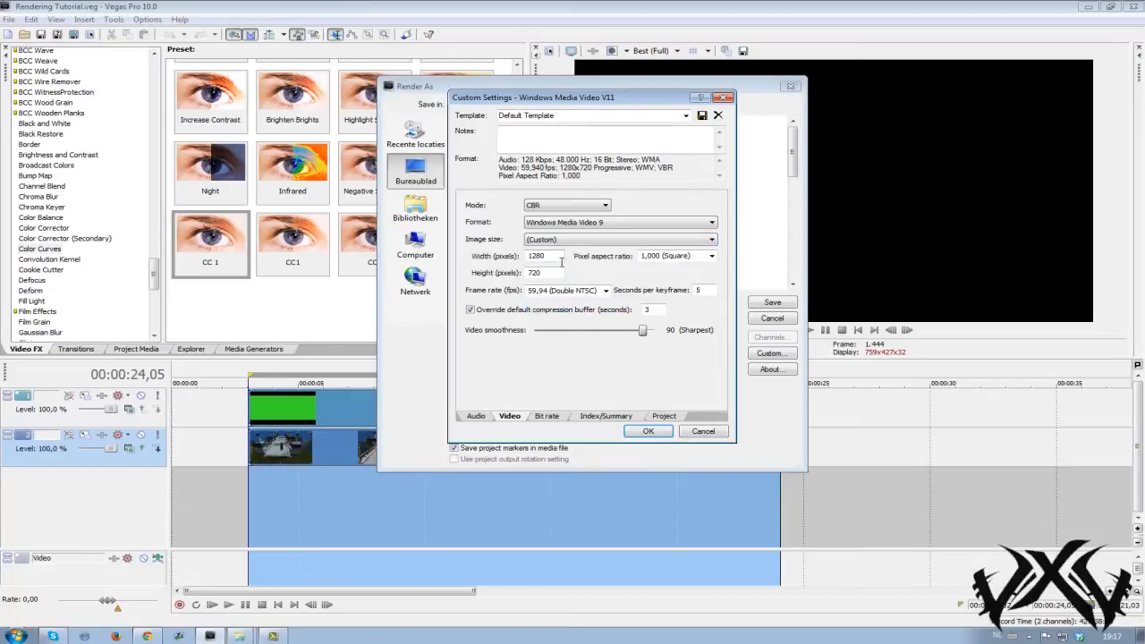
pyautogui.write('1920')
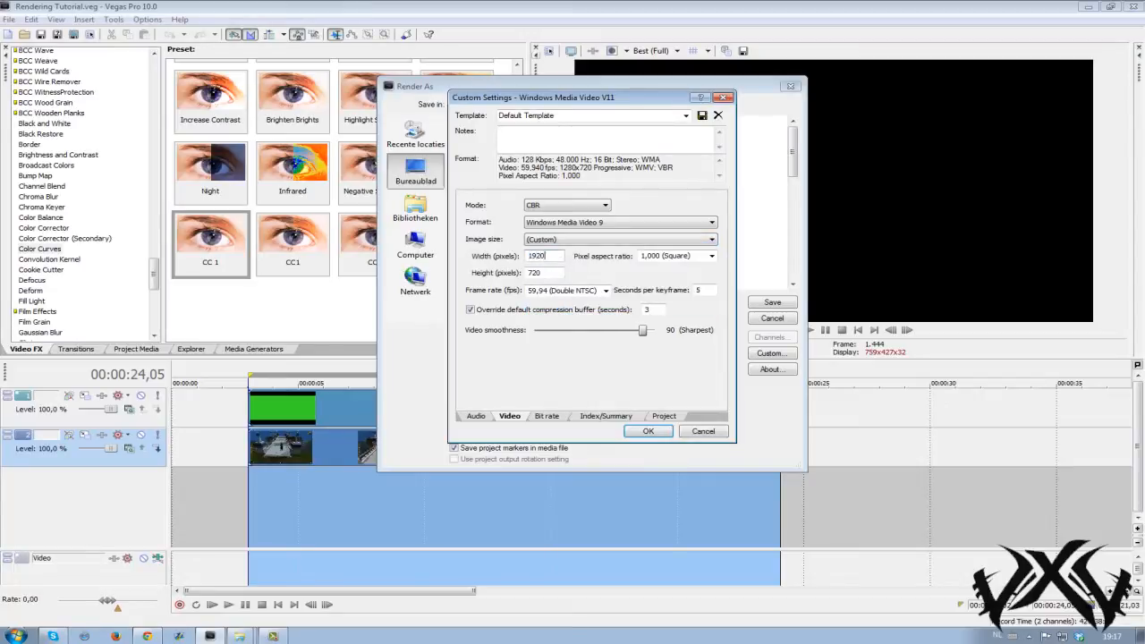
pyautogui.write('1080')
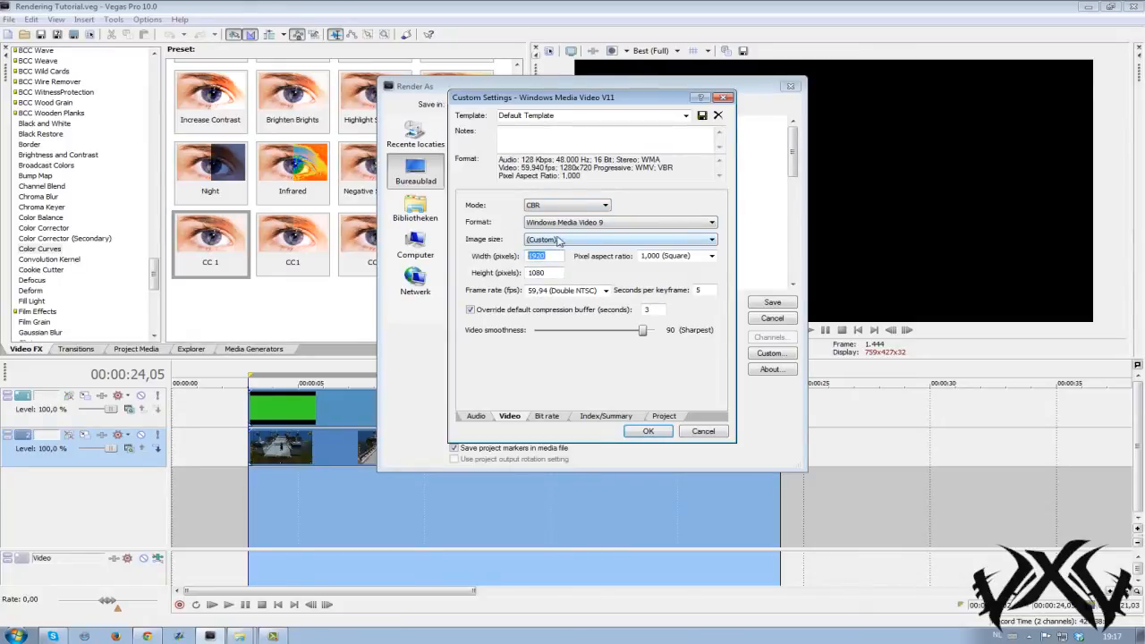
pyautogui.click(617, 239)
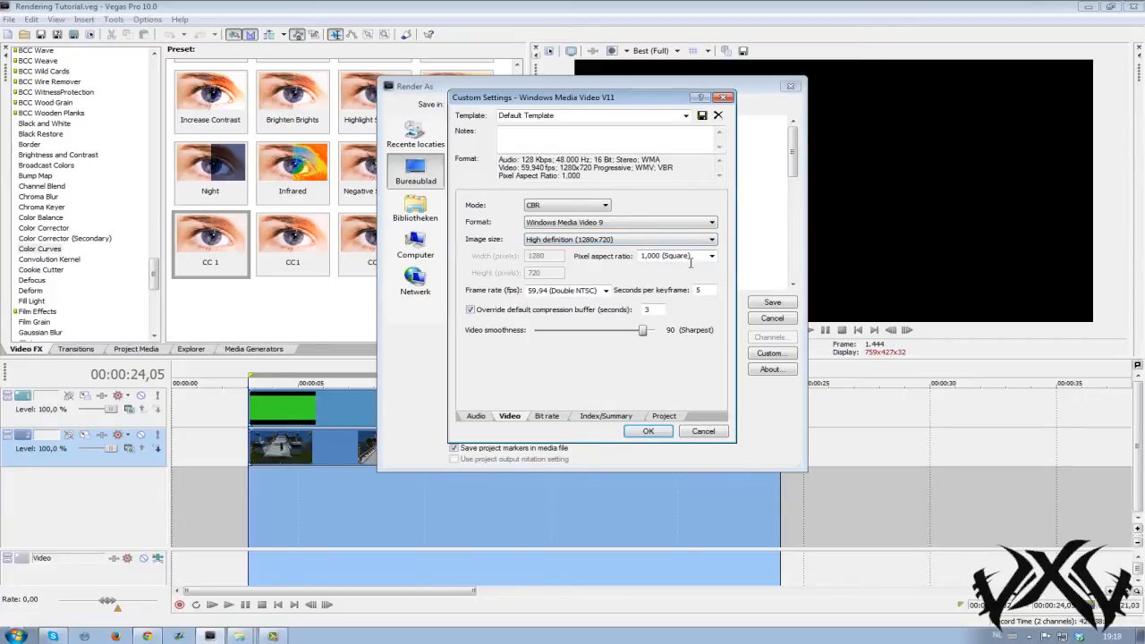
pyautogui.click(712, 256)
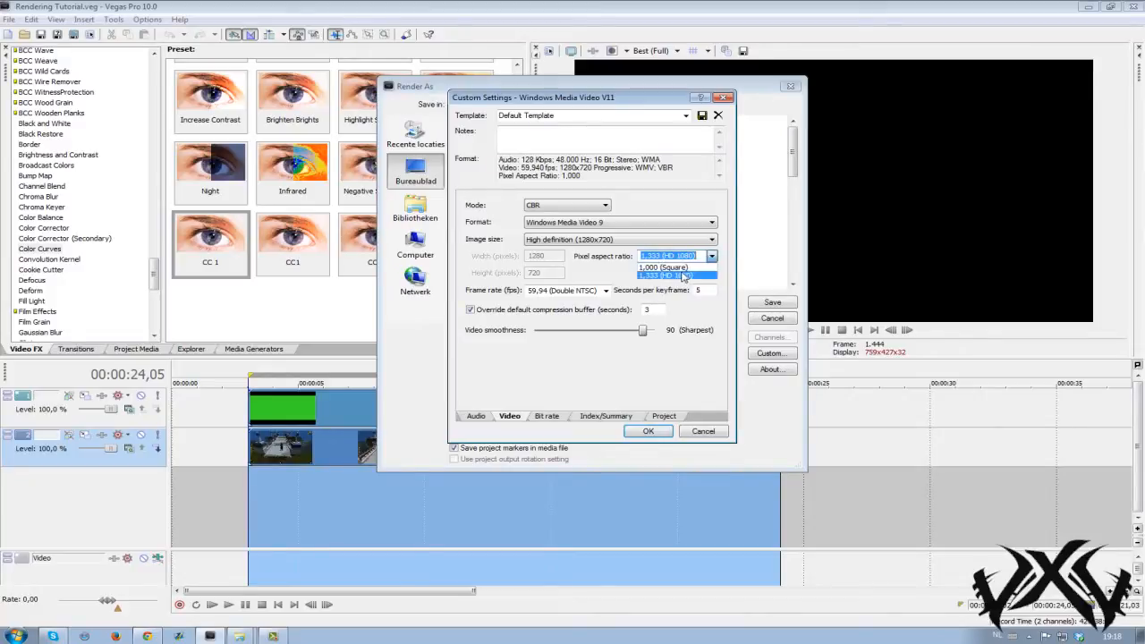
pyautogui.click(665, 266)
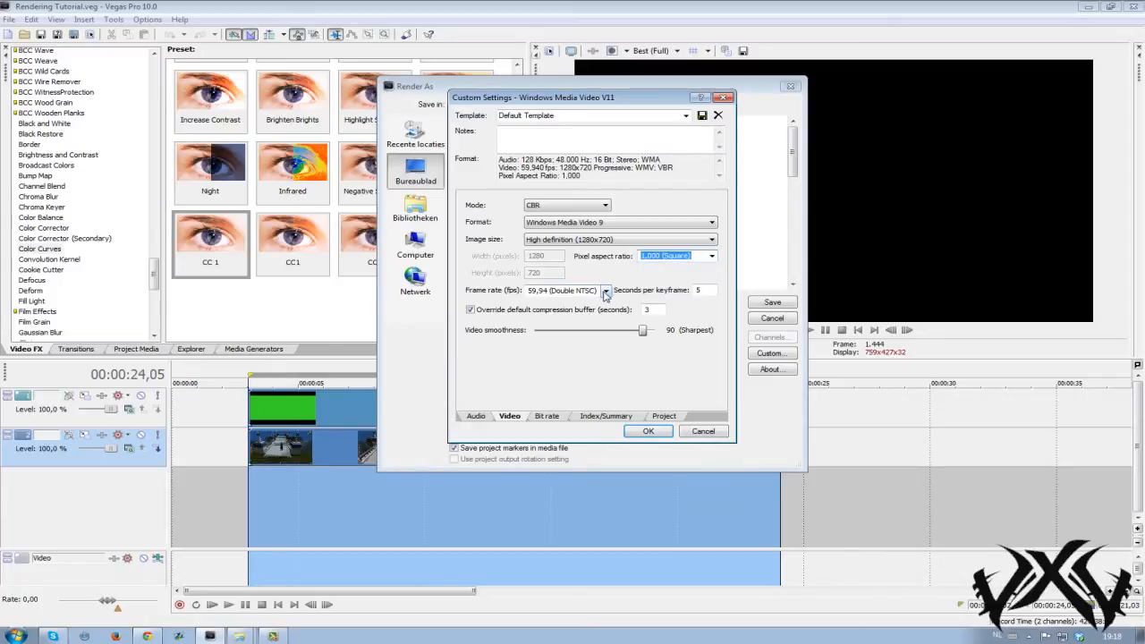
# Keep the 59.94 fps Double NTSC frame rate and raise video smoothness to 100.
pyautogui.click(561, 290)
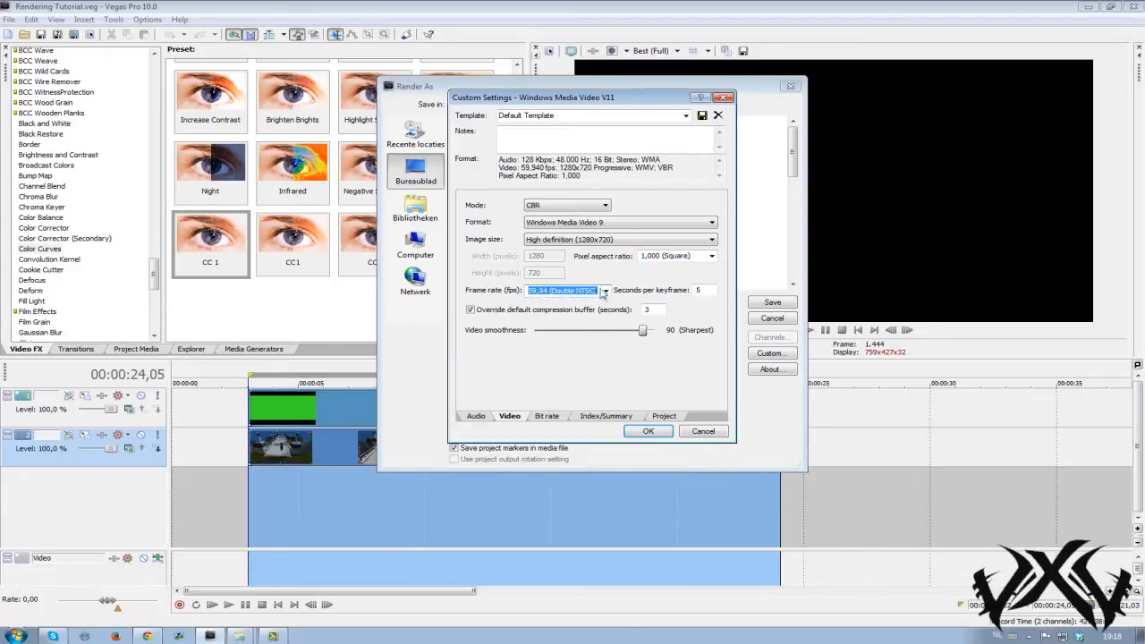
pyautogui.click(604, 289)
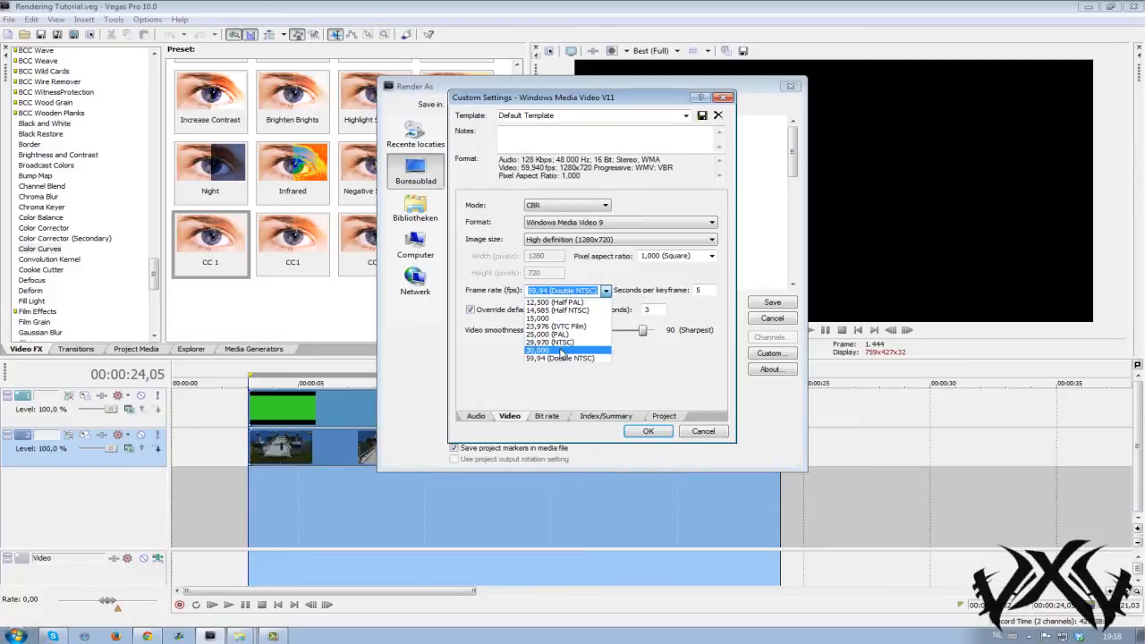
pyautogui.moveTo(564, 351)
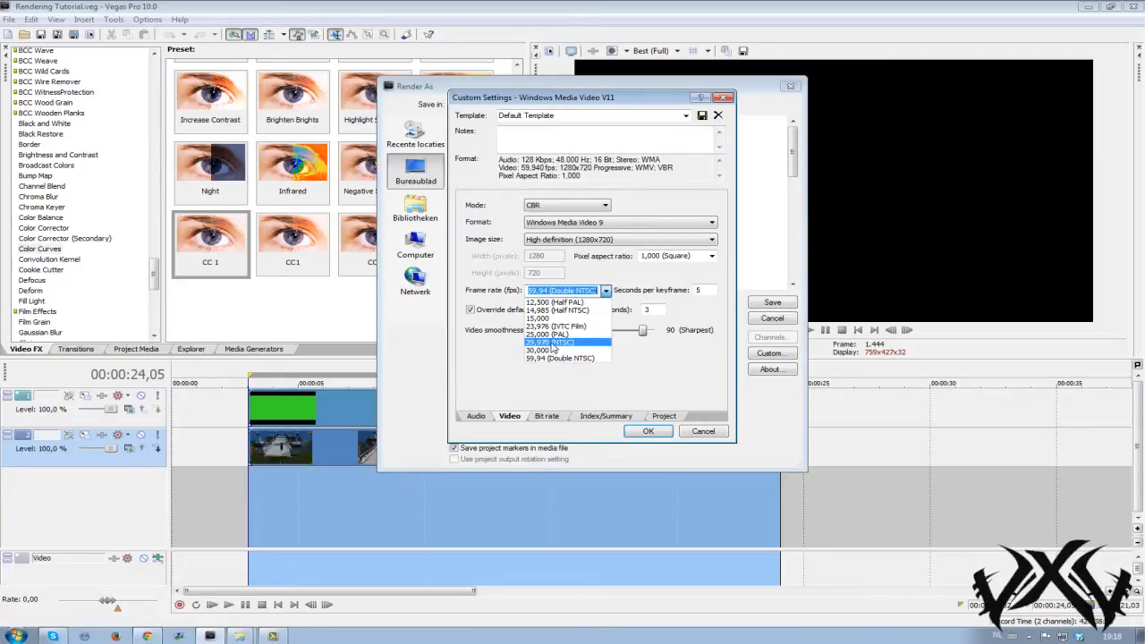
pyautogui.click(554, 342)
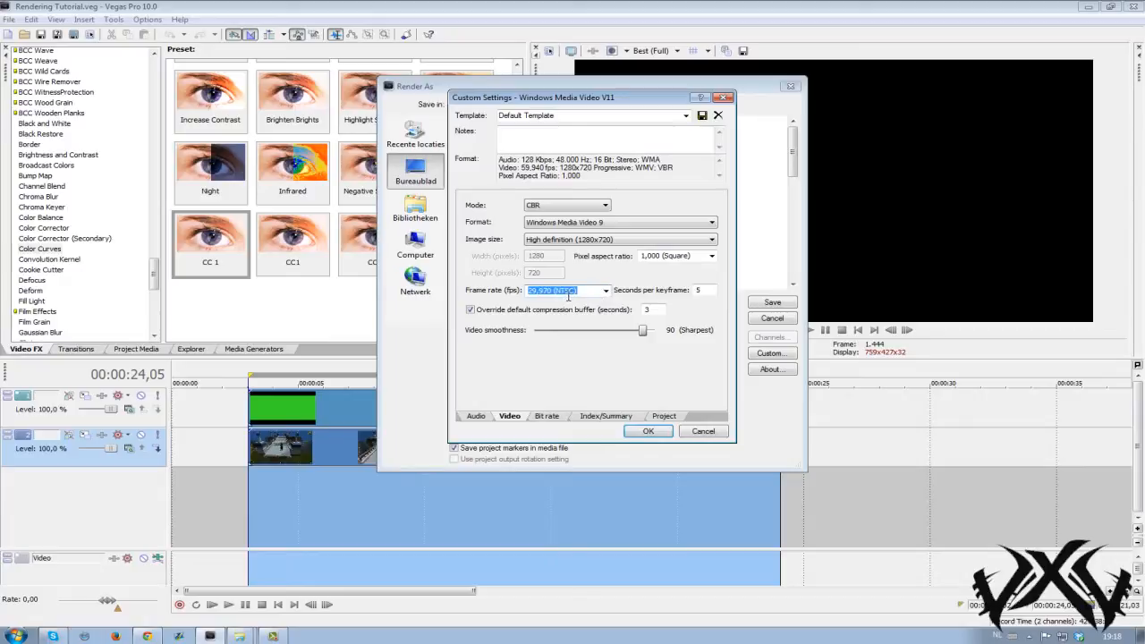
pyautogui.click(605, 290)
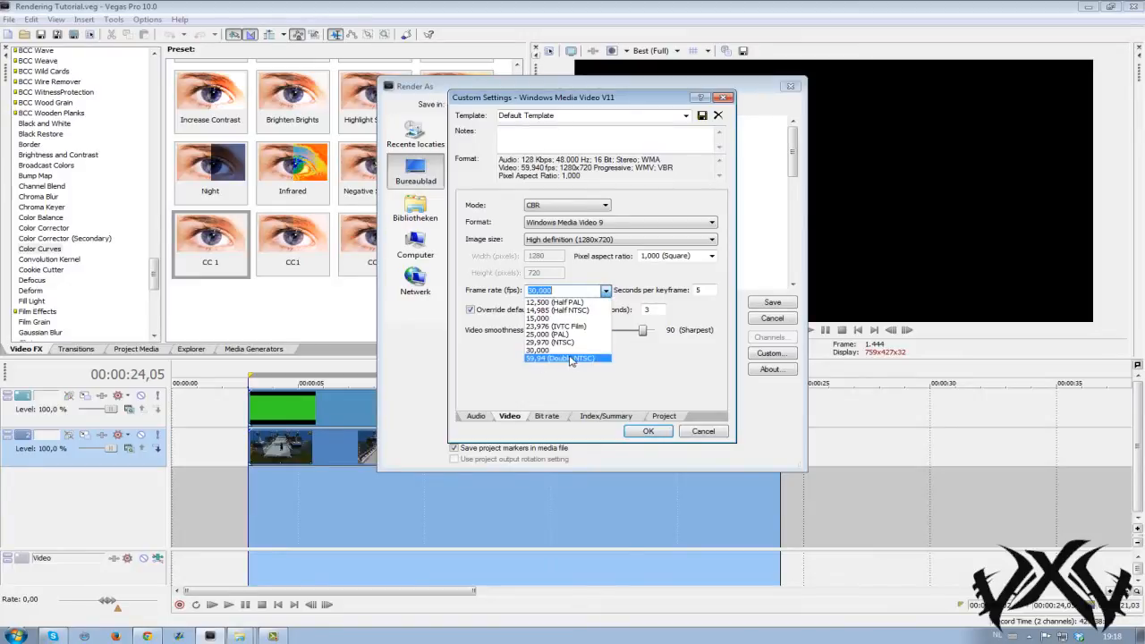
pyautogui.click(565, 357)
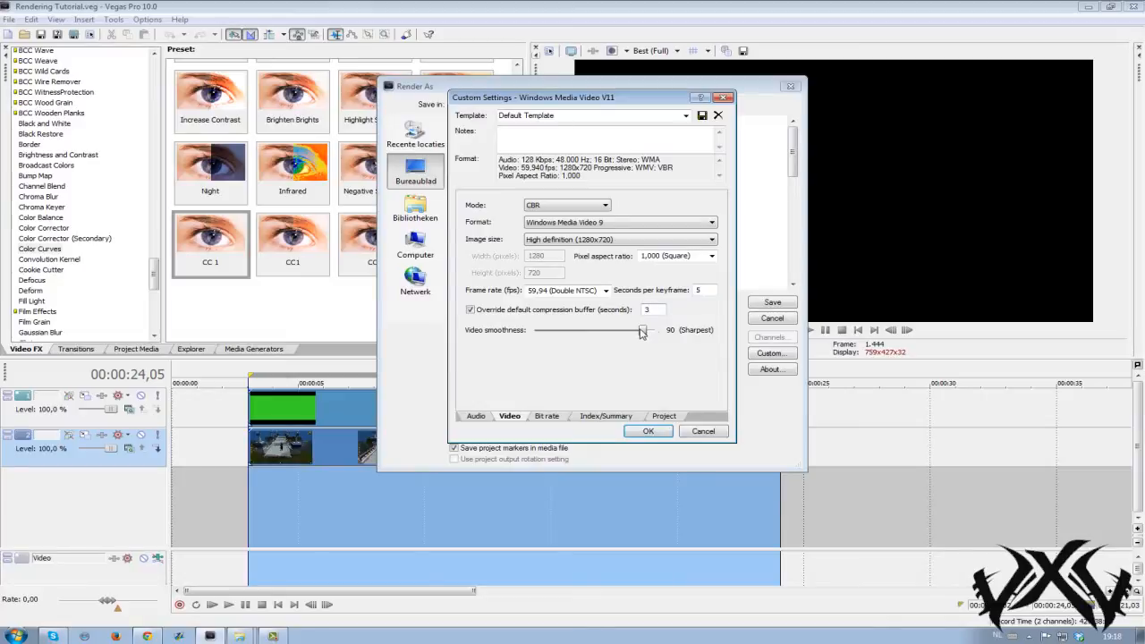
pyautogui.moveTo(640, 329); pyautogui.dragTo(654, 329)
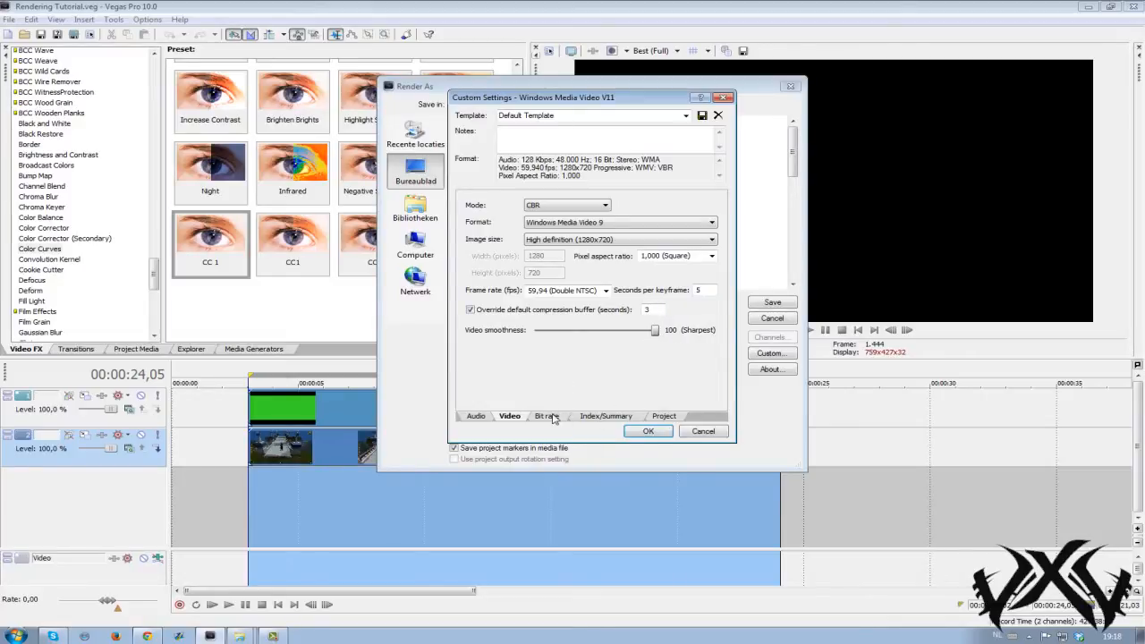
# Review the index/summary, bit rate and project rendering settings pages.
pyautogui.click(604, 415)
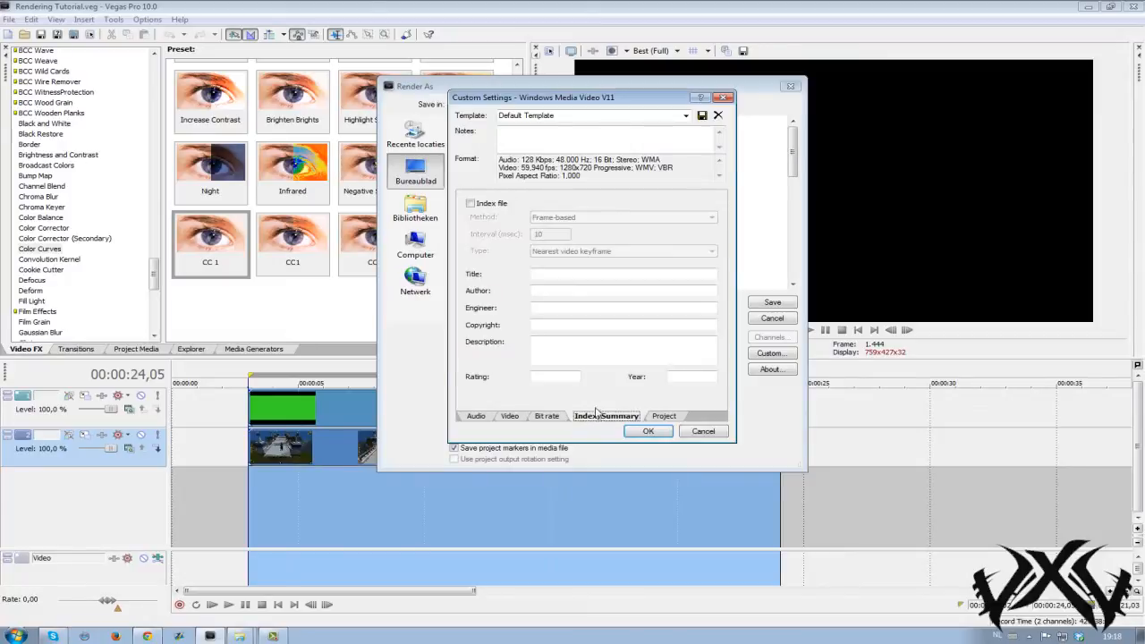
pyautogui.click(548, 415)
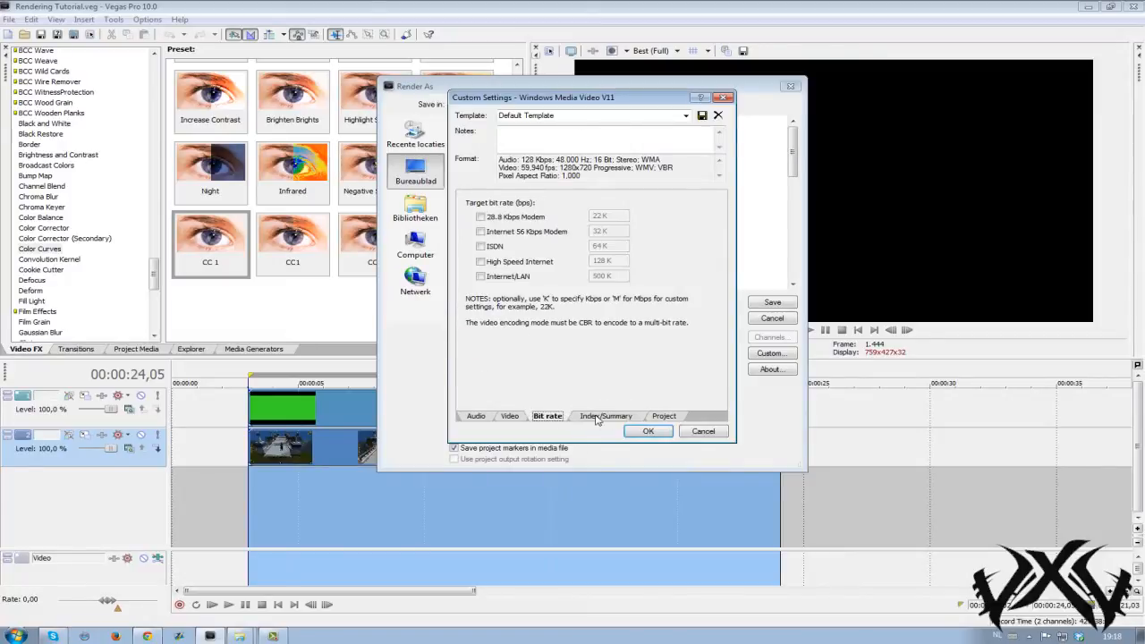
pyautogui.click(664, 415)
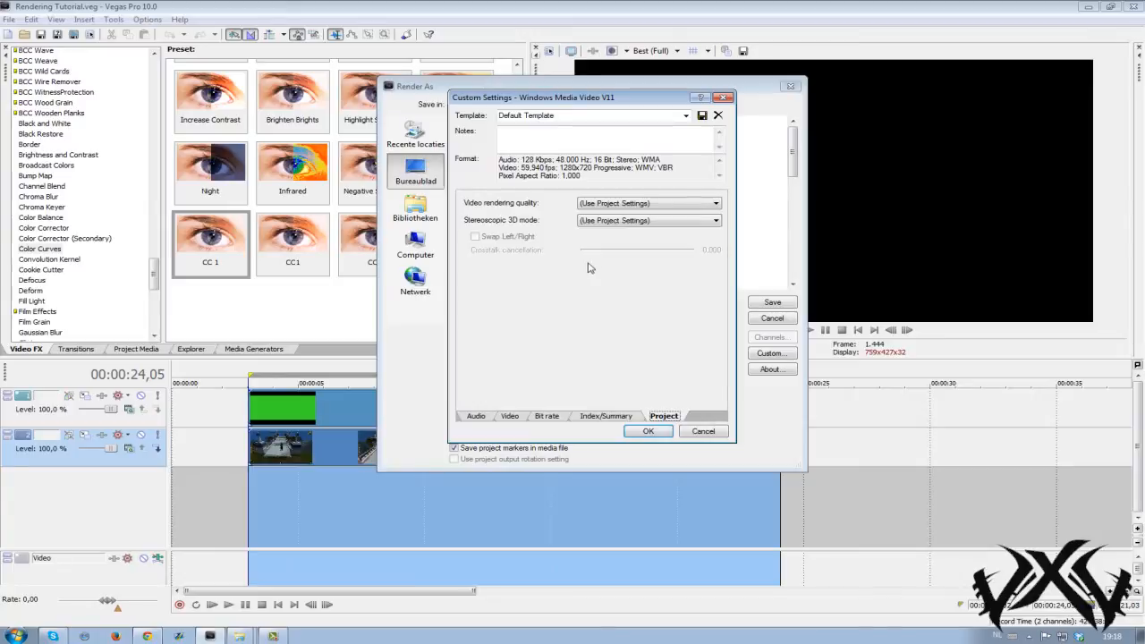
pyautogui.moveTo(515, 209)
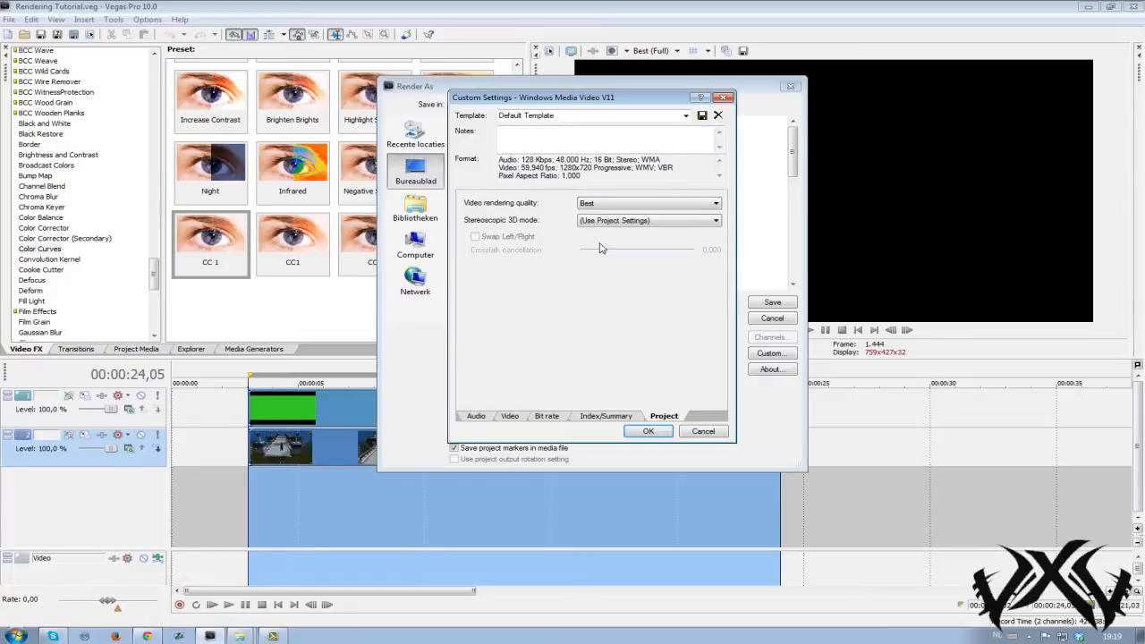
pyautogui.moveTo(486, 440)
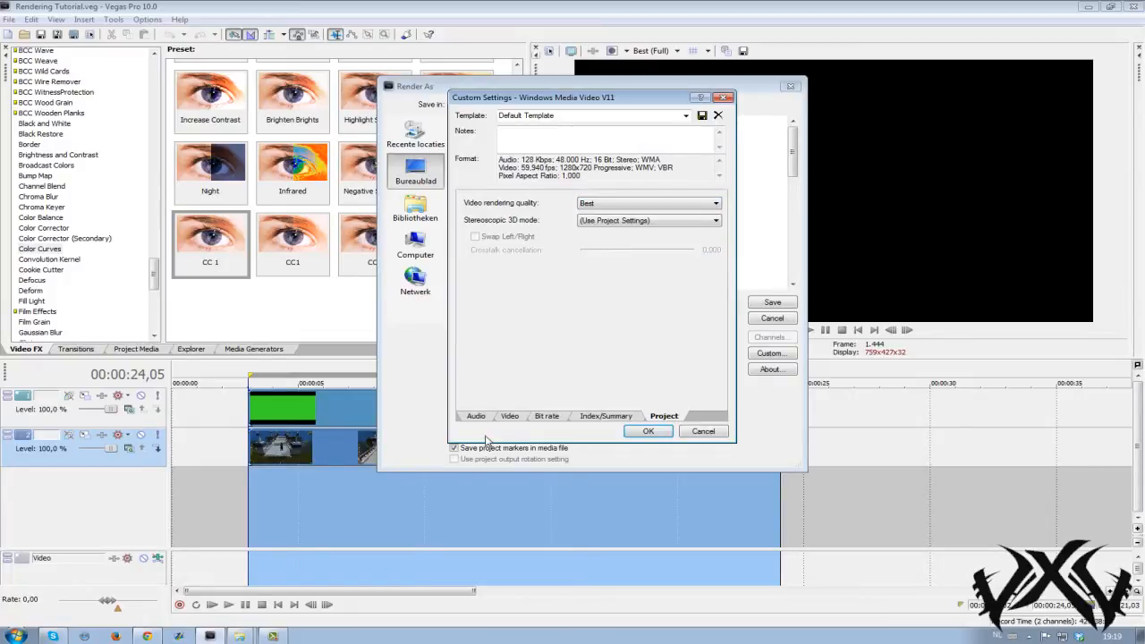
# Rename the render template and confirm the custom settings, returning to Render As.
pyautogui.click(590, 114)
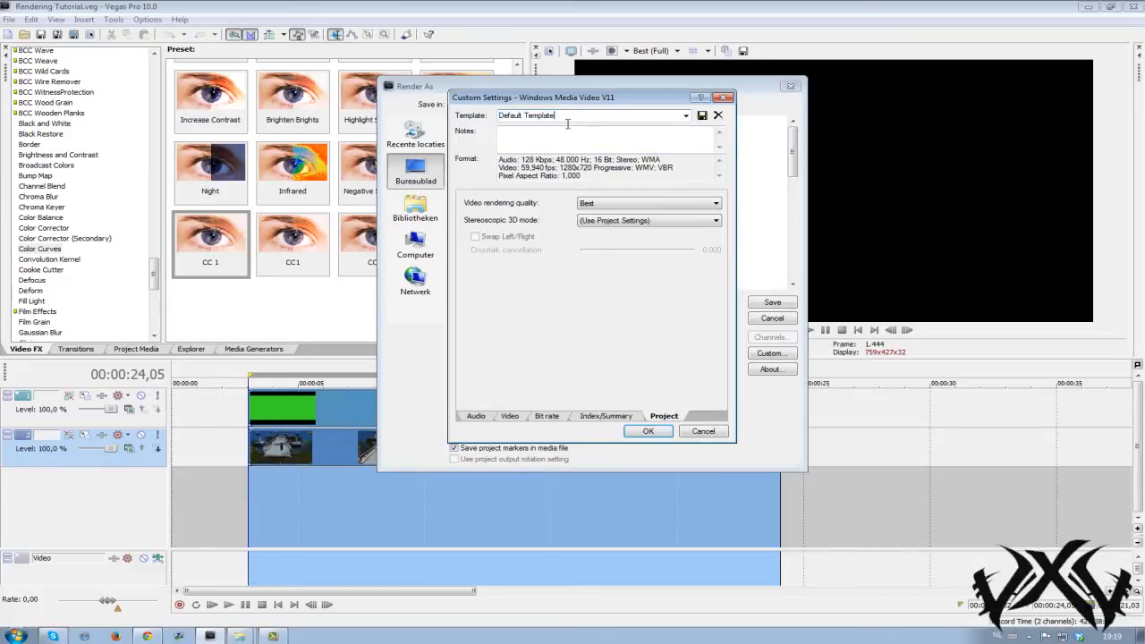
pyautogui.write('V')
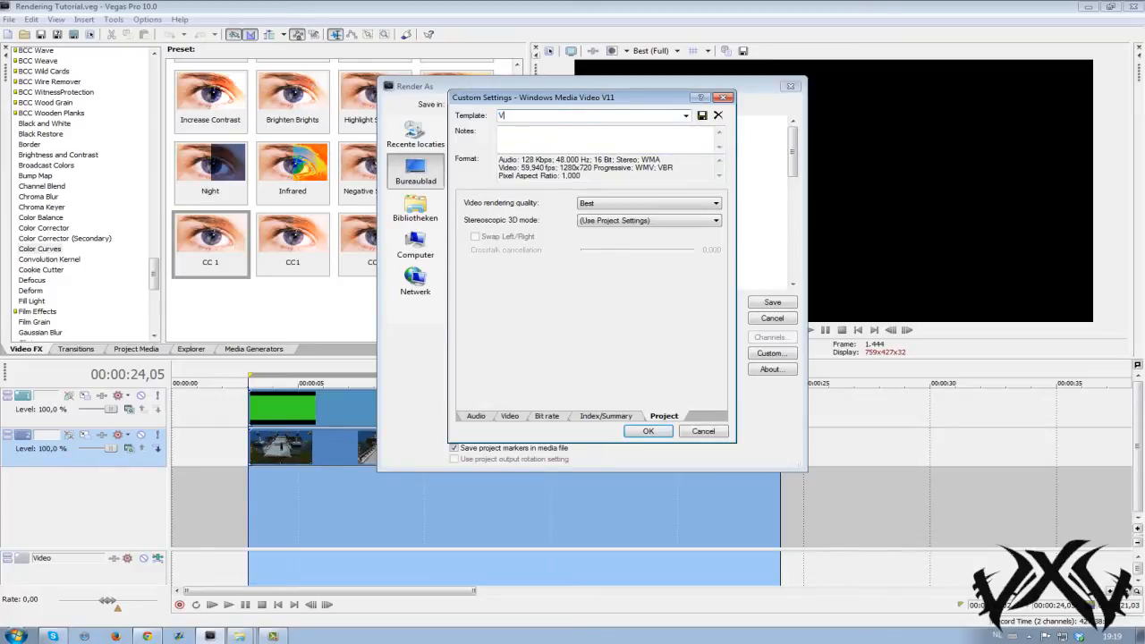
pyautogui.write('ezuxi render settings')
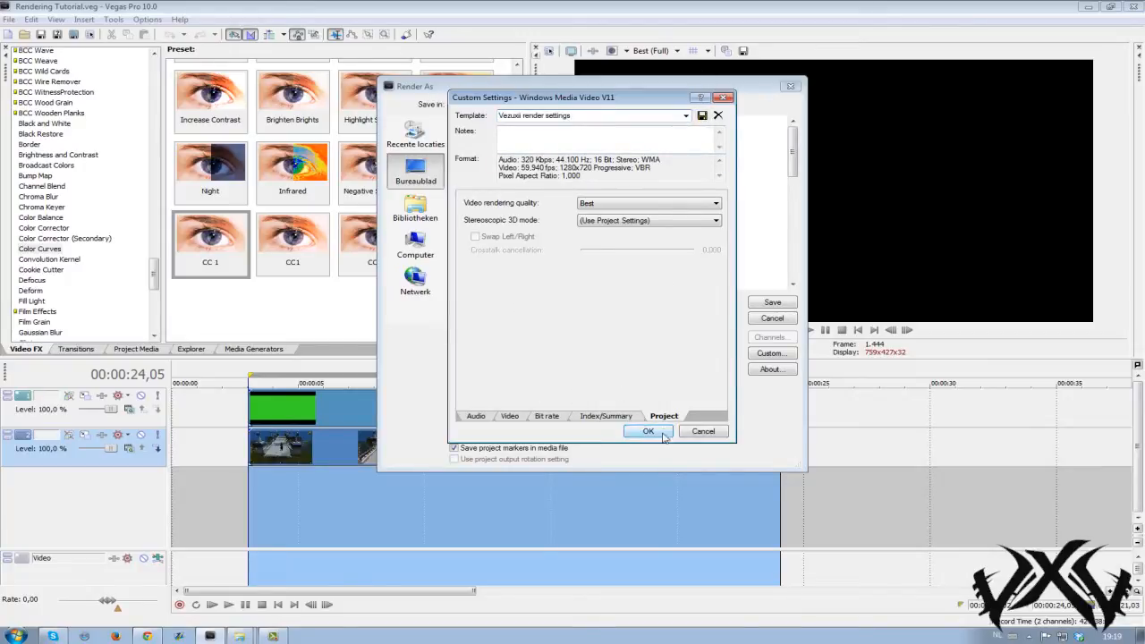
pyautogui.click(647, 431)
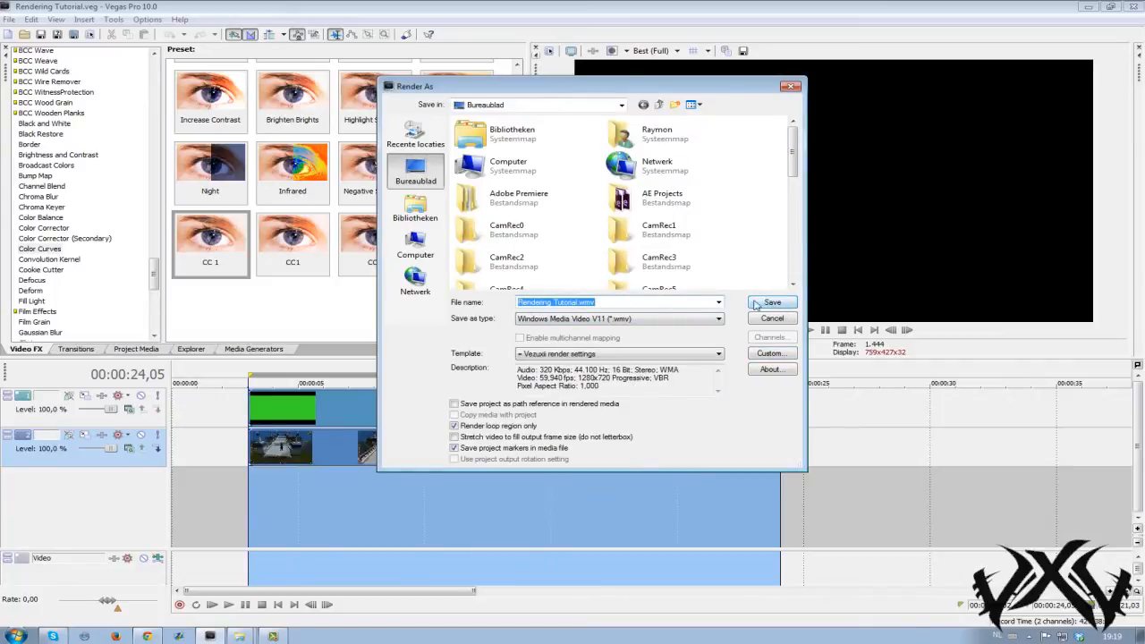
# Switch the output to Video for Windows AVI with the Default Template (uncompressed).
pyautogui.click(719, 319)
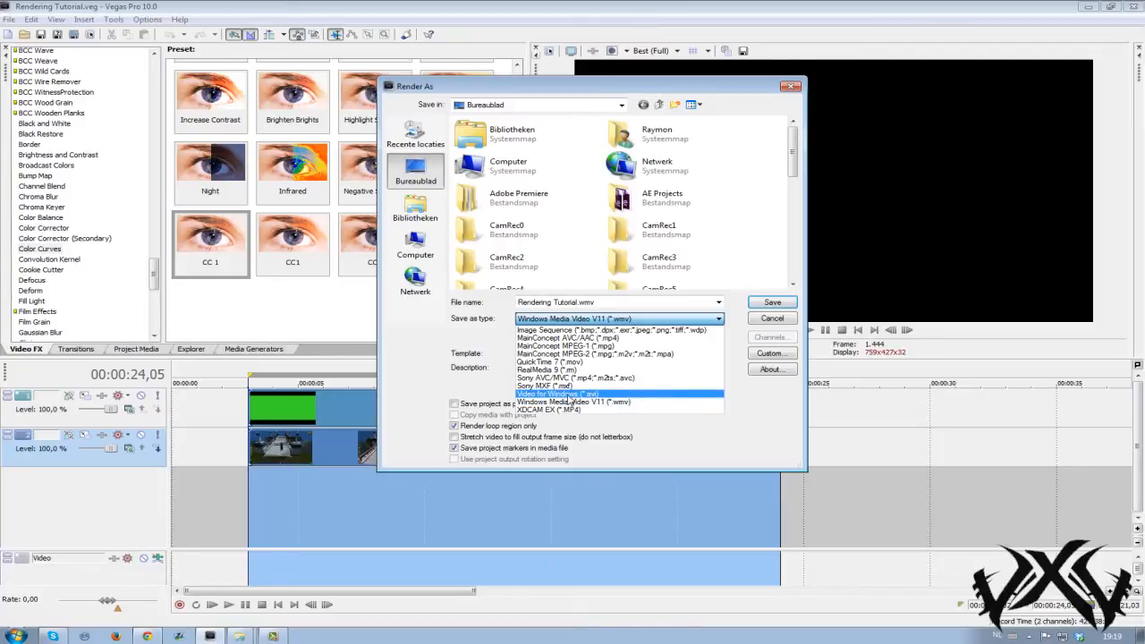
pyautogui.moveTo(571, 401)
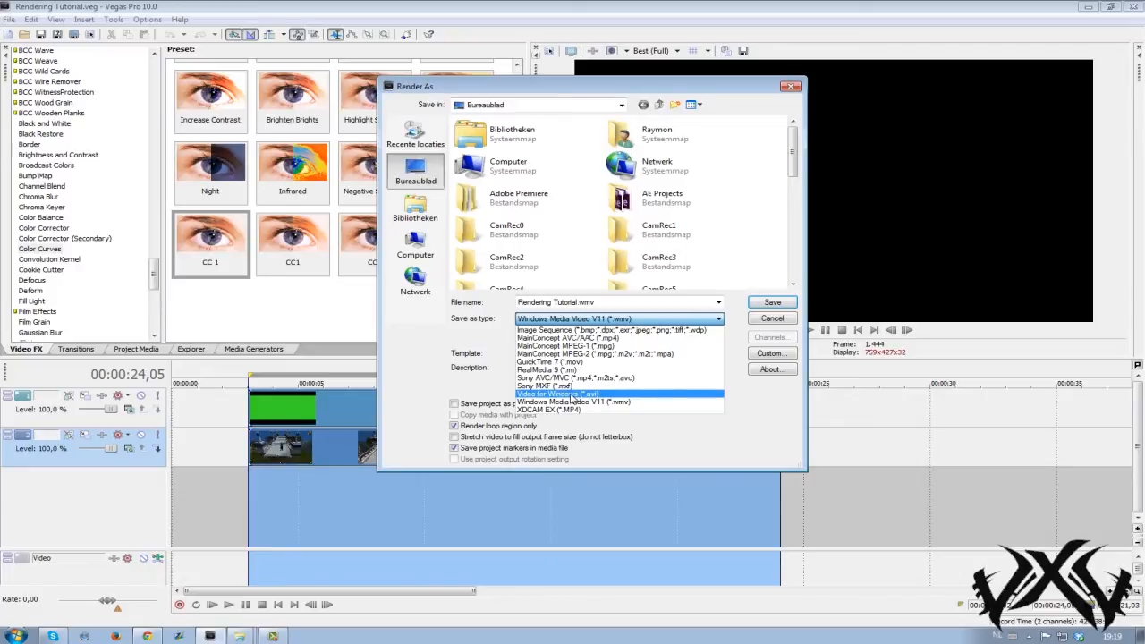
pyautogui.click(558, 393)
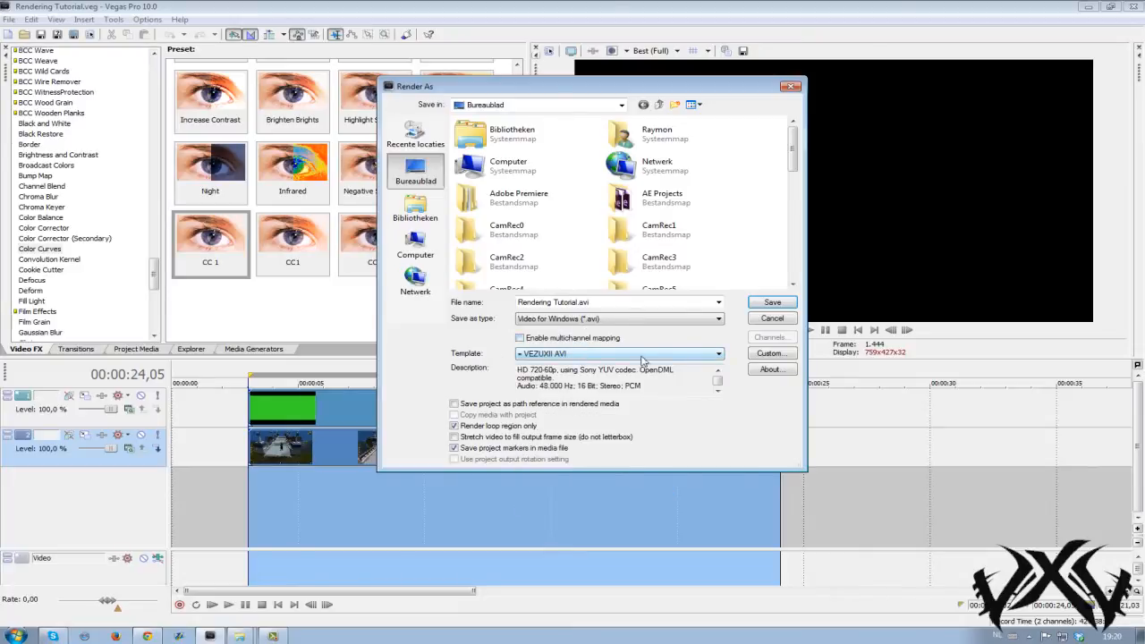
pyautogui.click(719, 354)
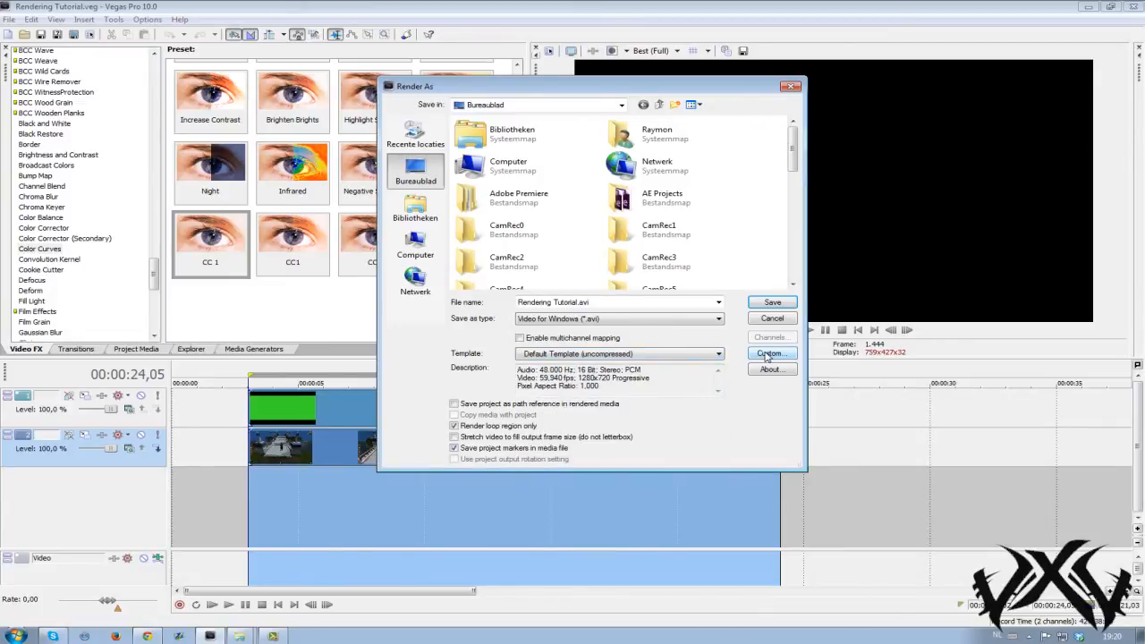
# In the custom AVI settings keep the HDV 720 (1280x720) frame size.
pyautogui.click(769, 352)
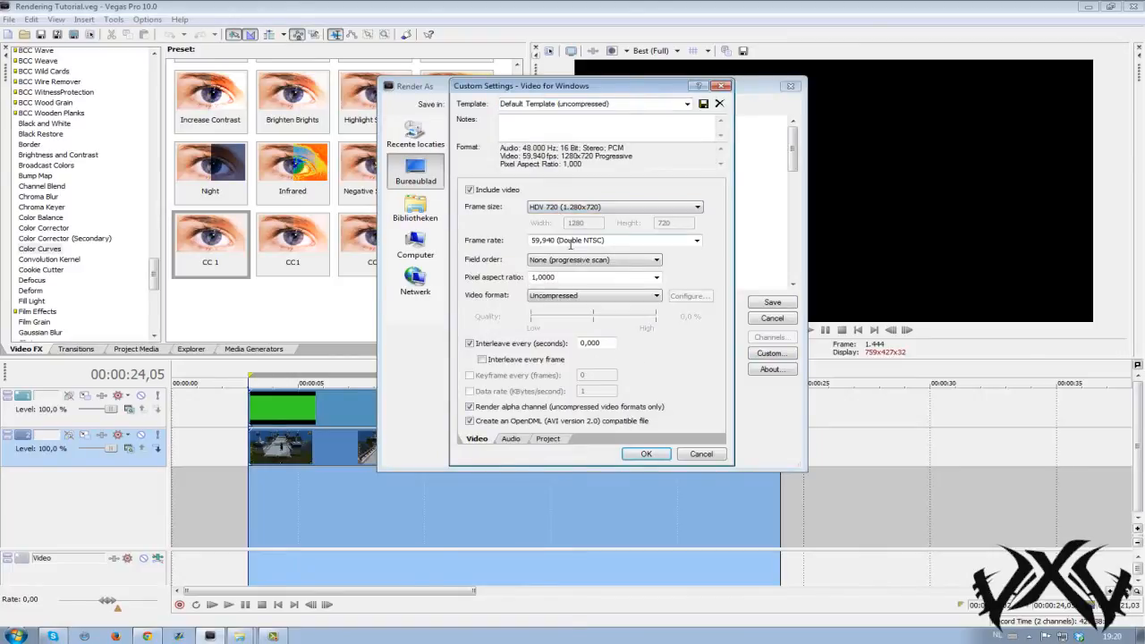
pyautogui.click(697, 208)
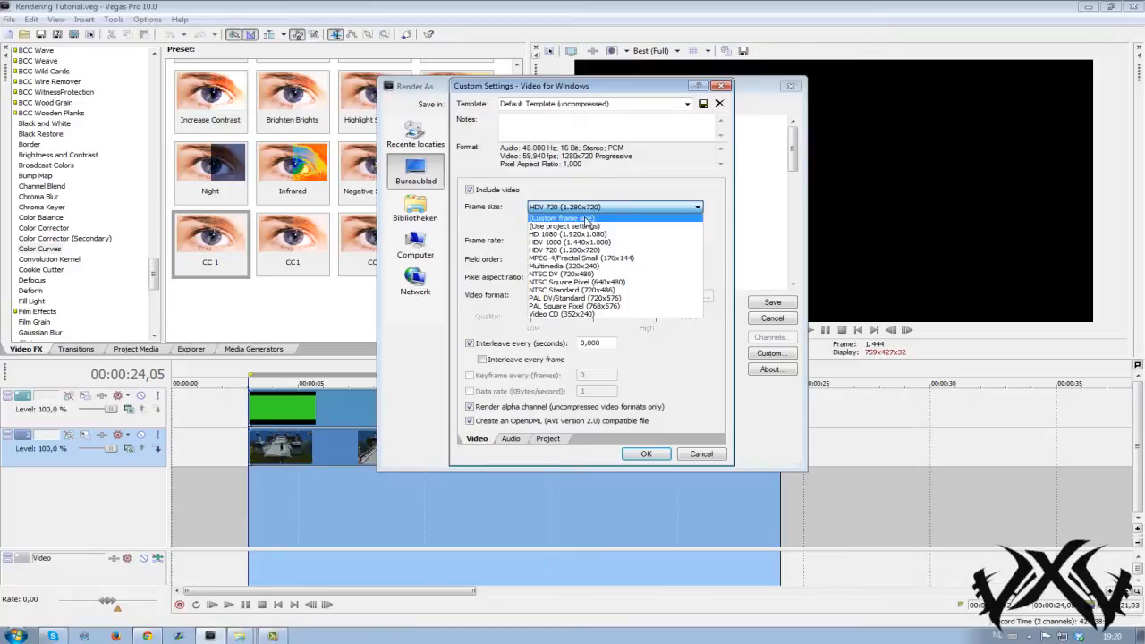
pyautogui.click(564, 218)
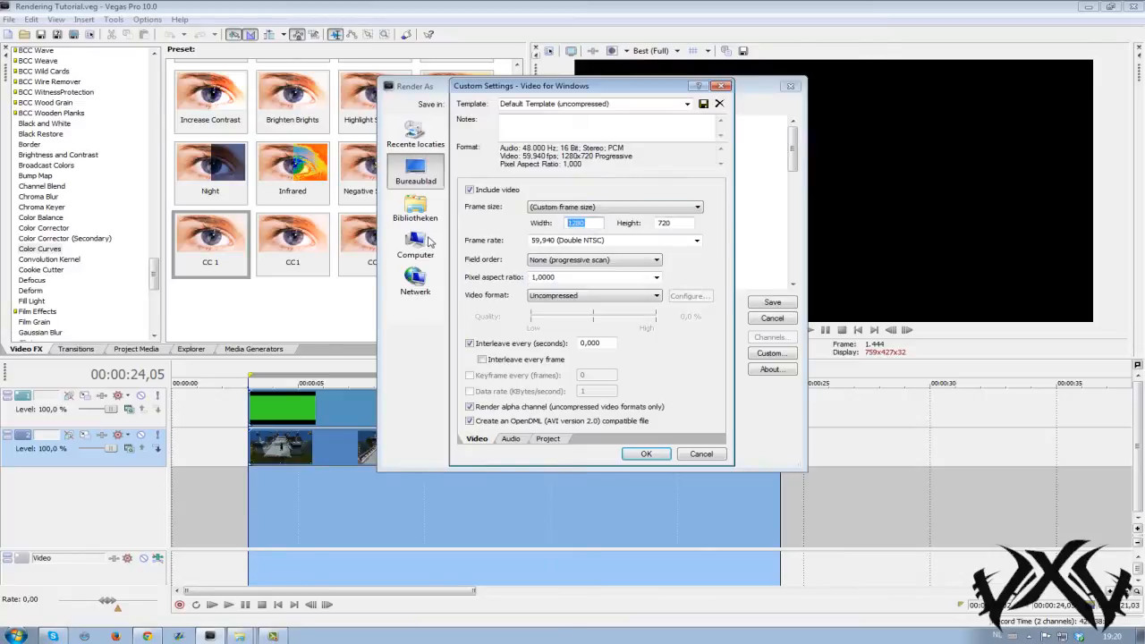
pyautogui.click(698, 208)
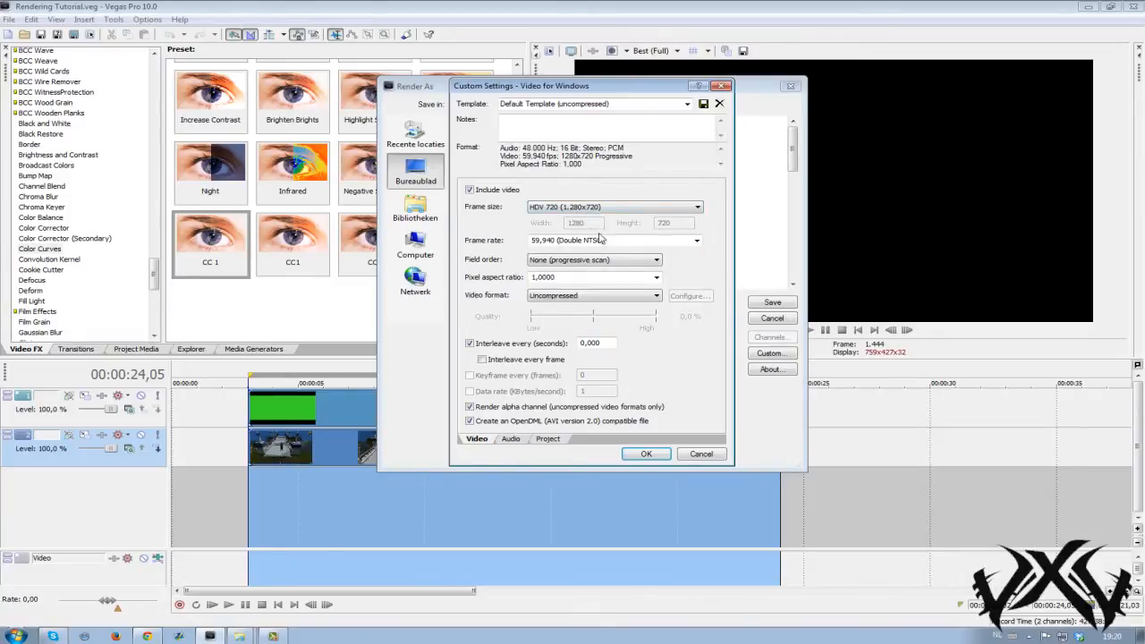
# Keep 59.940 fps and review the field order choices for progressive scan.
pyautogui.click(611, 239)
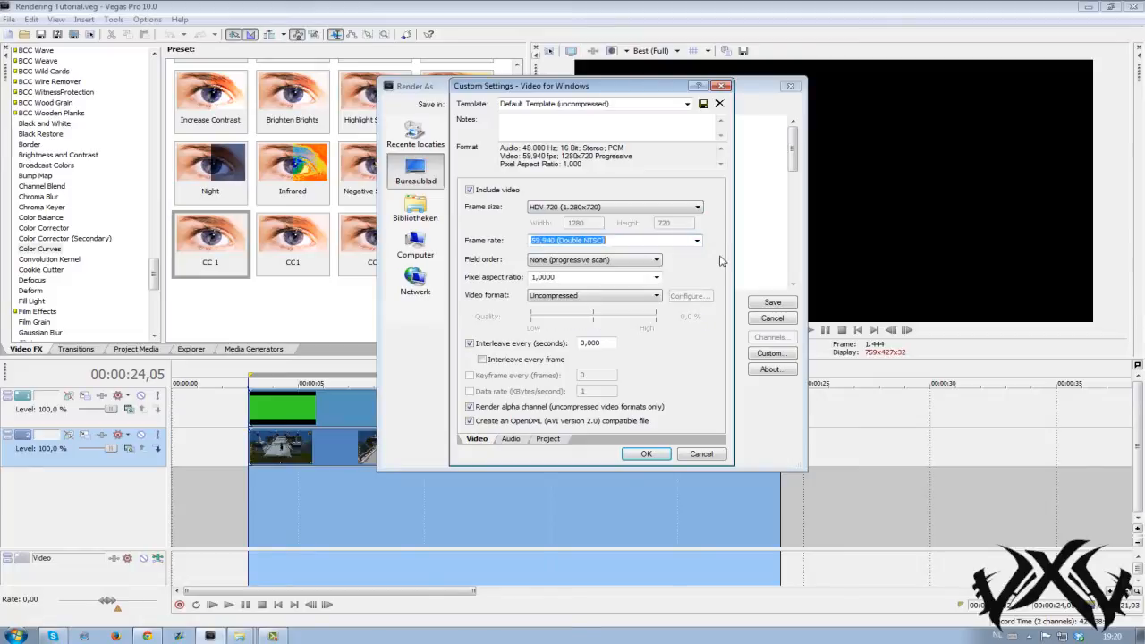
pyautogui.click(617, 240)
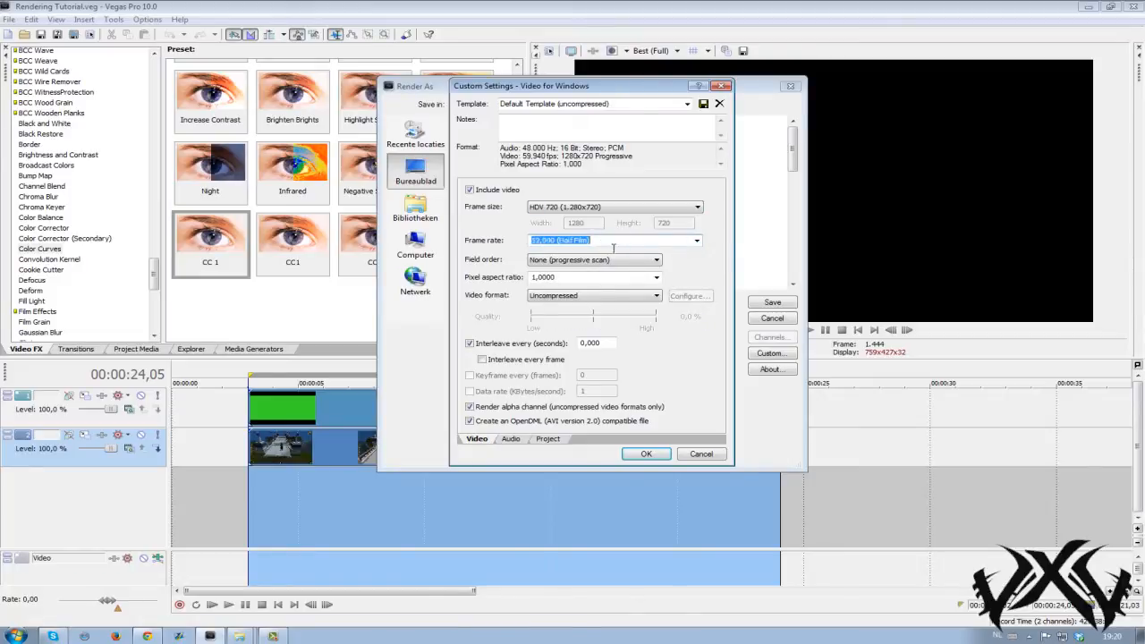
pyautogui.click(697, 239)
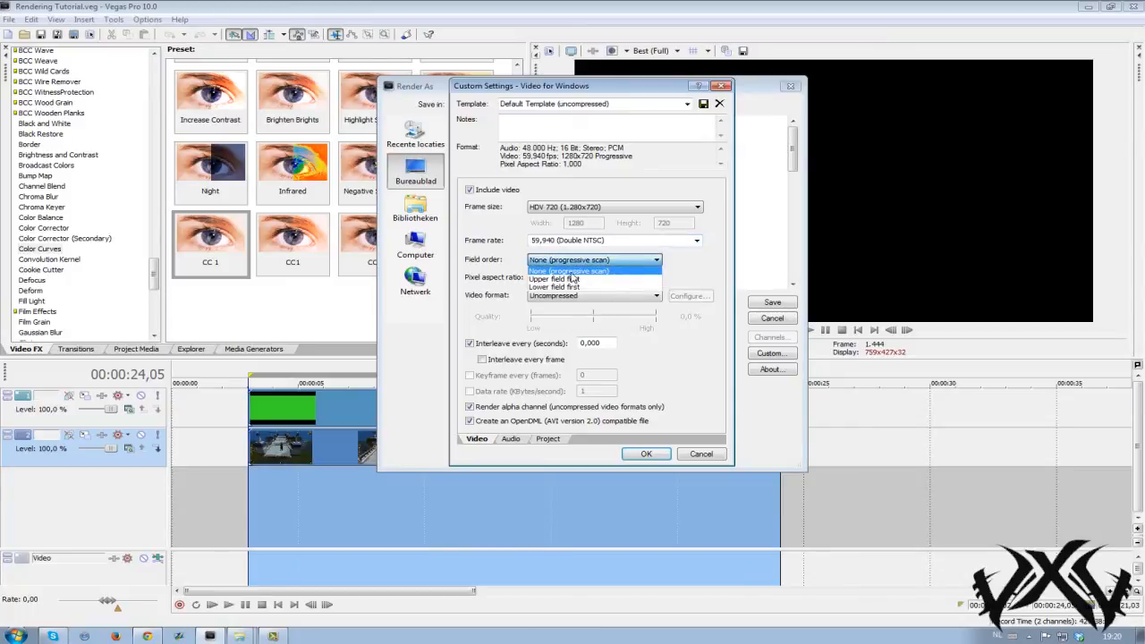
pyautogui.click(568, 270)
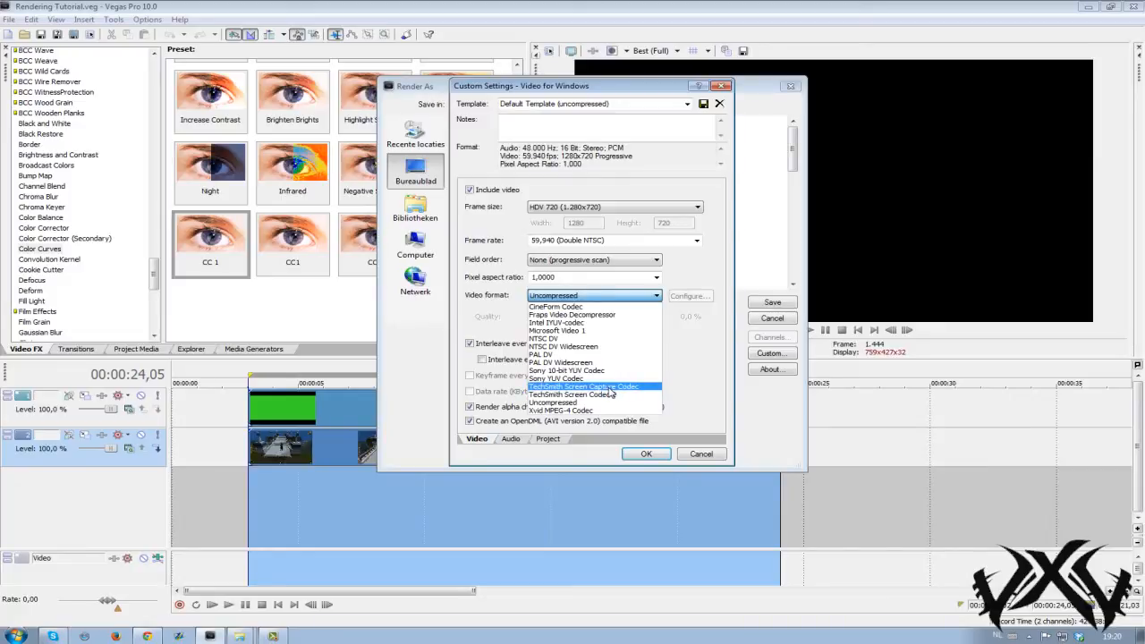
# Choose the TechSmith Screen Capture Codec as video format and accept its configuration.
pyautogui.click(583, 386)
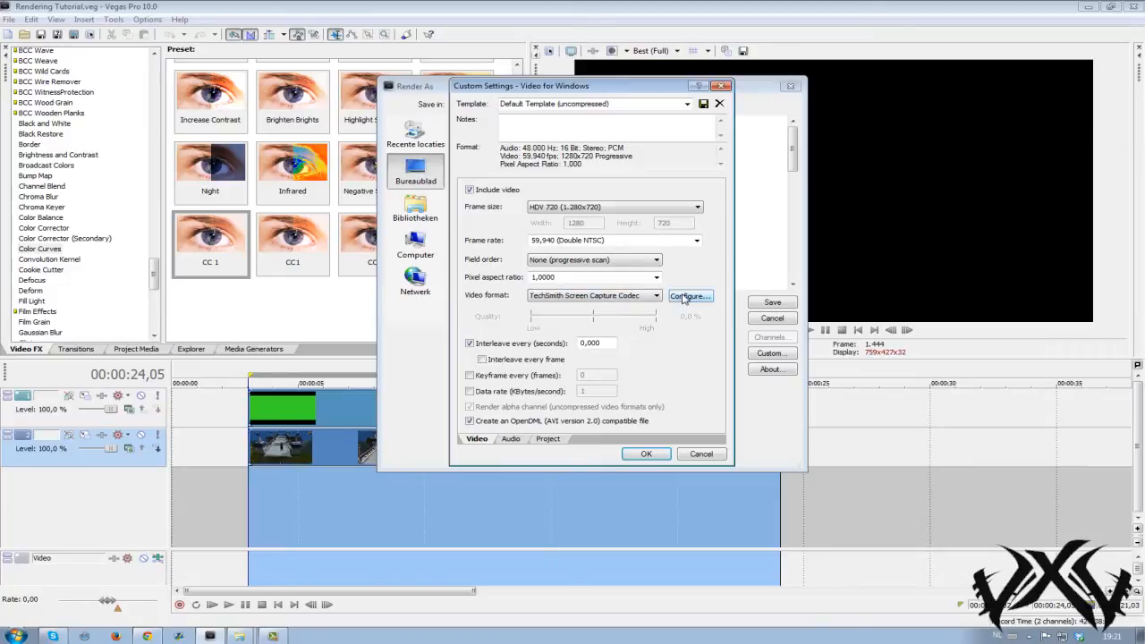
pyautogui.click(688, 295)
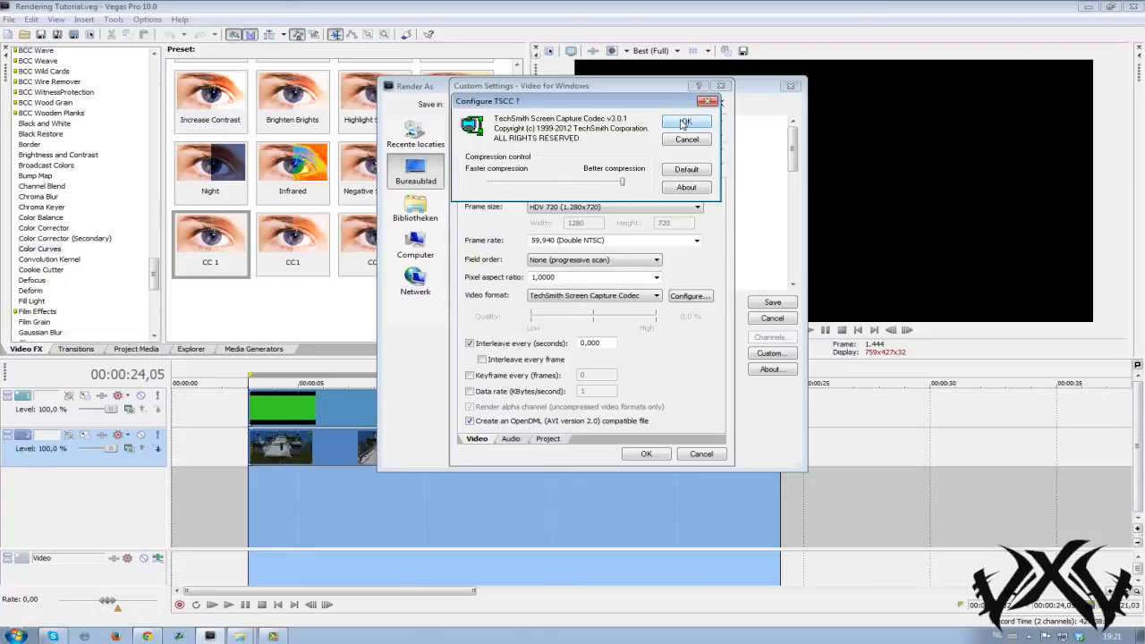
pyautogui.click(687, 122)
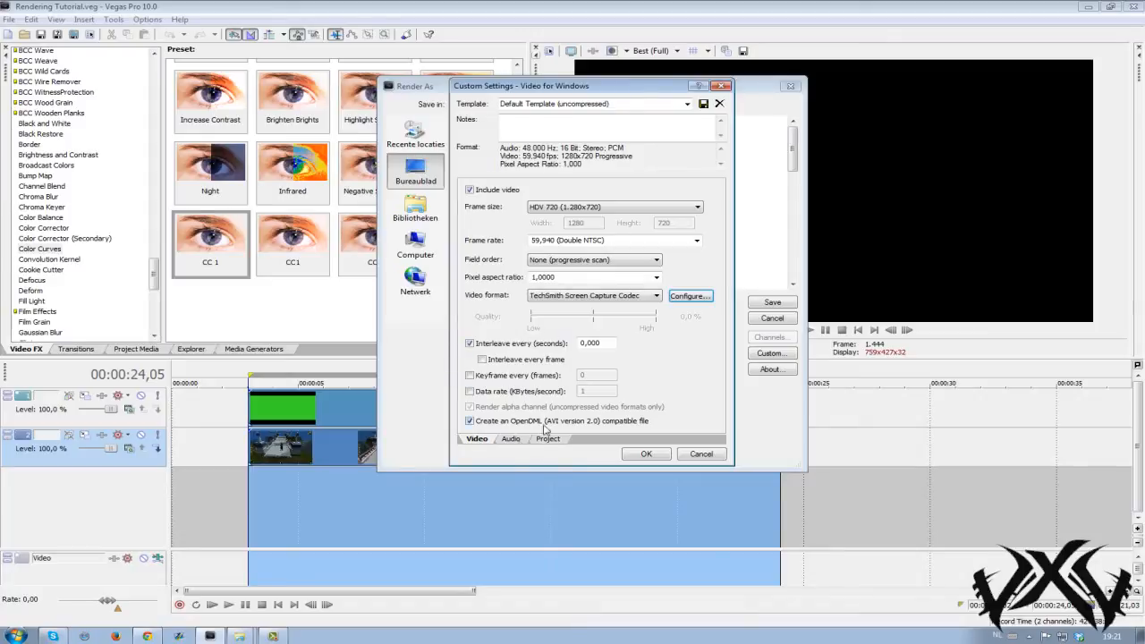
# Set the audio render format to uncompressed PCM at 44,100 Hz.
pyautogui.click(511, 438)
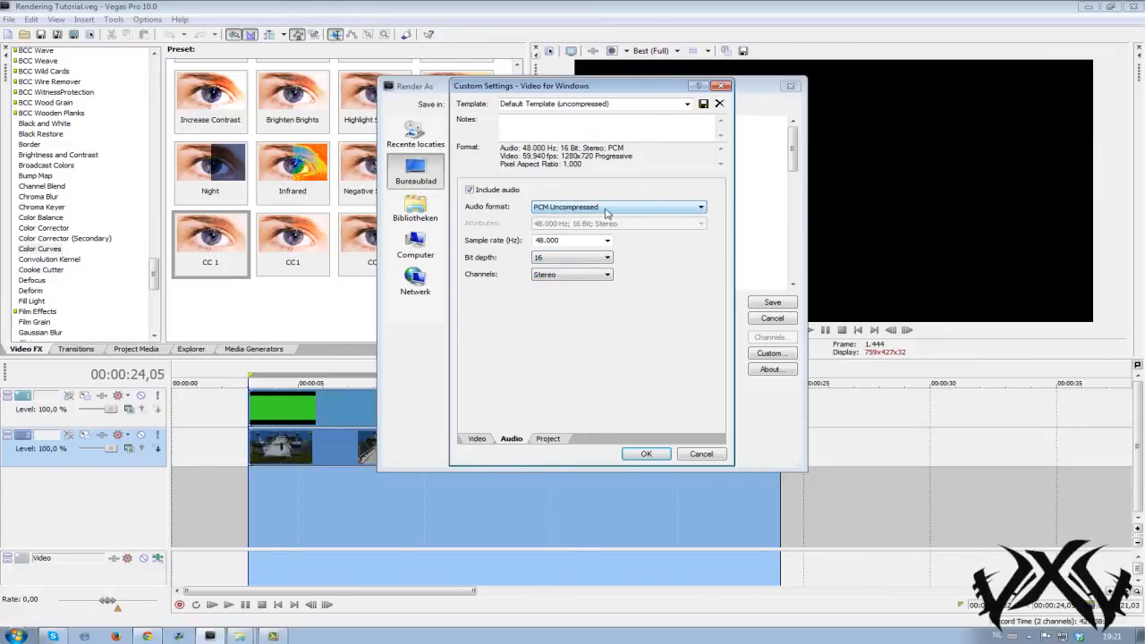
pyautogui.click(701, 207)
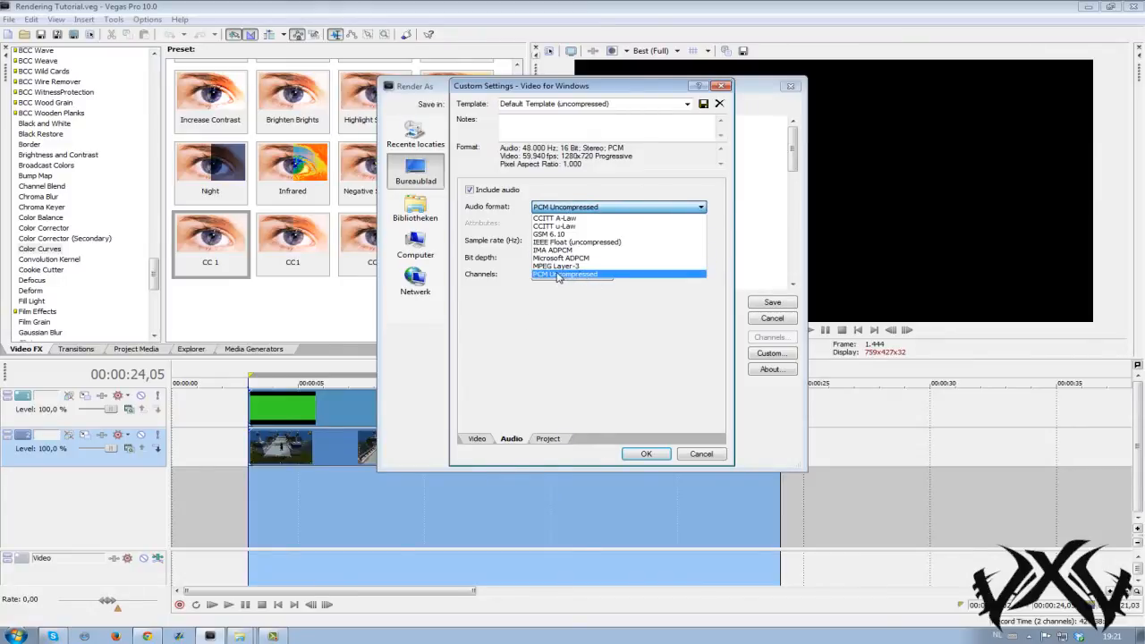
pyautogui.click(565, 275)
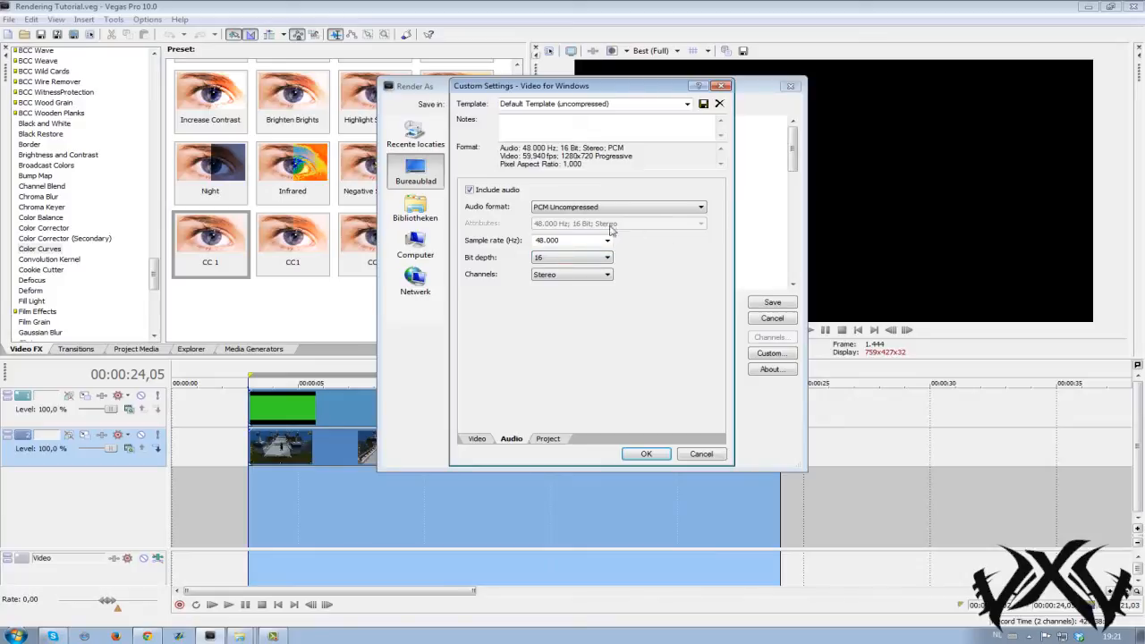
pyautogui.click(608, 240)
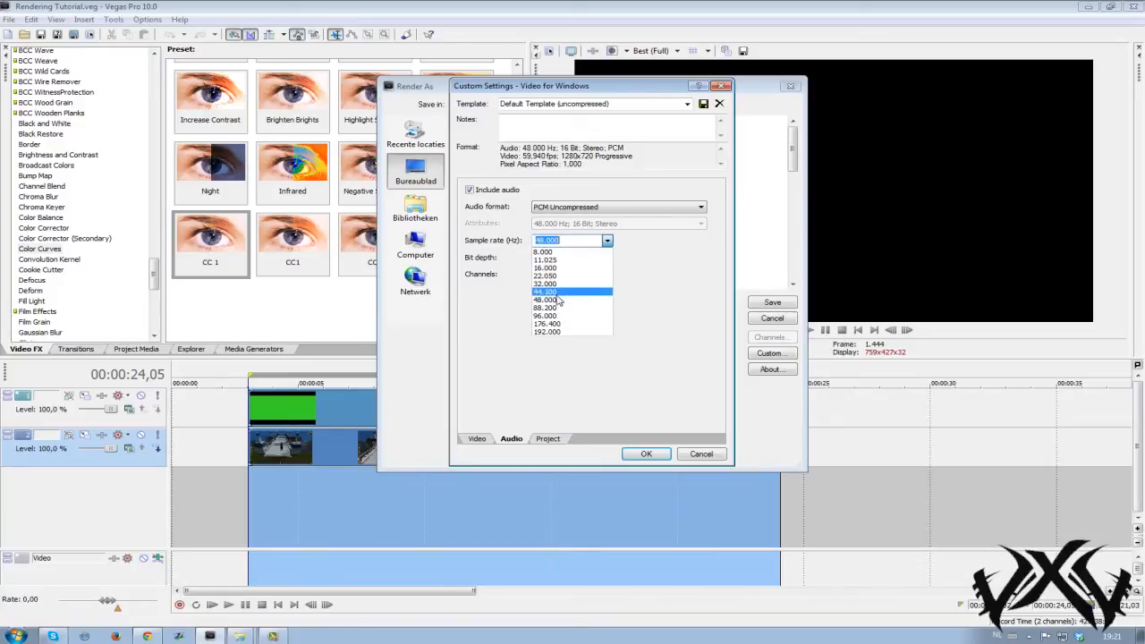
pyautogui.click(544, 292)
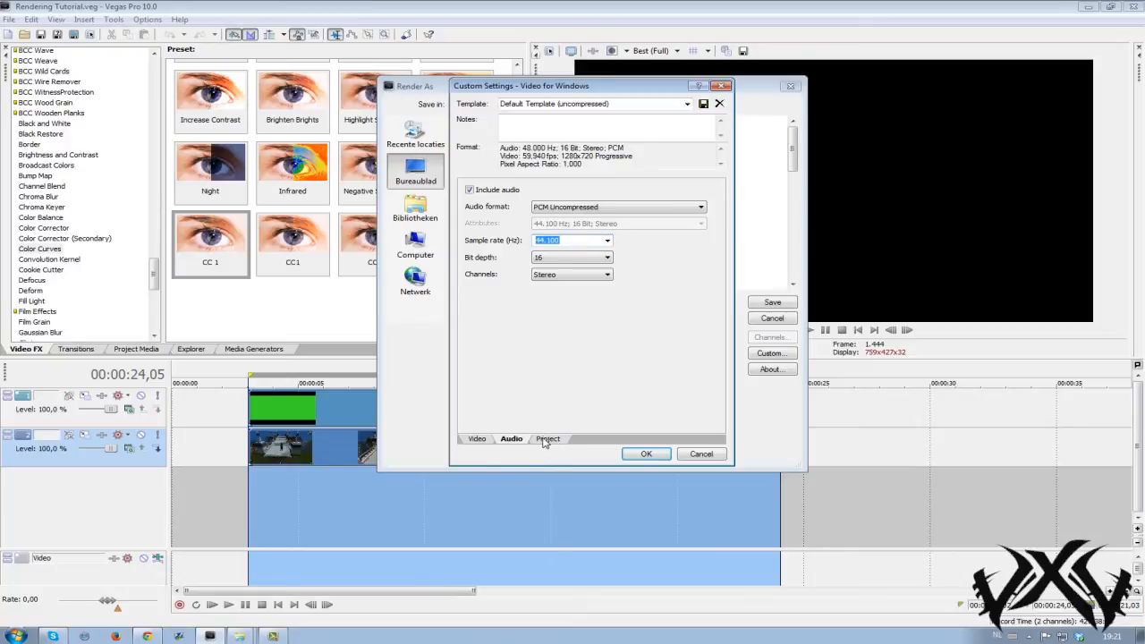
# Set Project rendering quality to Best and name the template 'visual avi settings'.
pyautogui.click(547, 438)
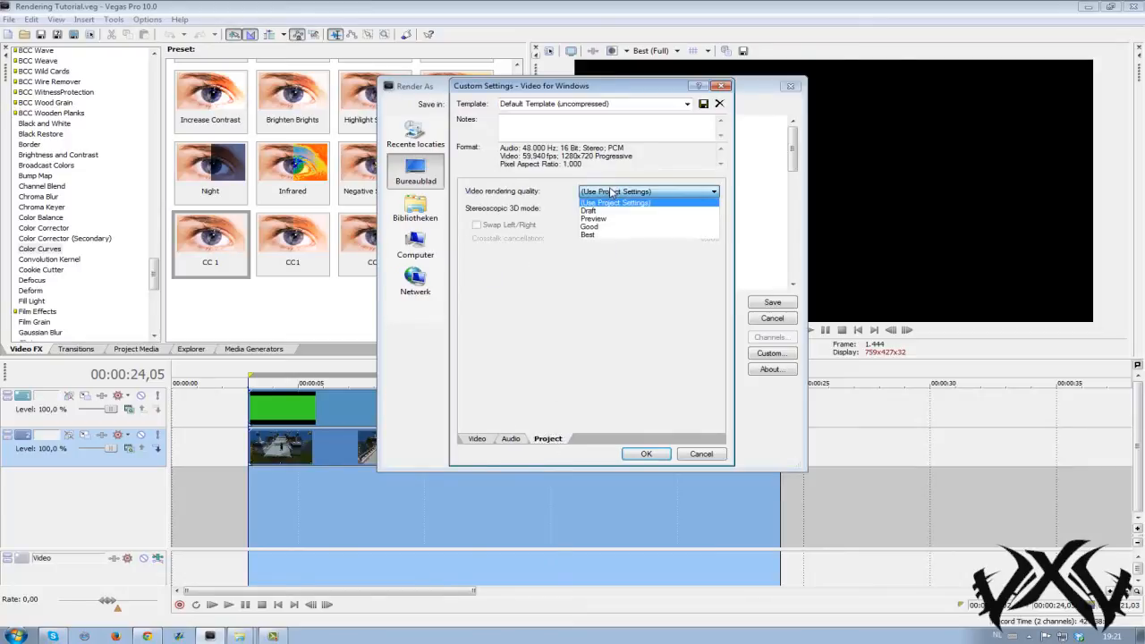
pyautogui.click(587, 234)
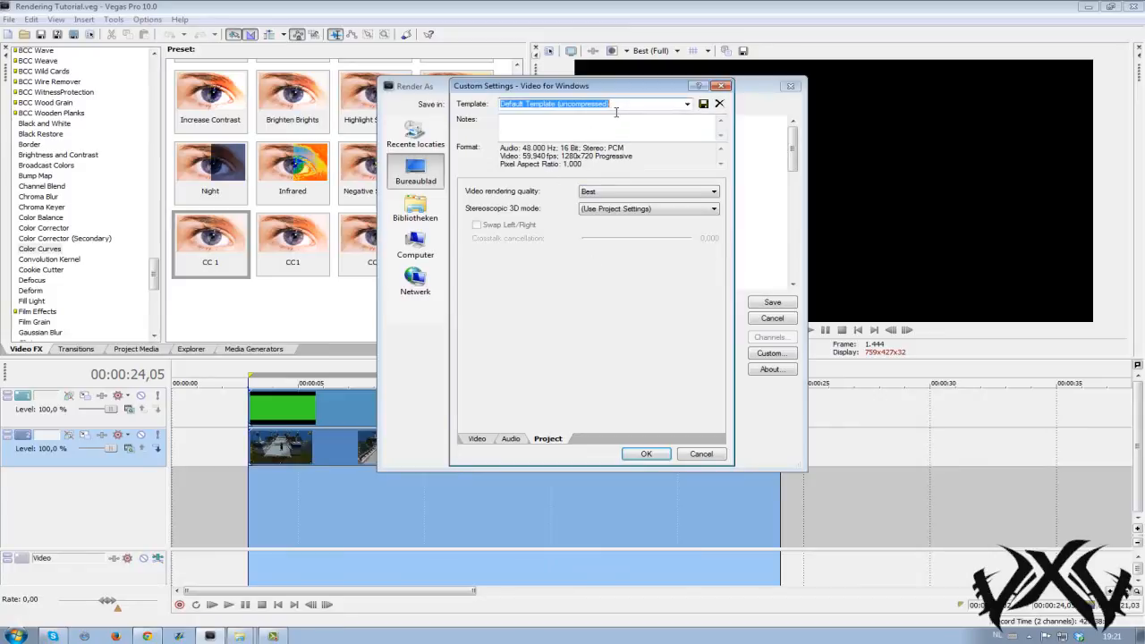
pyautogui.write('vezuxi')
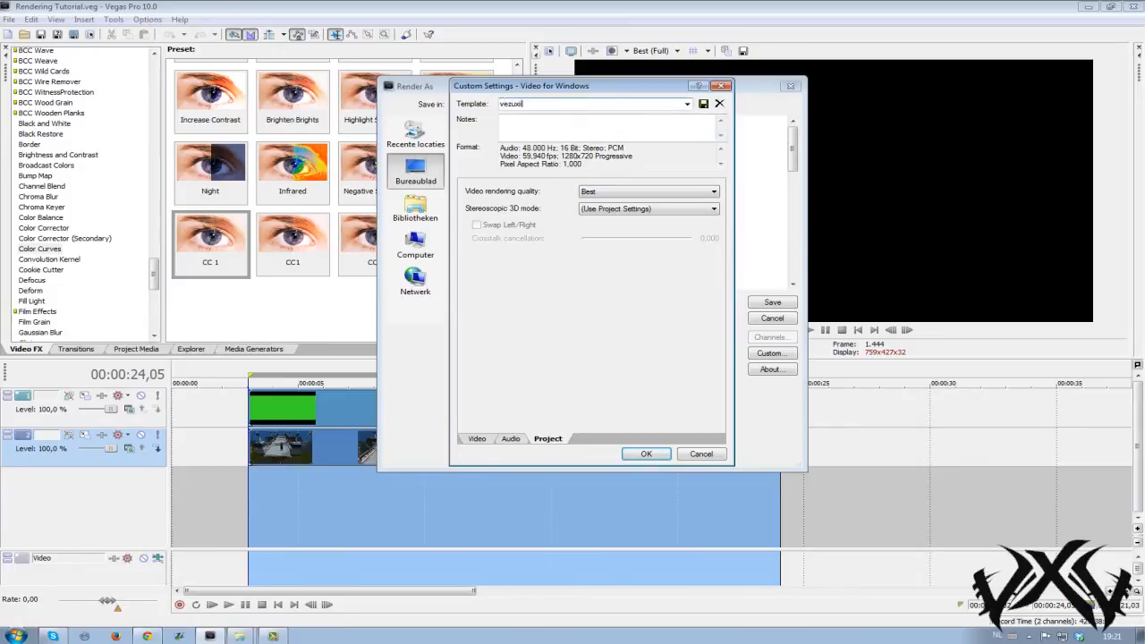
pyautogui.write('avi settings')
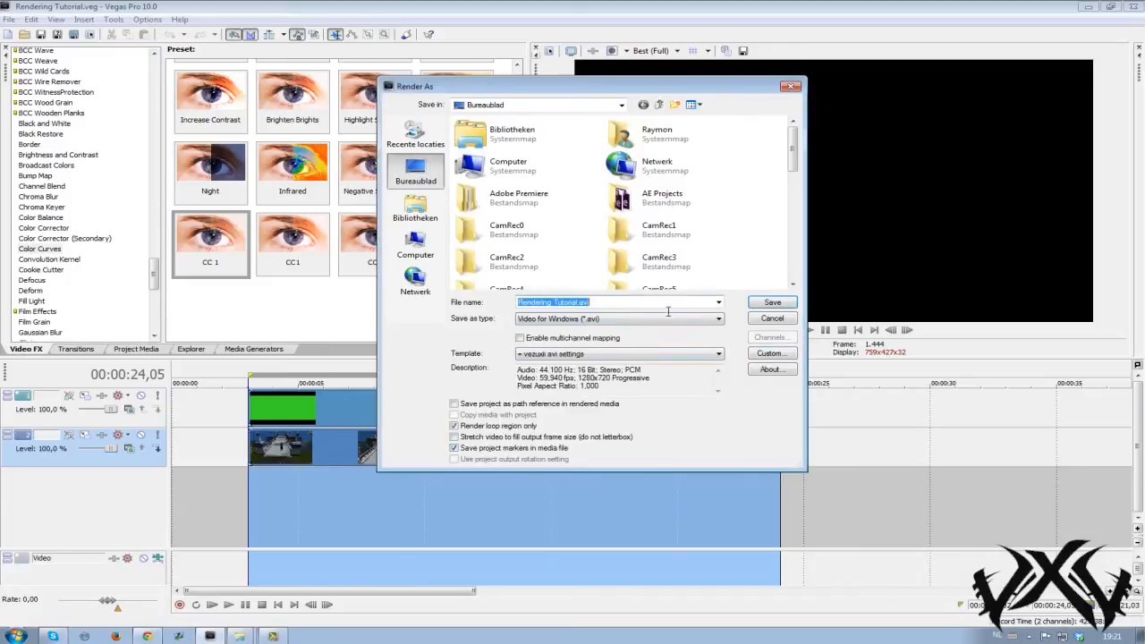
# Start rendering the project to Rendering Tutorial.avi with these settings.
pyautogui.click(771, 300)
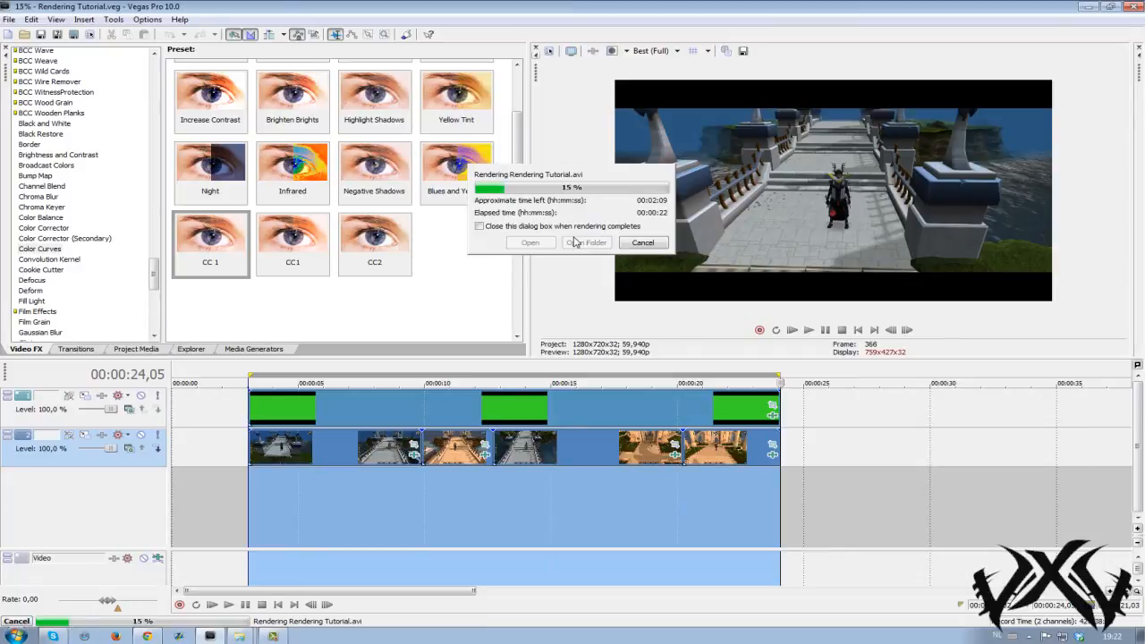
pyautogui.moveTo(568, 257)
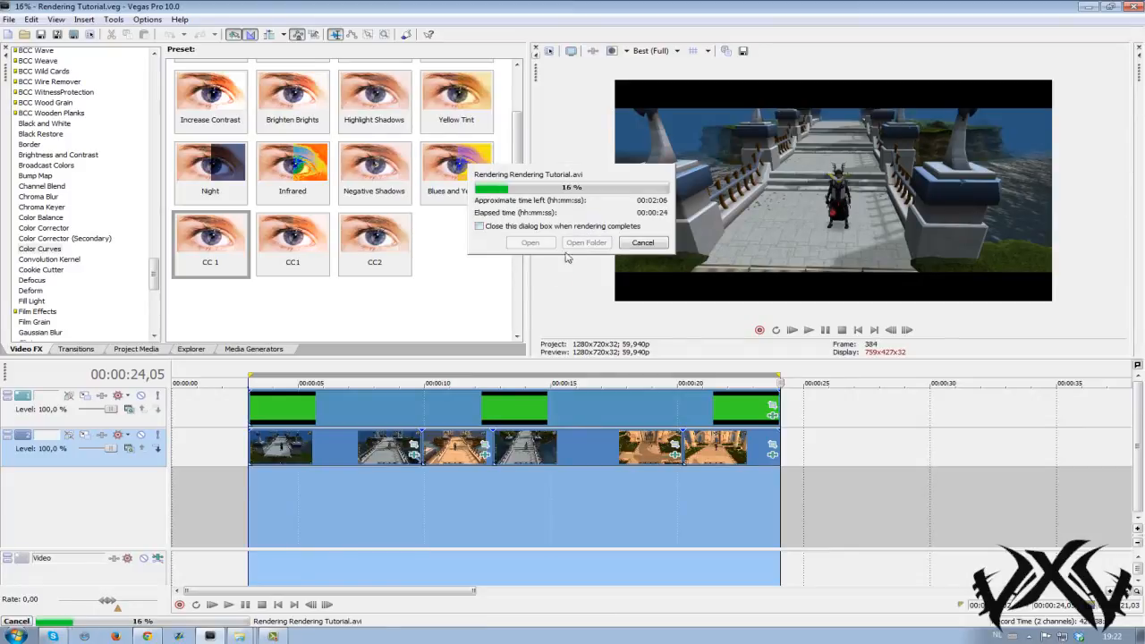